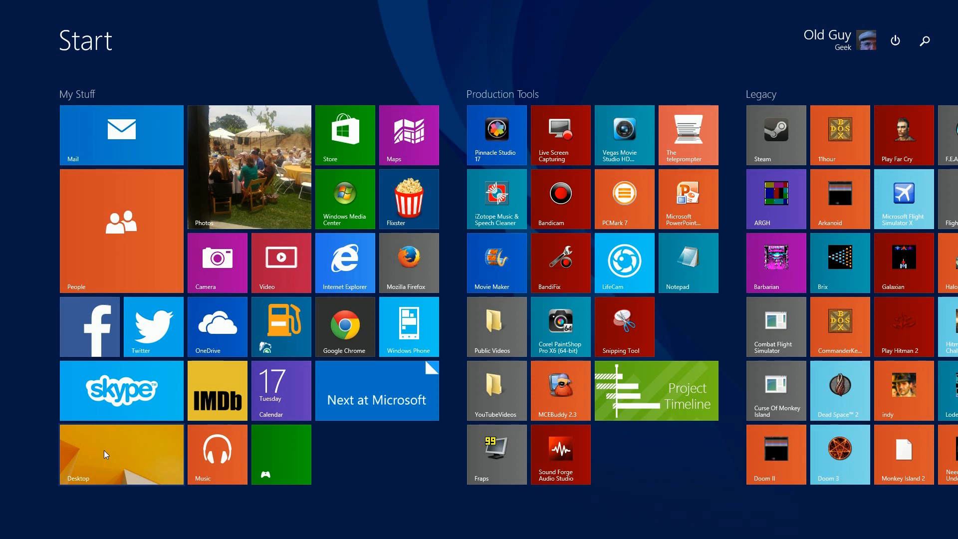
From the desktop, remove the Programs toolbar, then briefly add and remove the Address toolbar.
{"action": "left_click", "coordinate": [121, 454]}
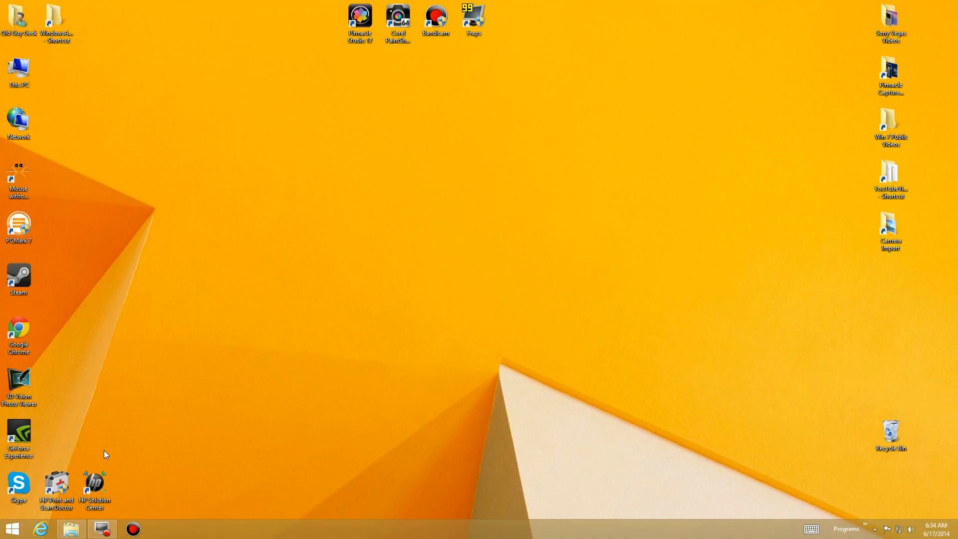
{"action": "mouse_move", "coordinate": [333, 151]}
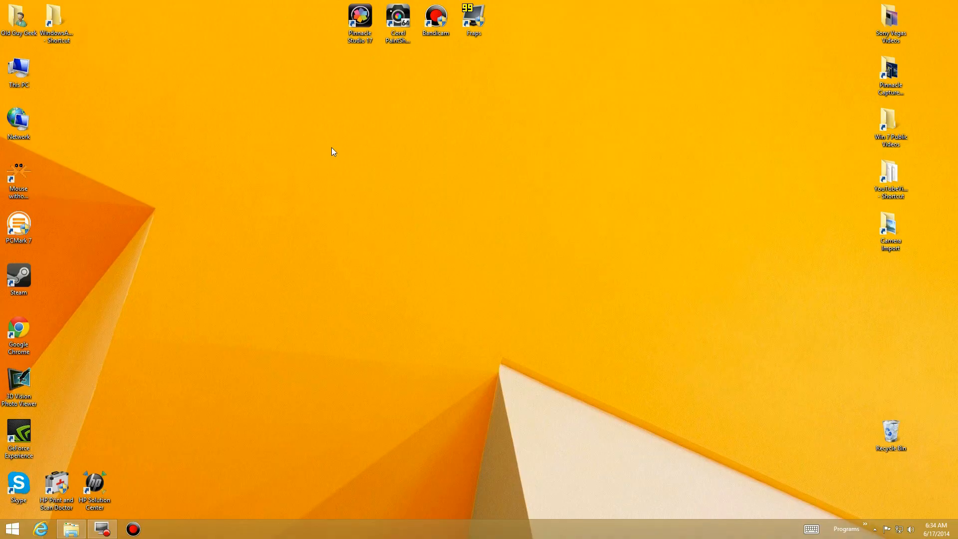
{"action": "mouse_move", "coordinate": [351, 525]}
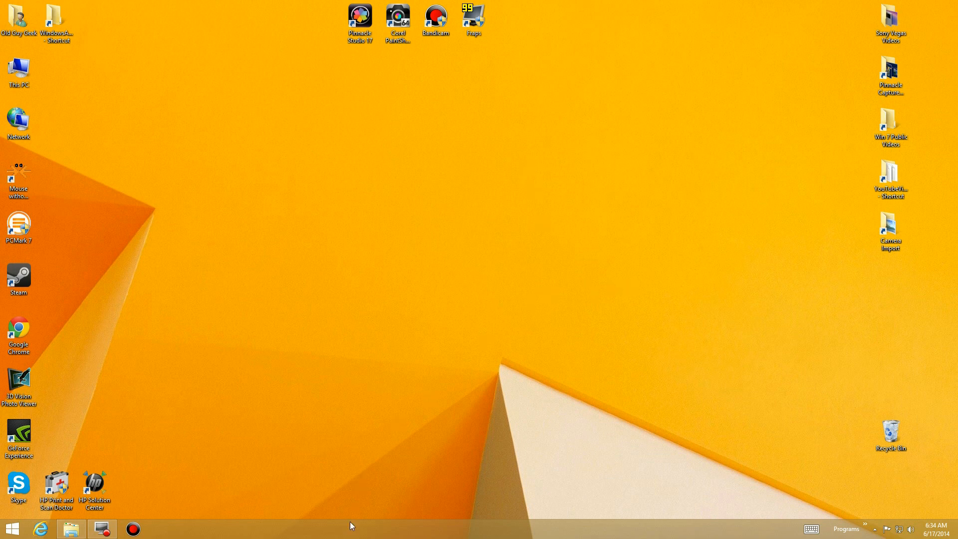
{"action": "right_click", "coordinate": [351, 525]}
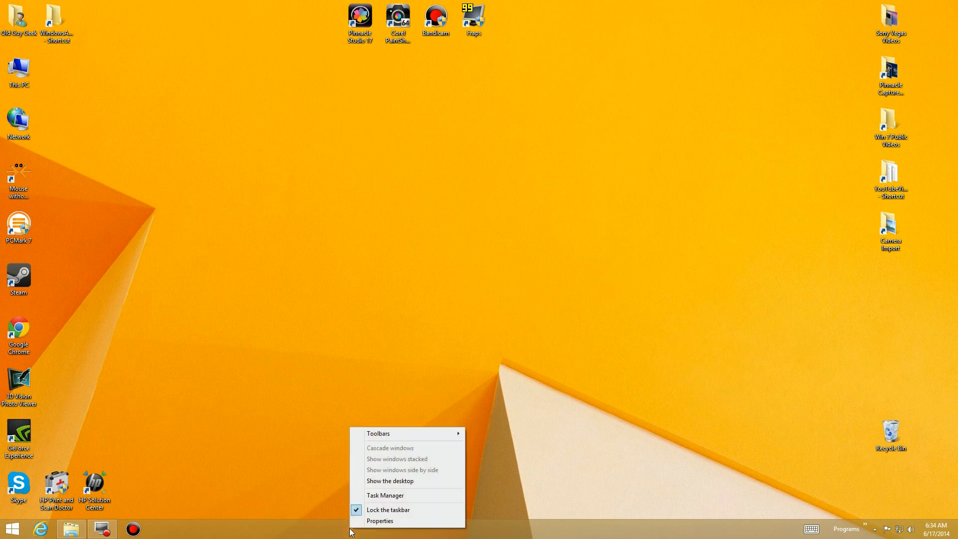
{"action": "left_click", "coordinate": [379, 433]}
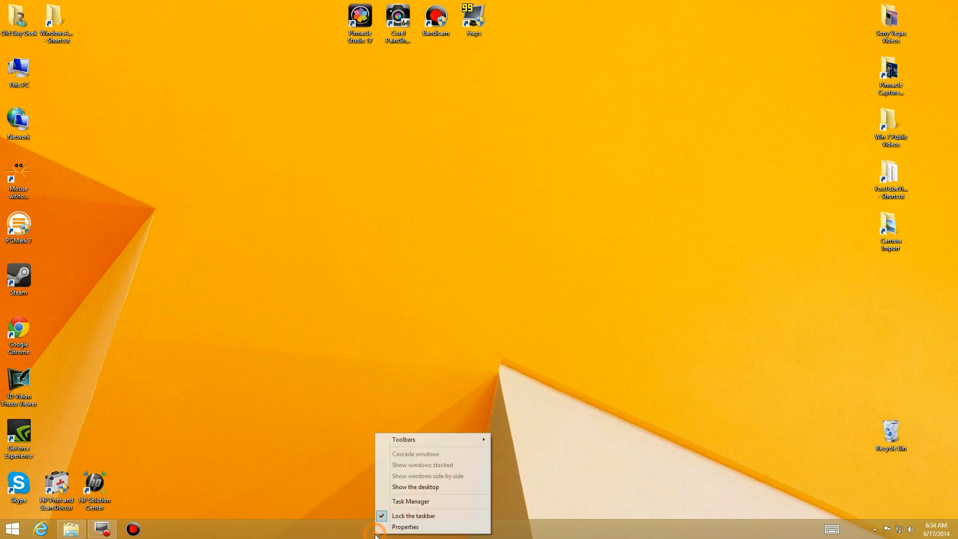
{"action": "mouse_move", "coordinate": [410, 447]}
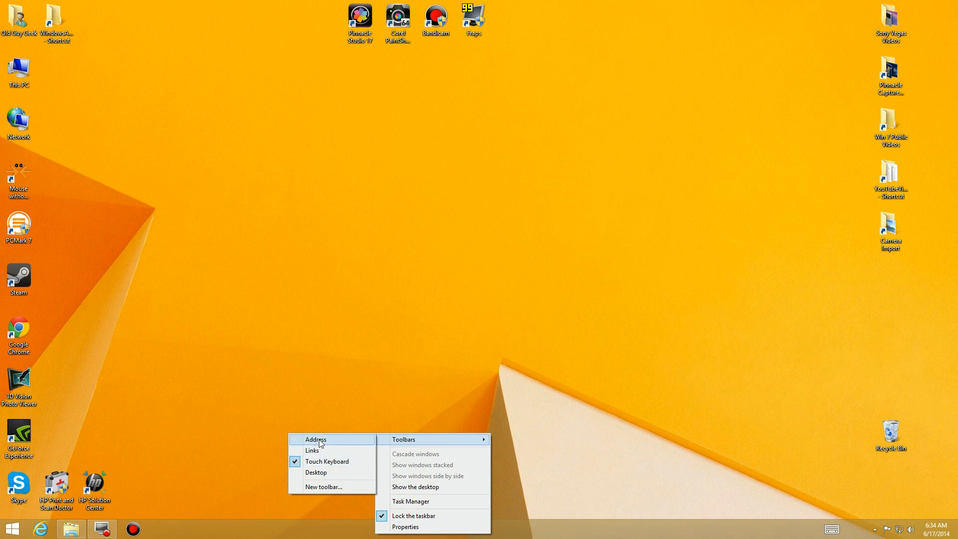
{"action": "mouse_move", "coordinate": [321, 450]}
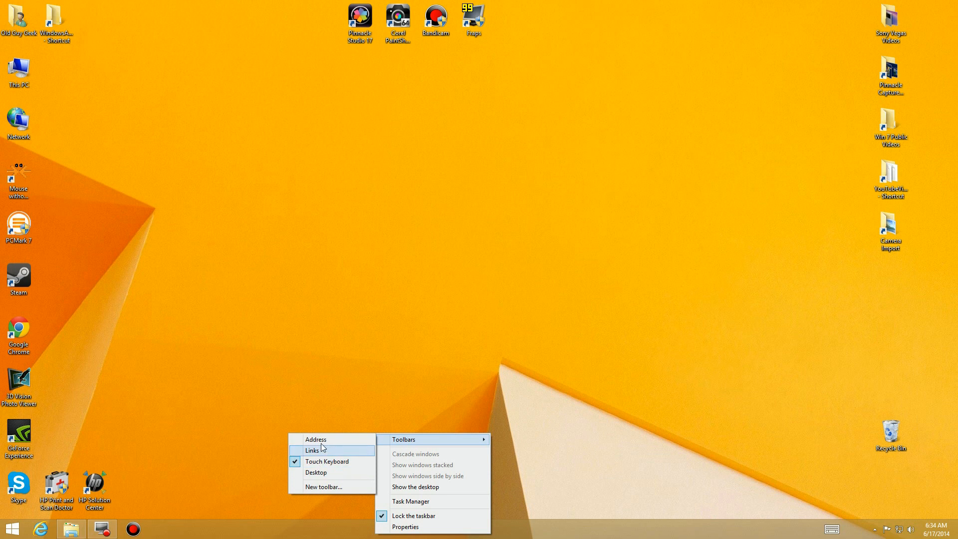
{"action": "left_click", "coordinate": [316, 439]}
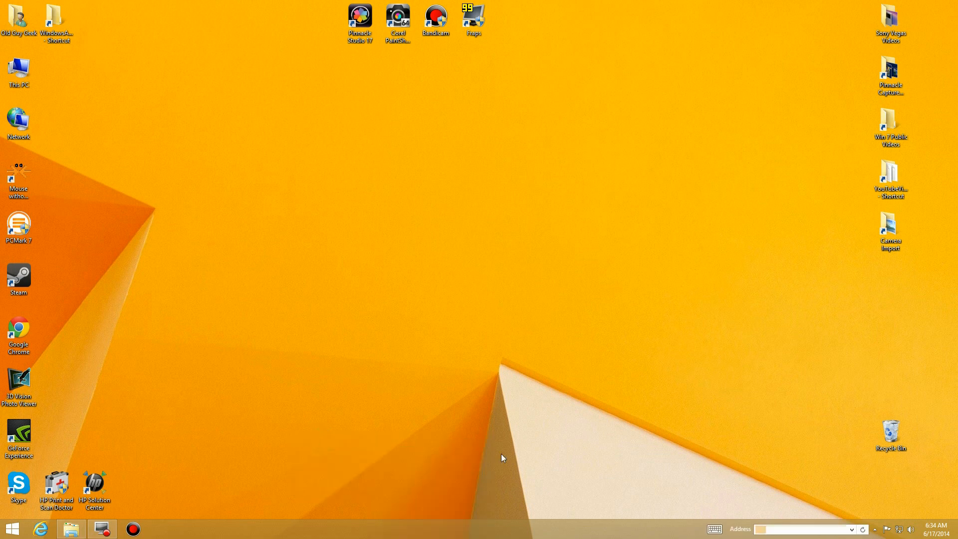
{"action": "left_click", "coordinate": [805, 529]}
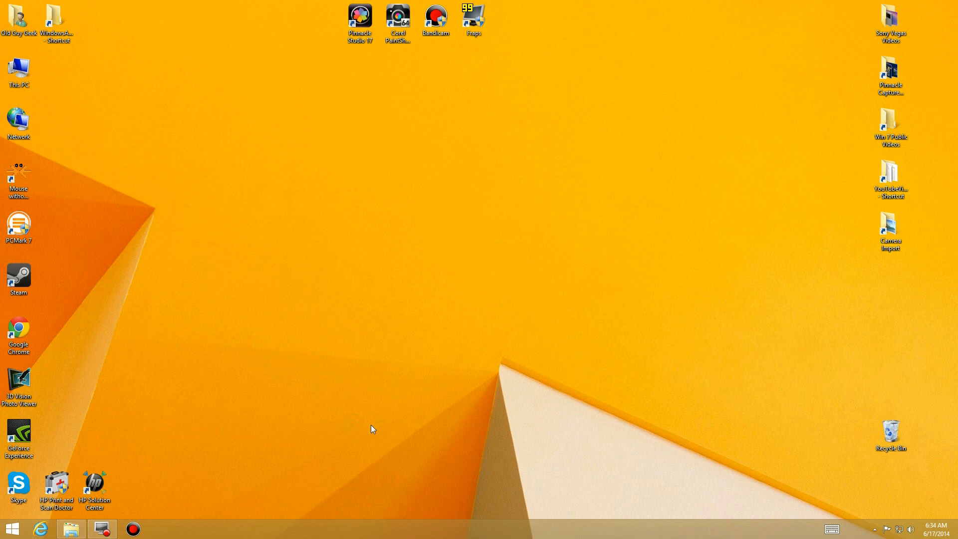
{"action": "right_click", "coordinate": [397, 525]}
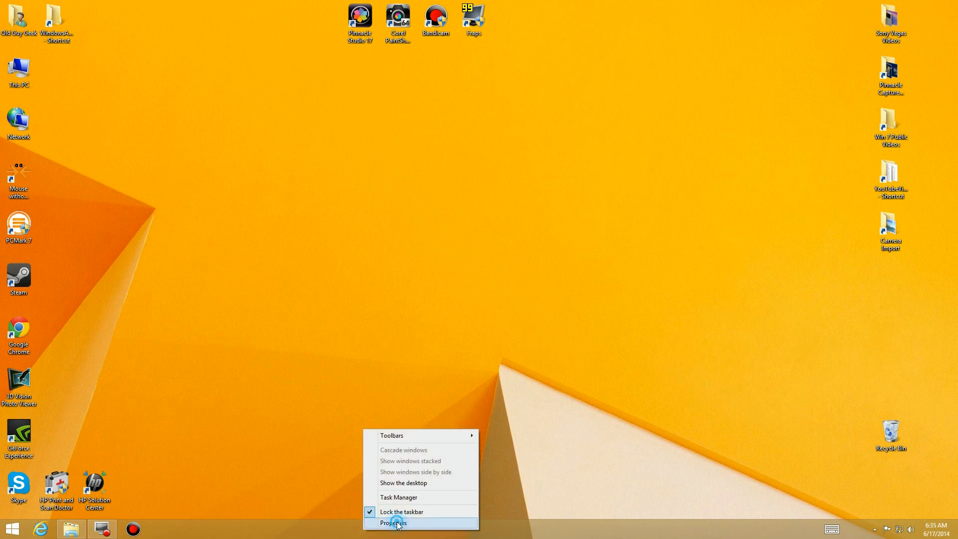
{"action": "left_click", "coordinate": [393, 523]}
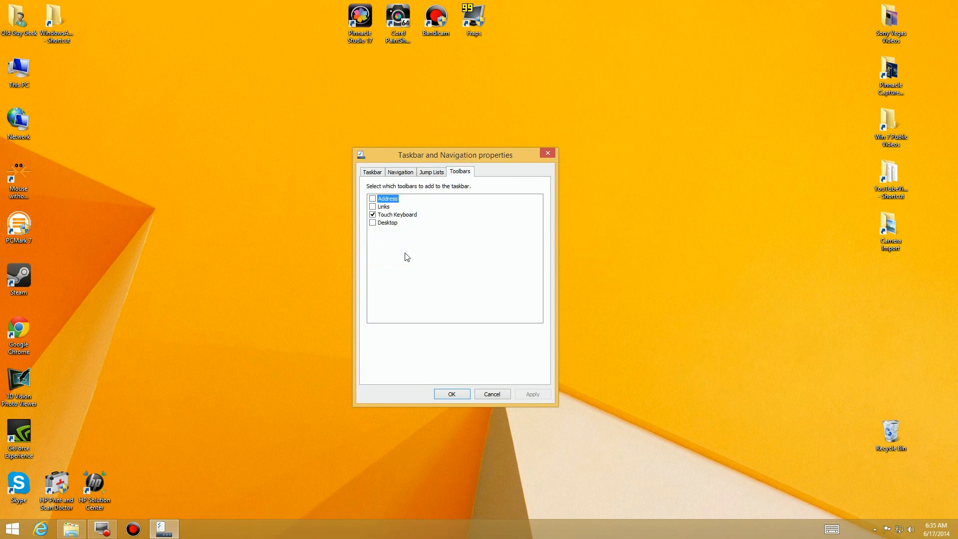
{"action": "mouse_move", "coordinate": [408, 276]}
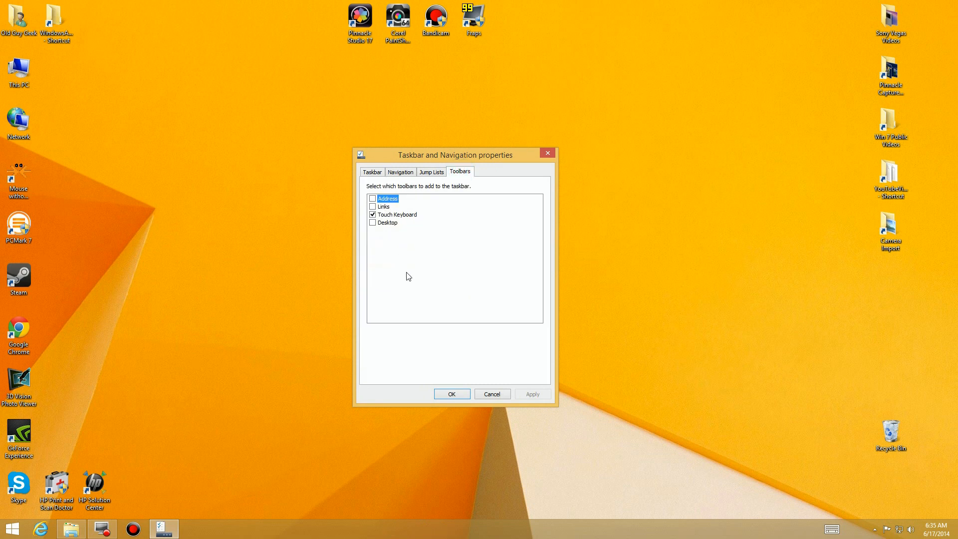
{"action": "mouse_move", "coordinate": [407, 286]}
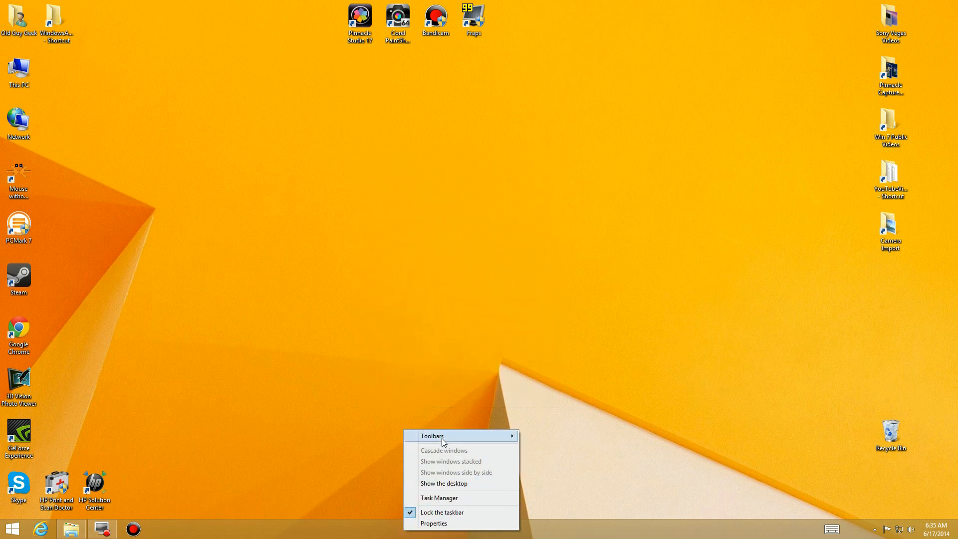
Make a new 'Programs' folder on Masters (E:) and select it as a new toolbar.
{"action": "left_click", "coordinate": [431, 436]}
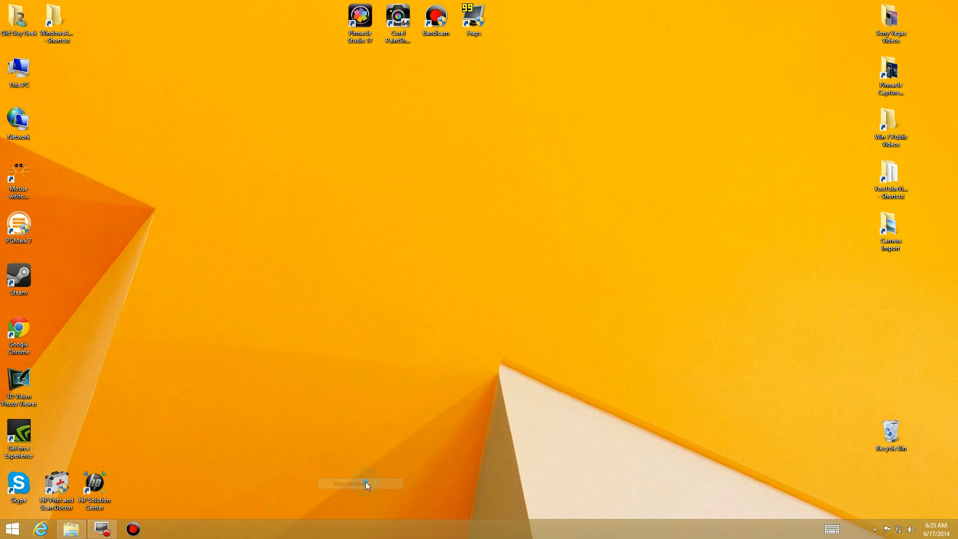
{"action": "left_click", "coordinate": [360, 484]}
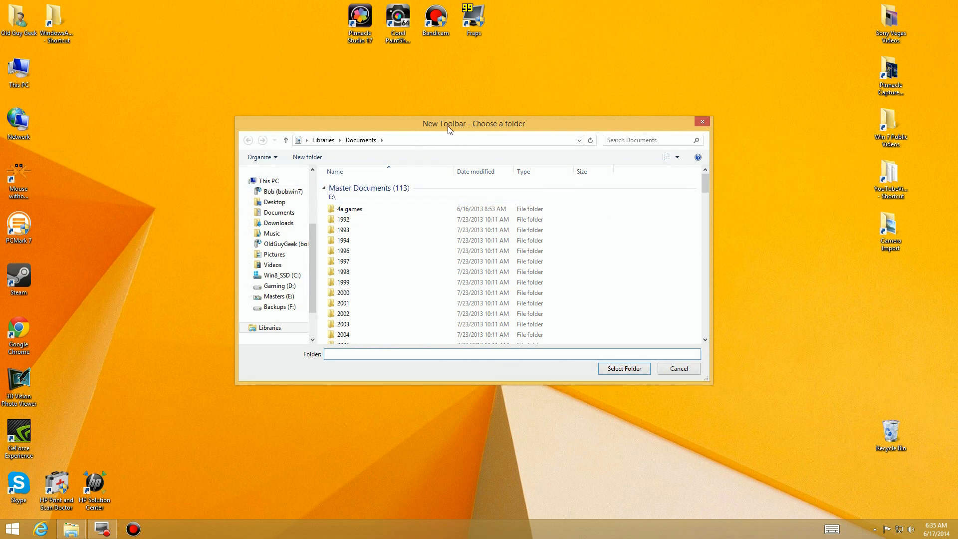
{"action": "mouse_move", "coordinate": [536, 129]}
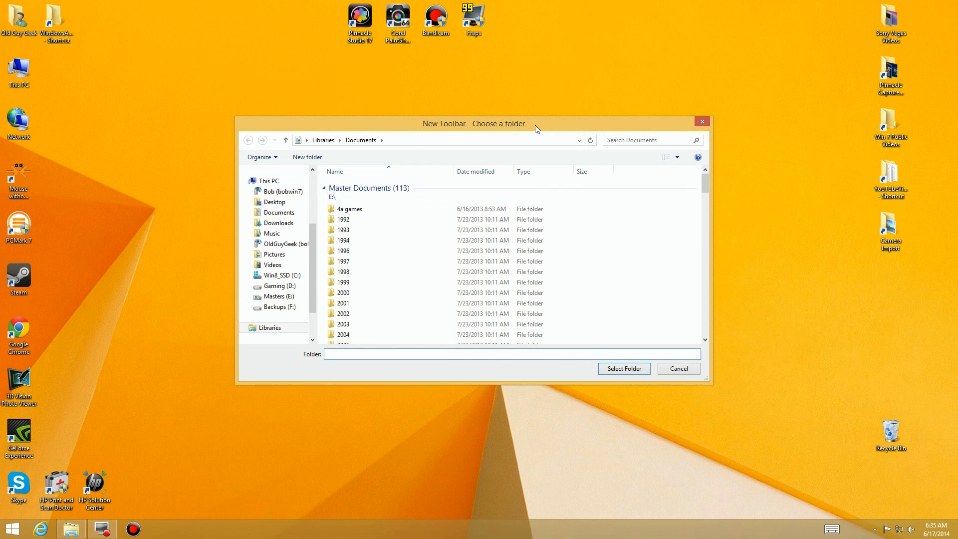
{"action": "left_click", "coordinate": [344, 240]}
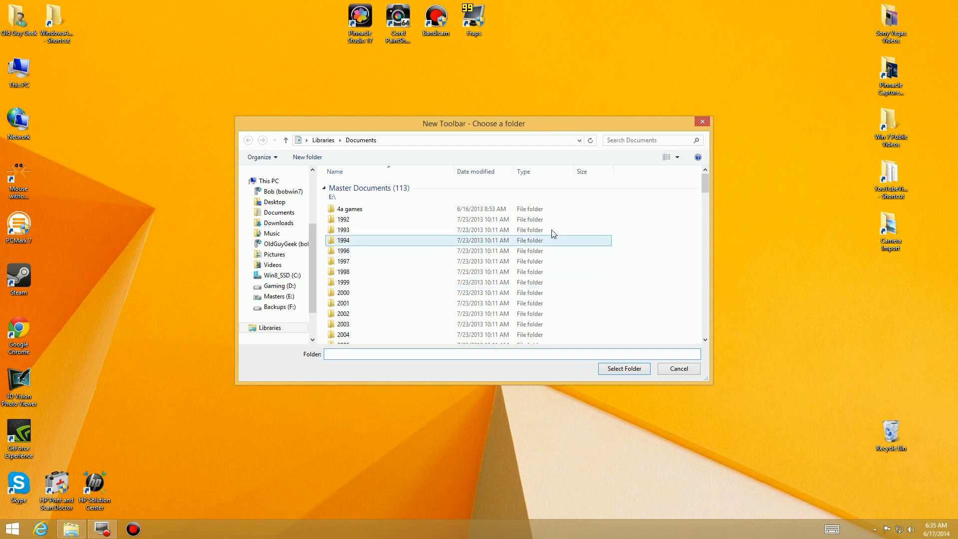
{"action": "left_click", "coordinate": [277, 275]}
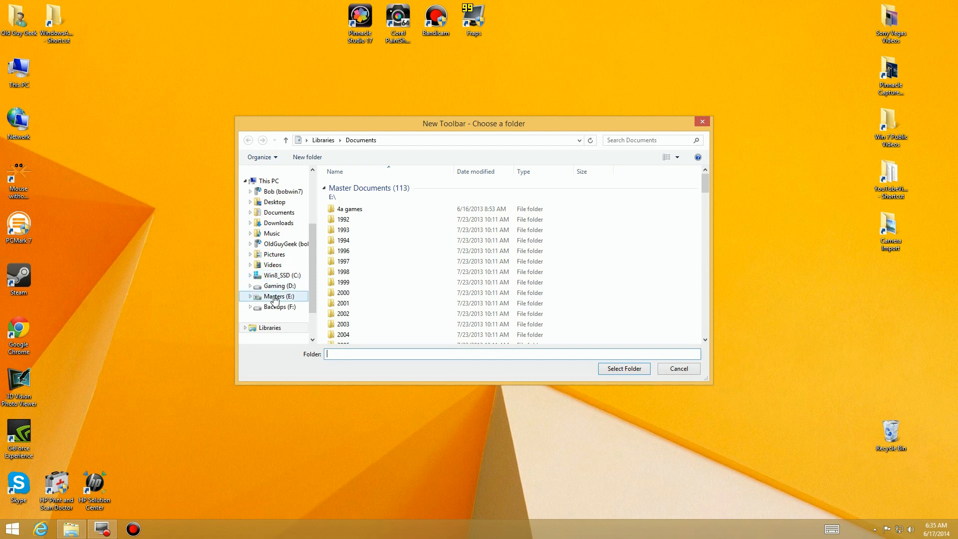
{"action": "left_click", "coordinate": [279, 296]}
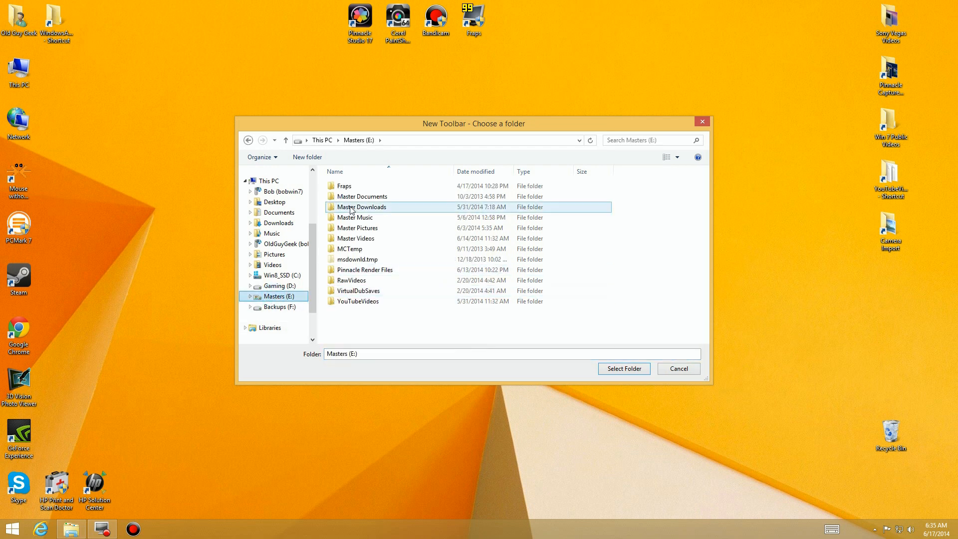
{"action": "mouse_move", "coordinate": [420, 283]}
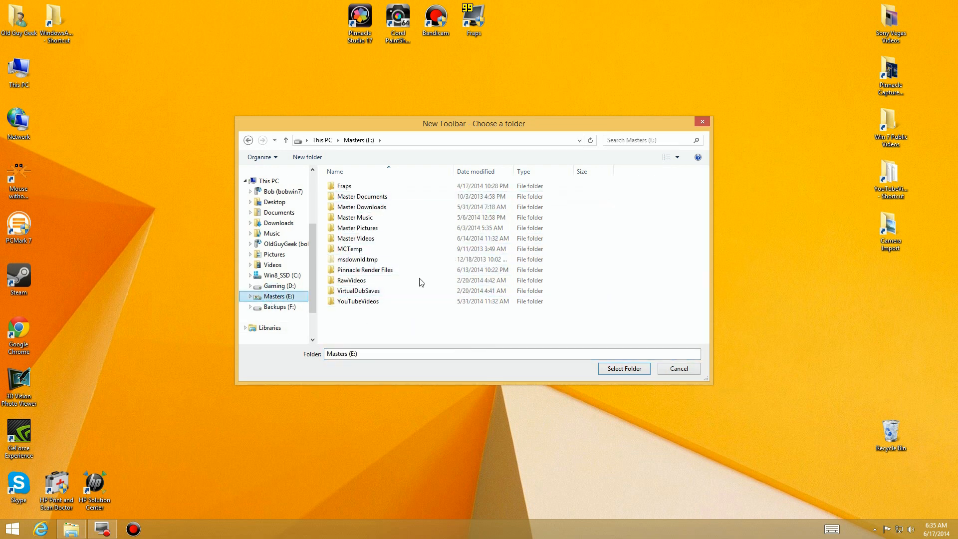
{"action": "left_click", "coordinate": [307, 158]}
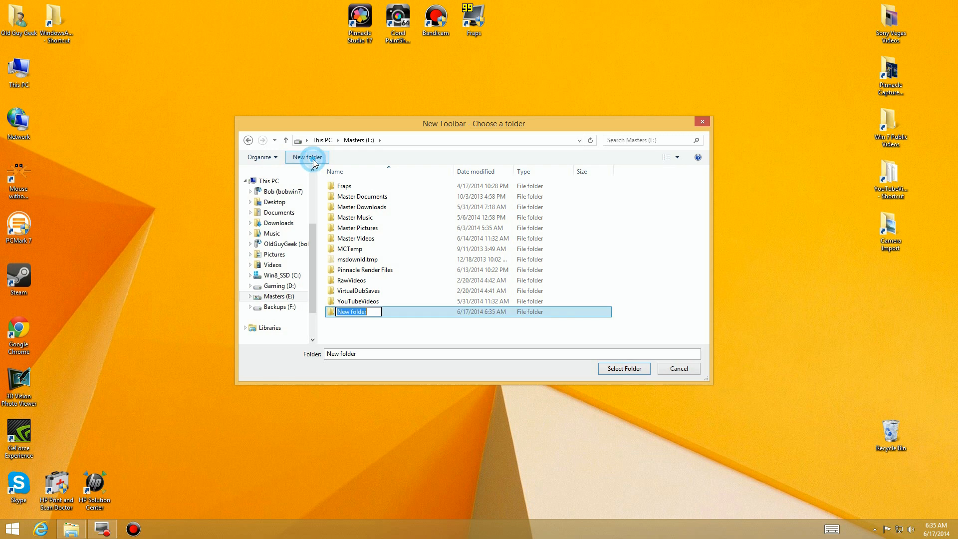
{"action": "type", "text": "P"}
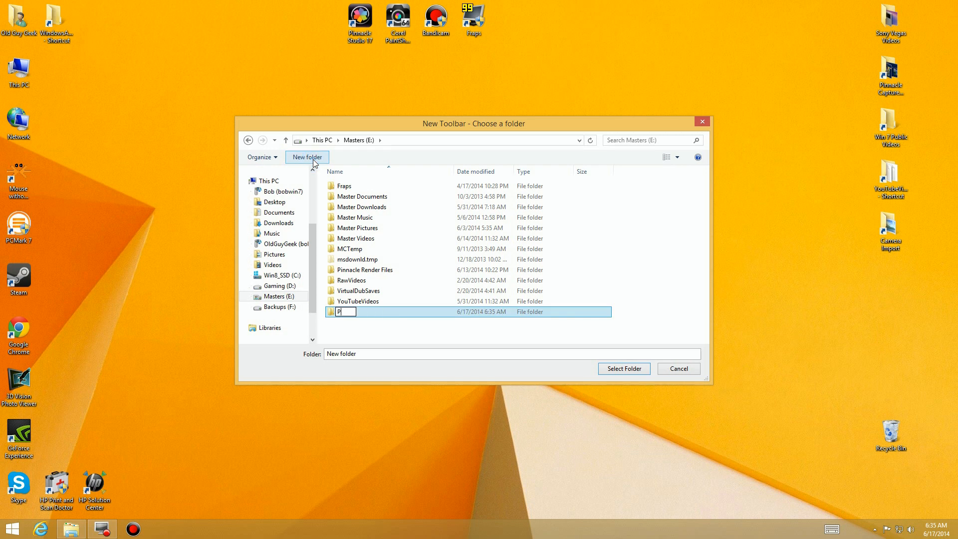
{"action": "type", "text": "rograms"}
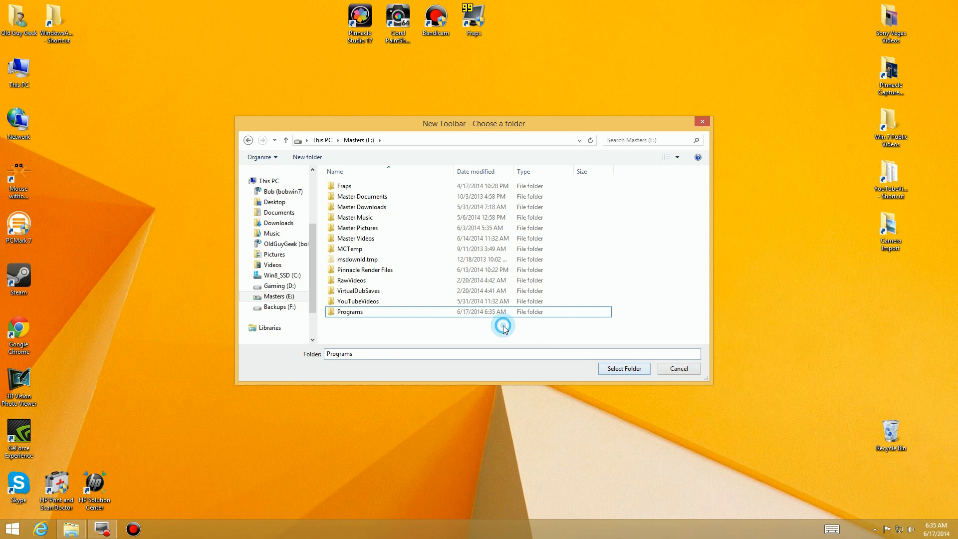
{"action": "left_click", "coordinate": [623, 368]}
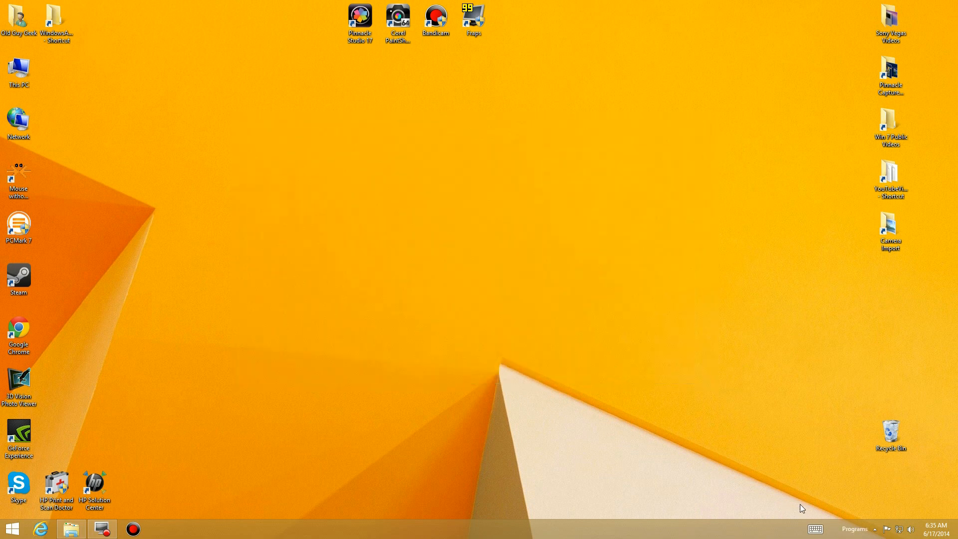
{"action": "mouse_move", "coordinate": [867, 531]}
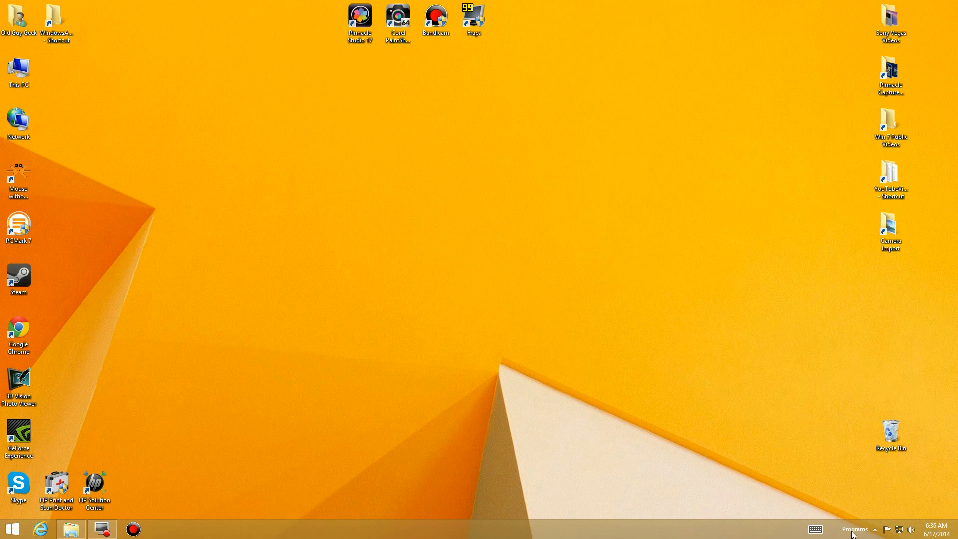
{"action": "mouse_move", "coordinate": [556, 372]}
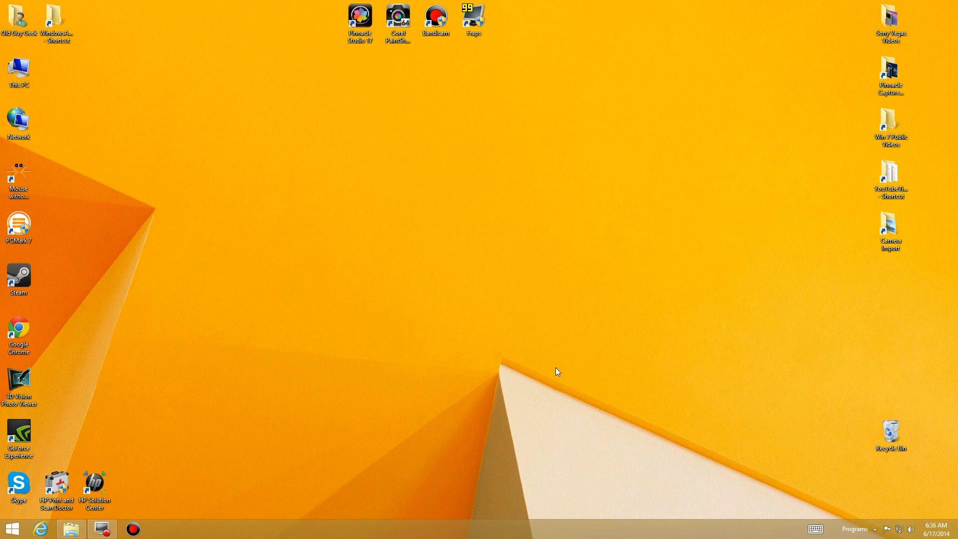
{"action": "mouse_move", "coordinate": [78, 524]}
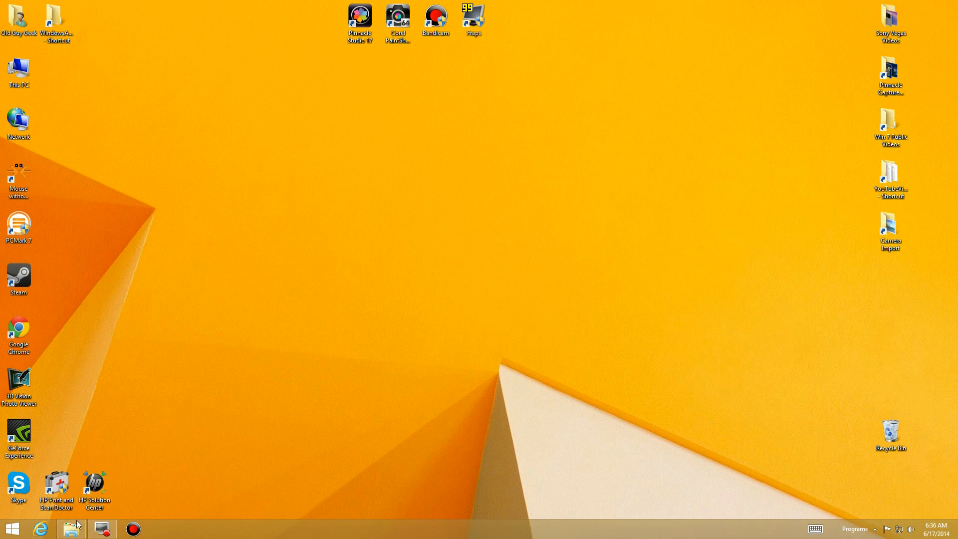
Open Masters (E:) in File Explorer, refresh the listing, and open the Programs folder.
{"action": "left_click", "coordinate": [69, 528]}
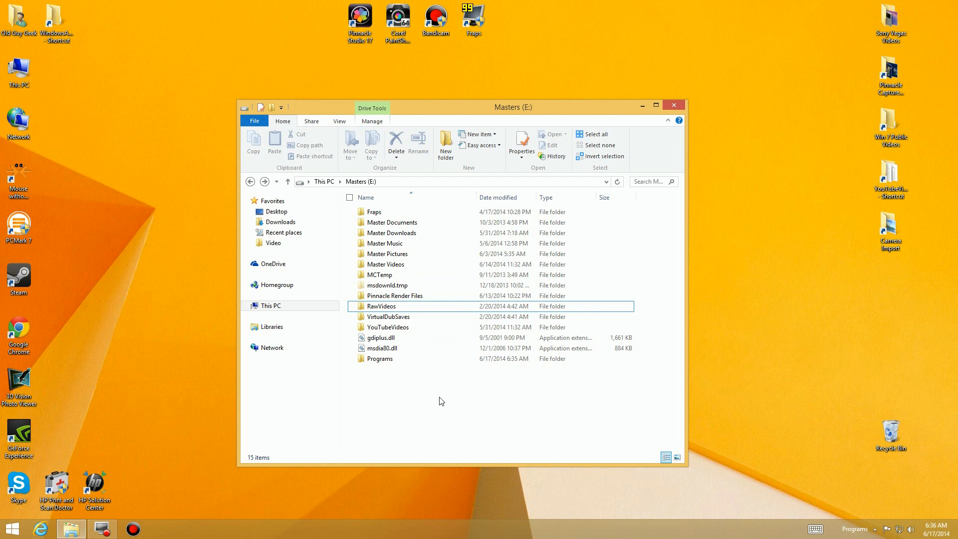
{"action": "right_click", "coordinate": [440, 400]}
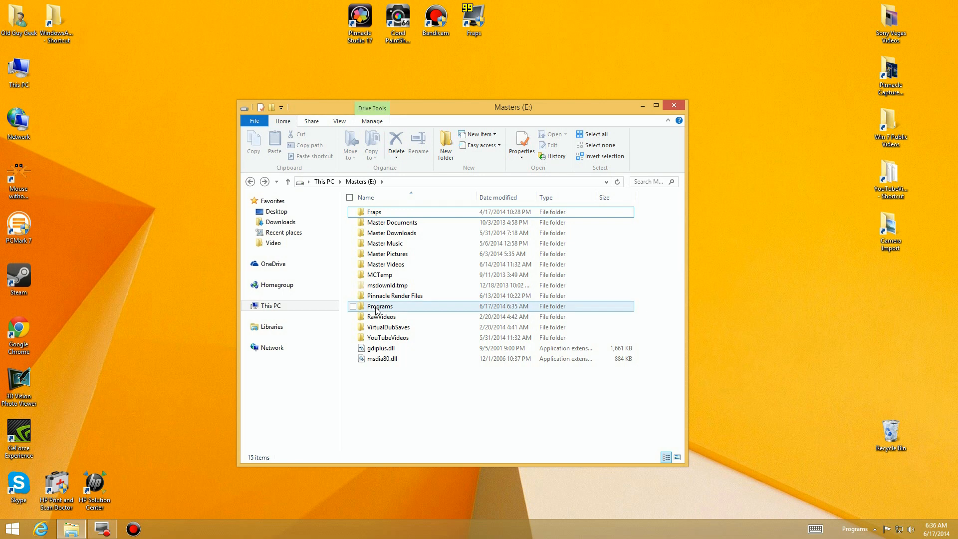
{"action": "double_click", "coordinate": [379, 306]}
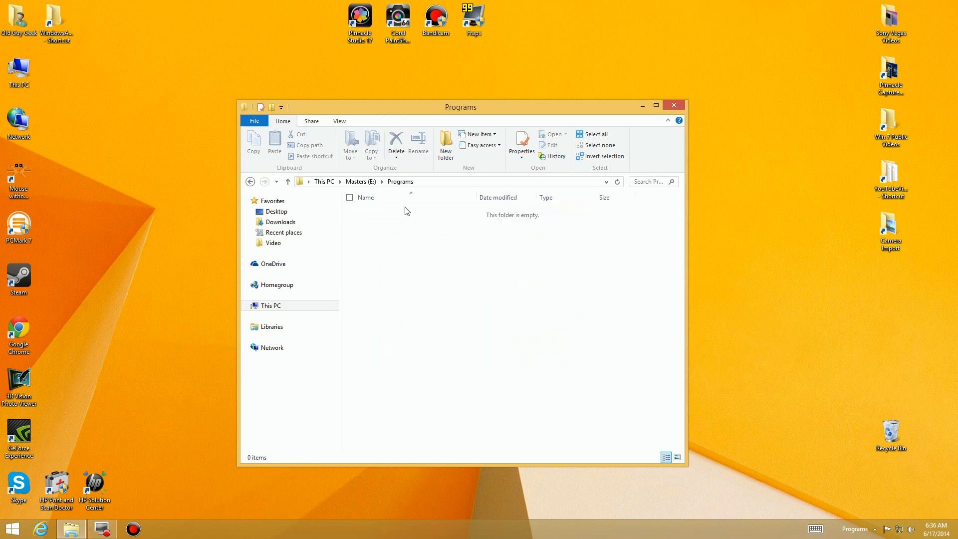
{"action": "mouse_move", "coordinate": [405, 216]}
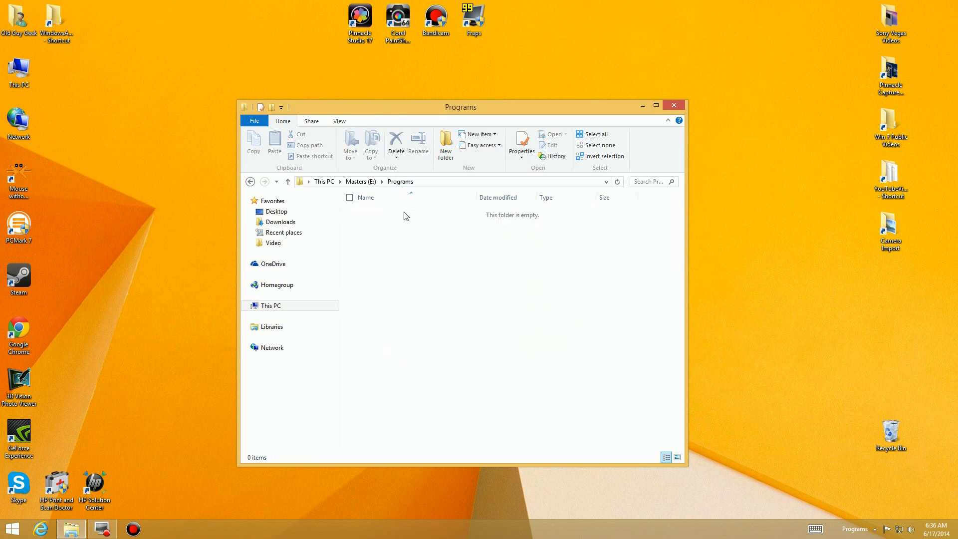
{"action": "mouse_move", "coordinate": [437, 284]}
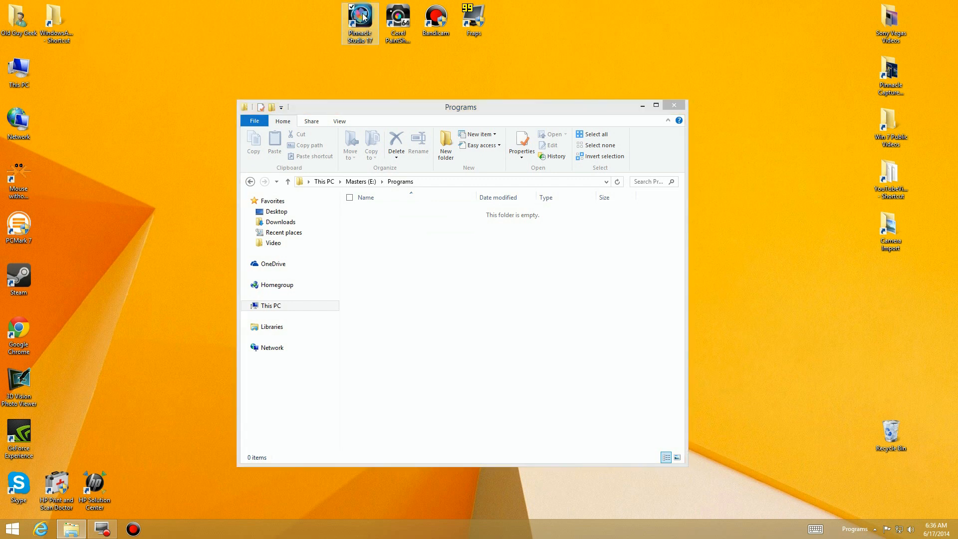
Drag the desktop program shortcuts into Programs and check the taskbar toolbar's list.
{"action": "left_click_drag", "start_coordinate": [359, 22], "coordinate": [384, 264]}
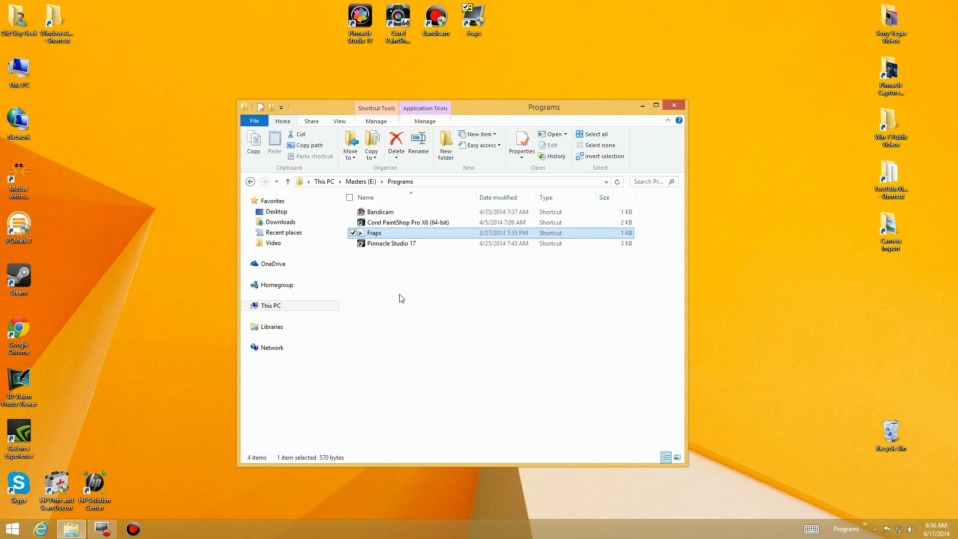
{"action": "mouse_move", "coordinate": [267, 258]}
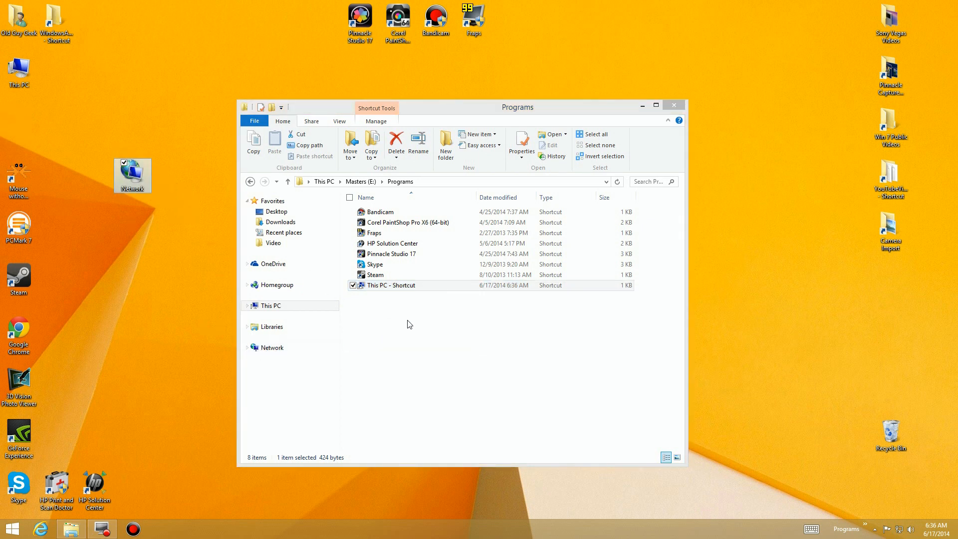
{"action": "mouse_move", "coordinate": [389, 308]}
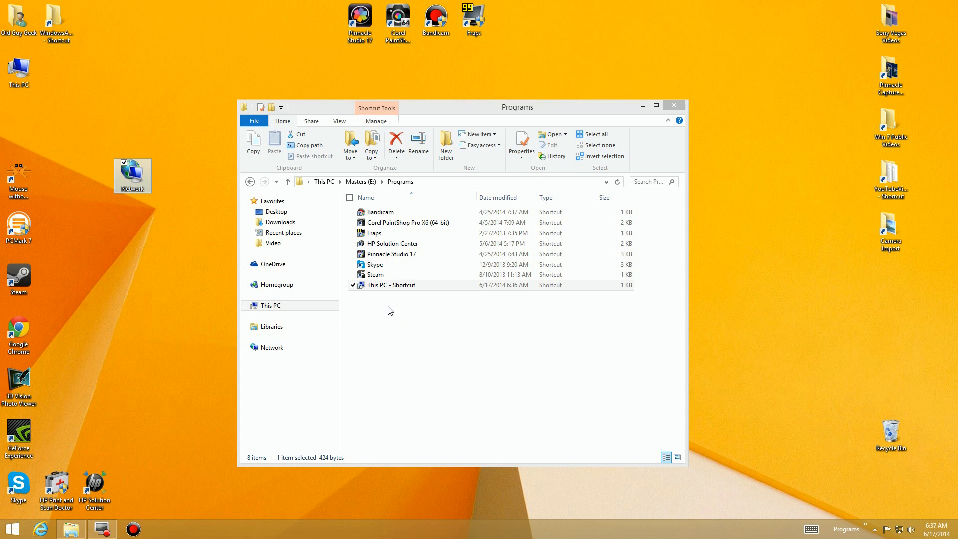
{"action": "mouse_move", "coordinate": [412, 322]}
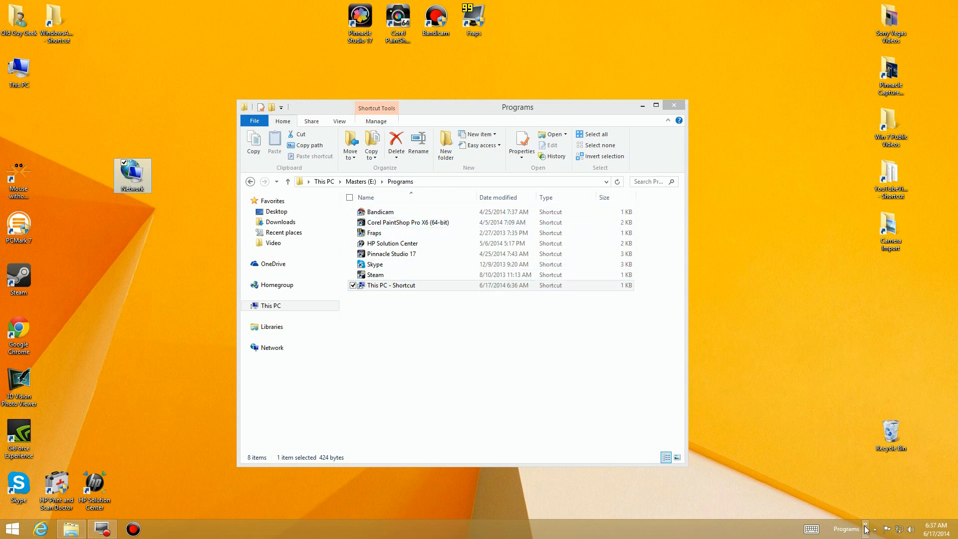
{"action": "right_click", "coordinate": [846, 528]}
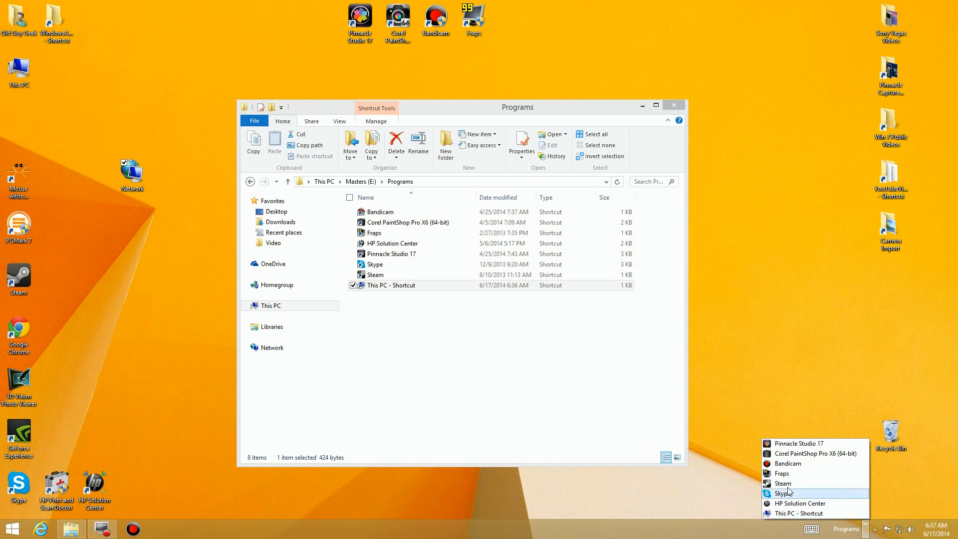
{"action": "mouse_move", "coordinate": [782, 483]}
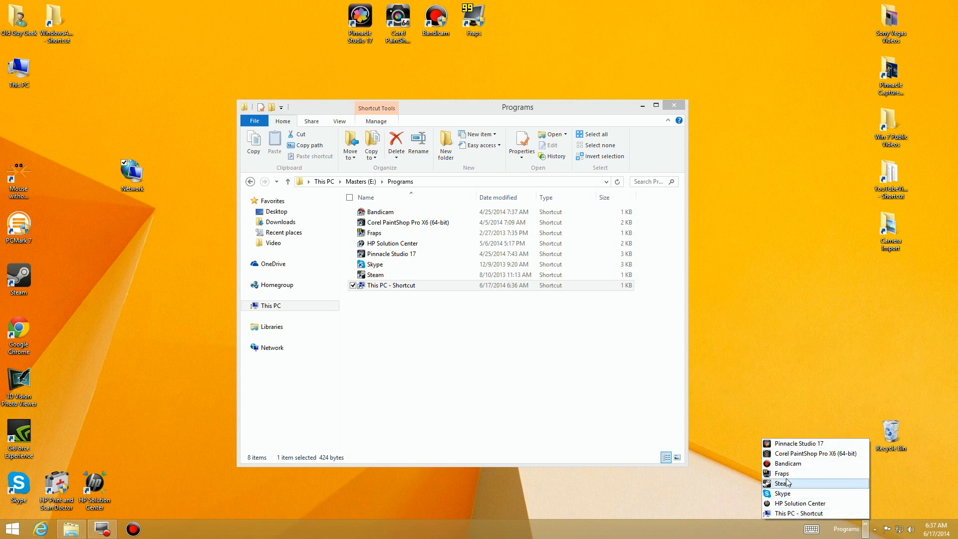
{"action": "mouse_move", "coordinate": [798, 444]}
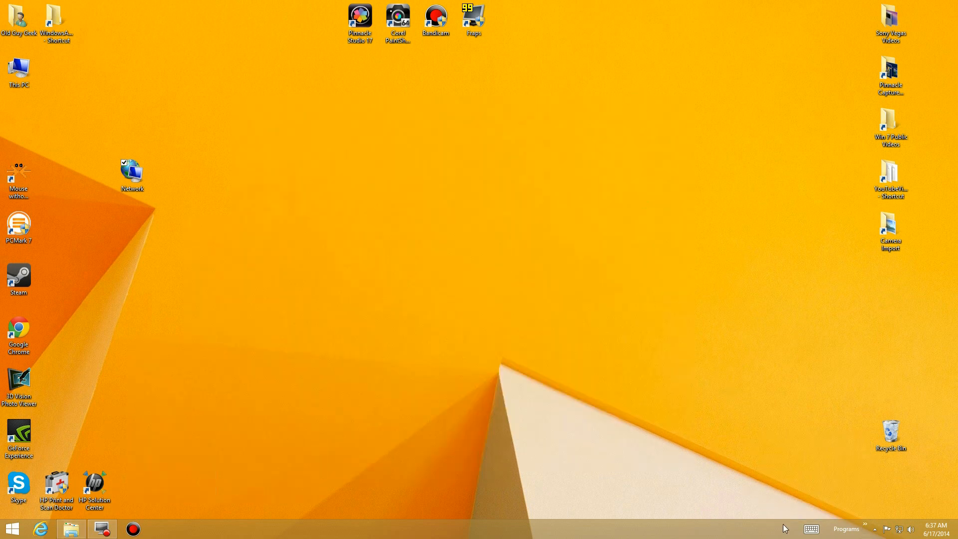
{"action": "mouse_move", "coordinate": [853, 530]}
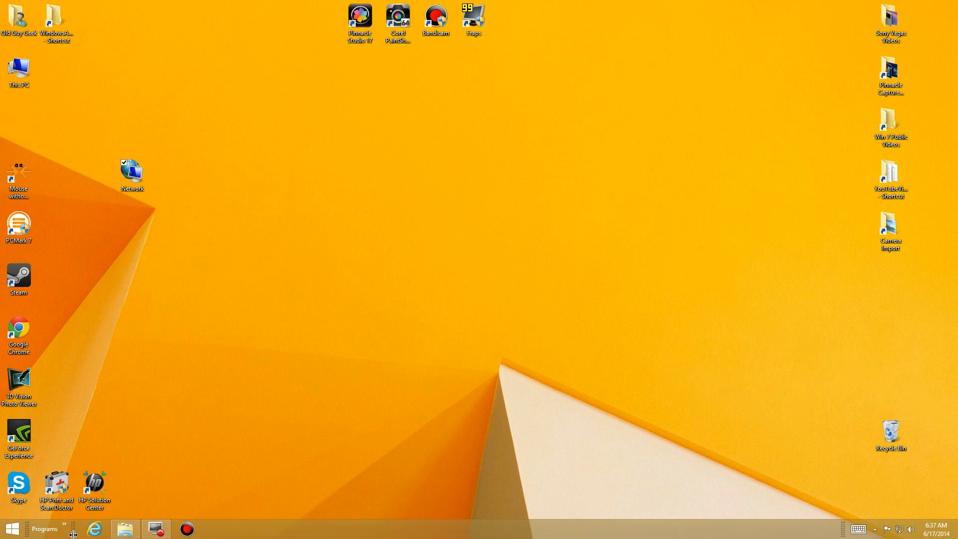
{"action": "mouse_move", "coordinate": [175, 487]}
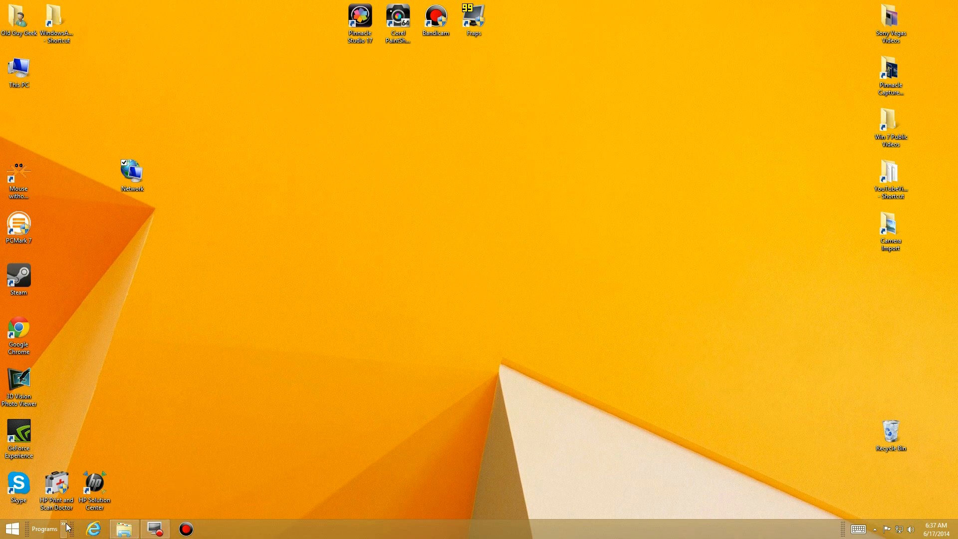
Open the relocated Programs toolbar's chevron to confirm all eight shortcuts.
{"action": "left_click", "coordinate": [44, 528]}
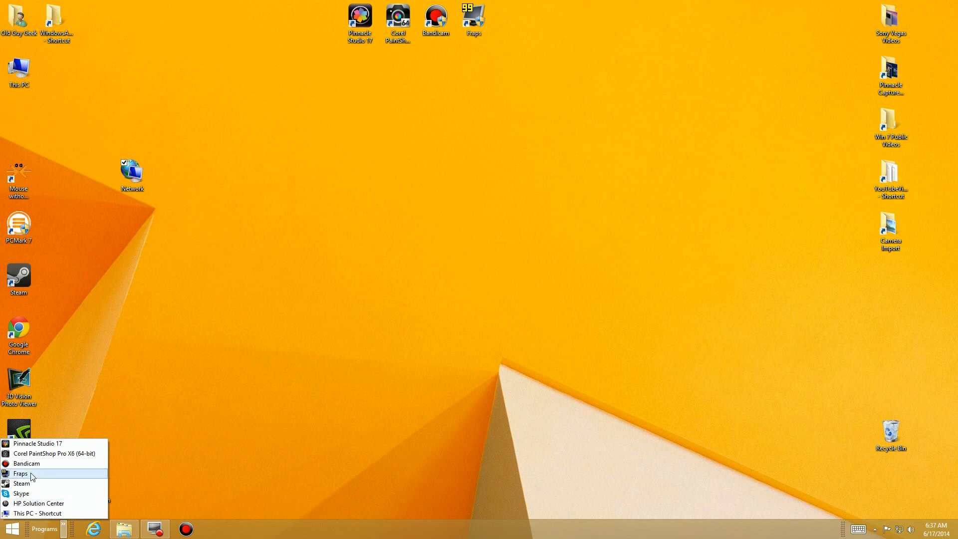
{"action": "mouse_move", "coordinate": [36, 514]}
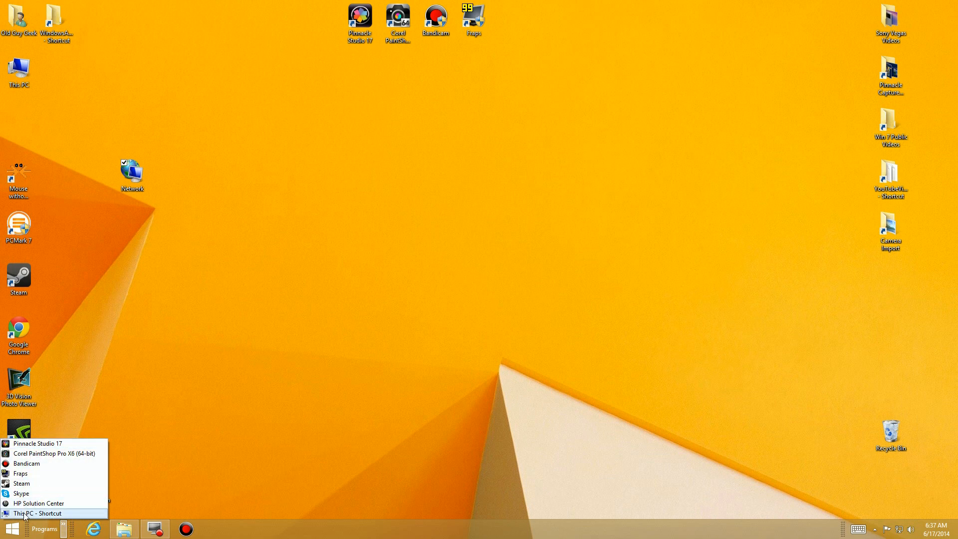
{"action": "mouse_move", "coordinate": [22, 493]}
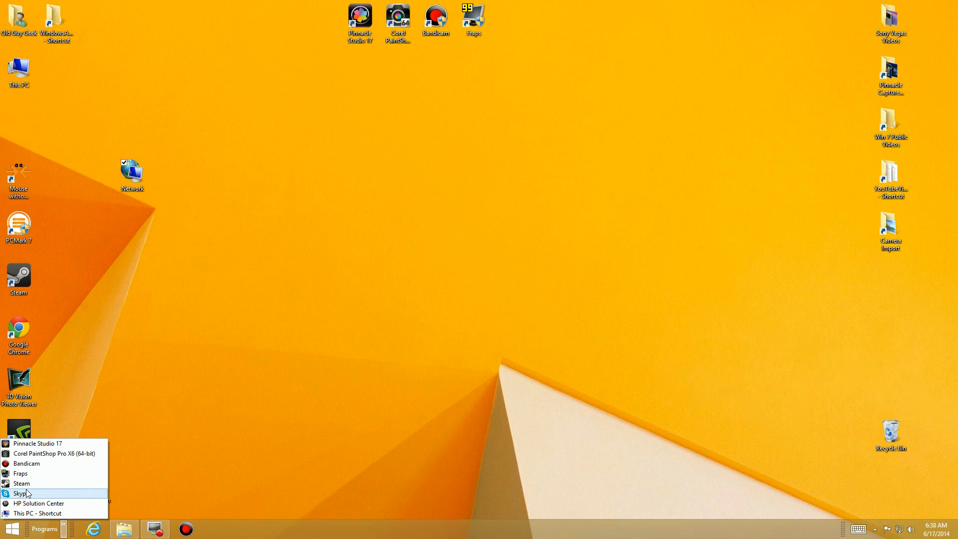
{"action": "mouse_move", "coordinate": [36, 443]}
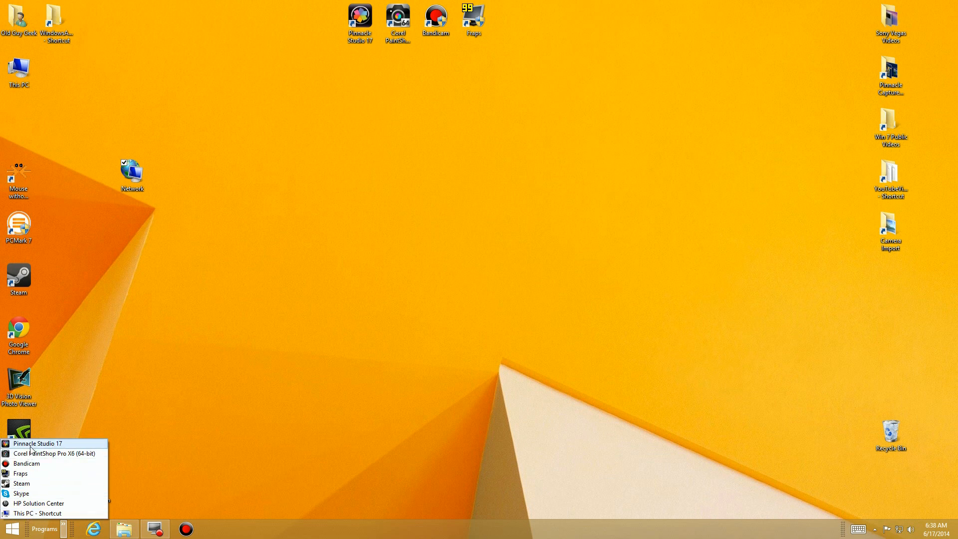
{"action": "mouse_move", "coordinate": [37, 514]}
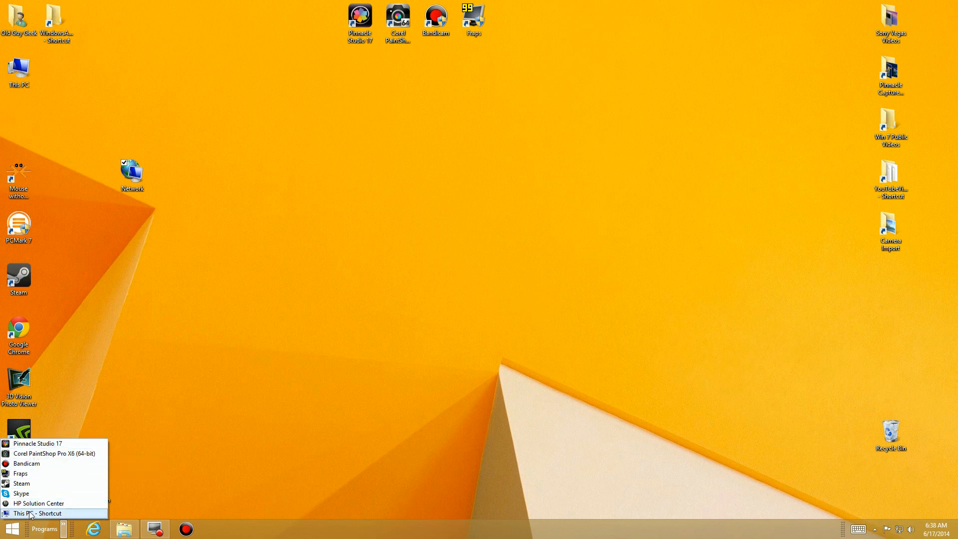
{"action": "mouse_move", "coordinate": [492, 104]}
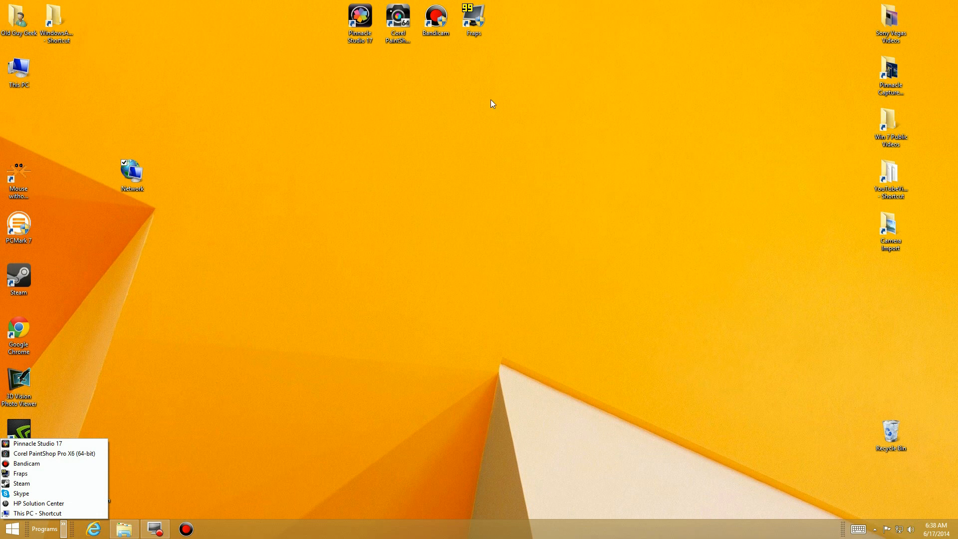
{"action": "mouse_move", "coordinate": [356, 82]}
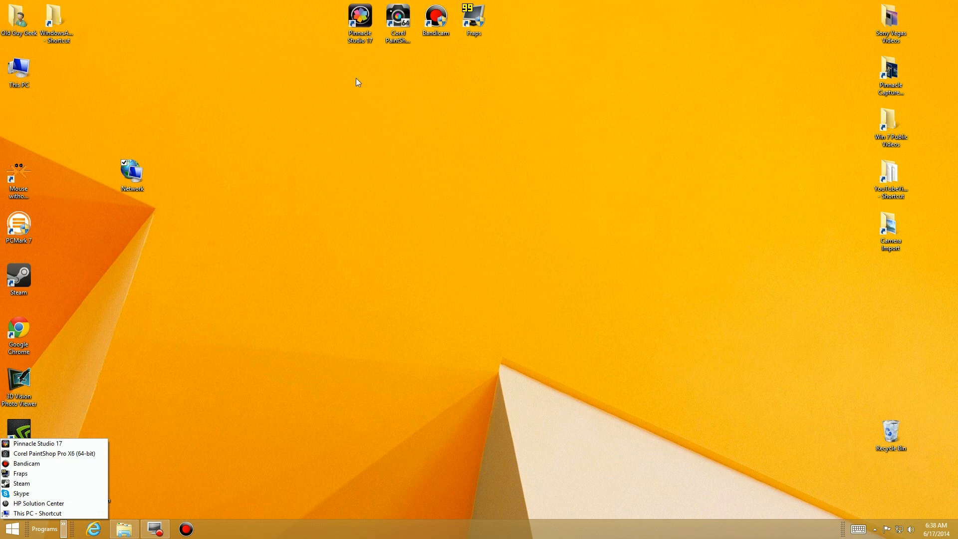
{"action": "mouse_move", "coordinate": [170, 404]}
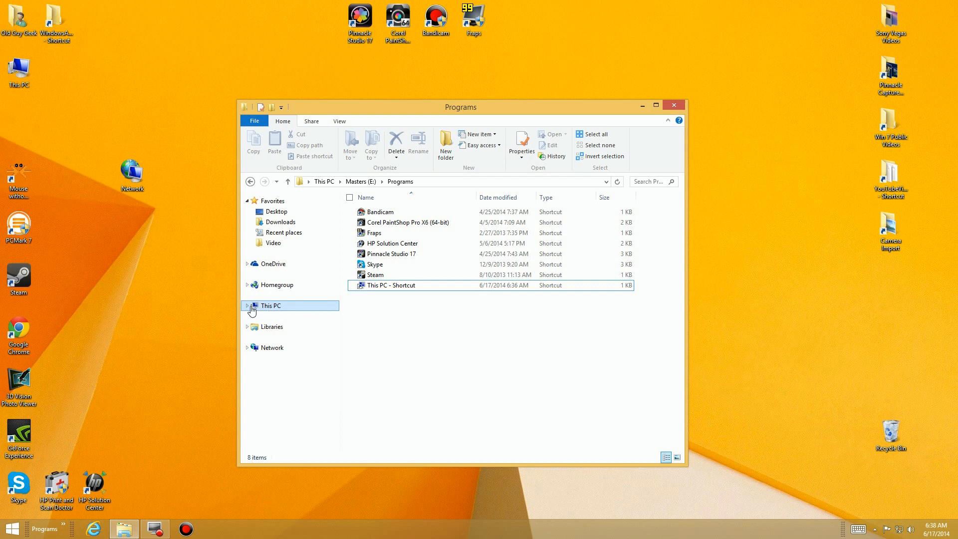
Expand This PC and open Win8_SSD (C:) in a new window.
{"action": "left_click", "coordinate": [247, 305]}
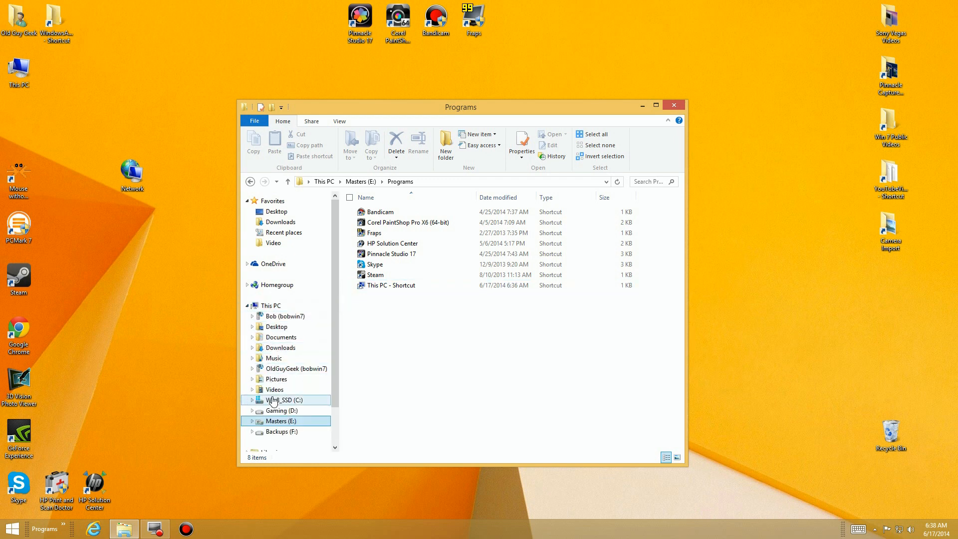
{"action": "right_click", "coordinate": [284, 400]}
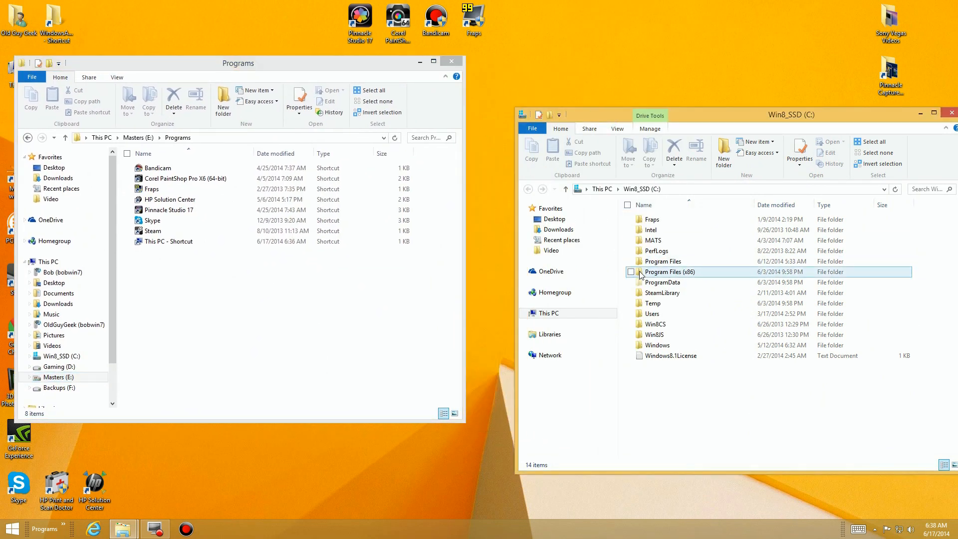
Create an AcroRd32 shortcut in Programs from Program Files (x86)\Adobe\Reader 11.0\Reader.
{"action": "left_click", "coordinate": [631, 272]}
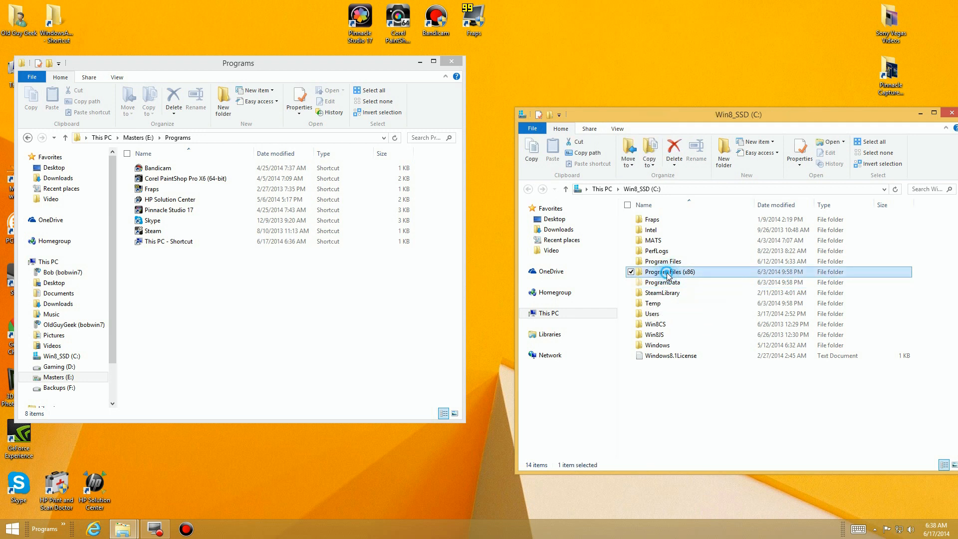
{"action": "double_click", "coordinate": [670, 271]}
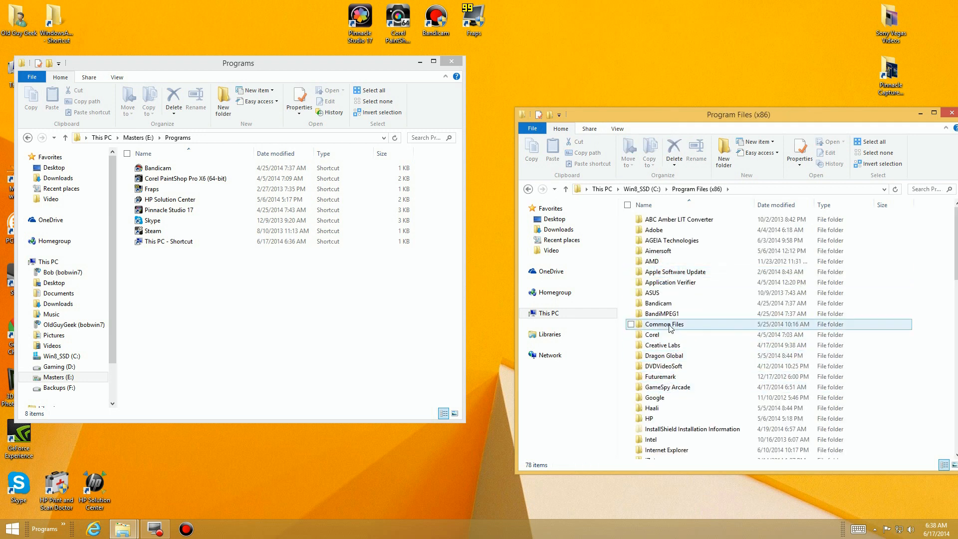
{"action": "double_click", "coordinate": [653, 229]}
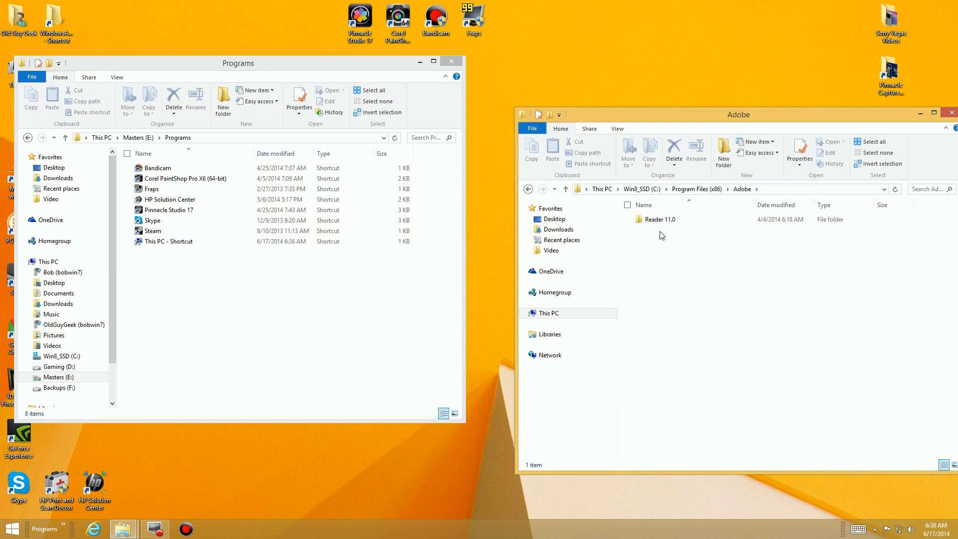
{"action": "double_click", "coordinate": [662, 219]}
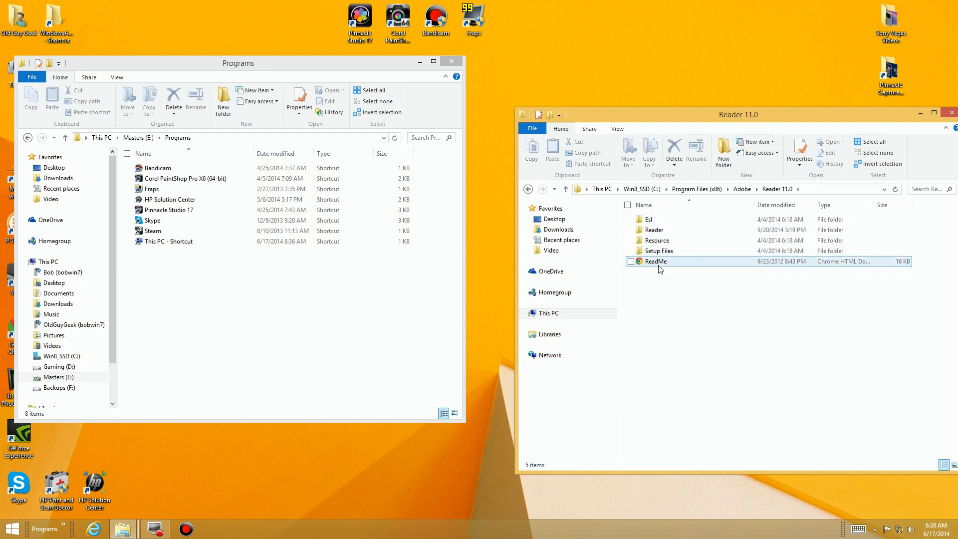
{"action": "left_click", "coordinate": [653, 230]}
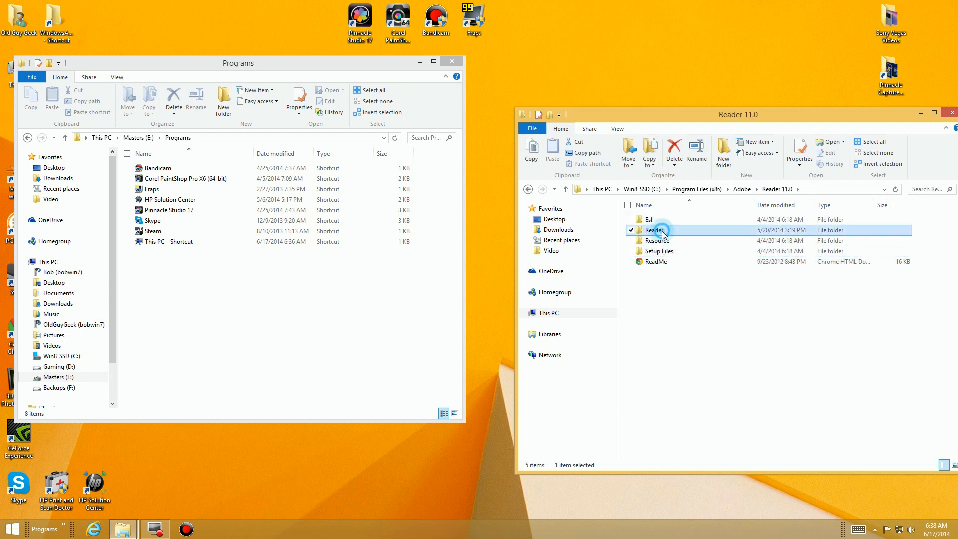
{"action": "double_click", "coordinate": [655, 229]}
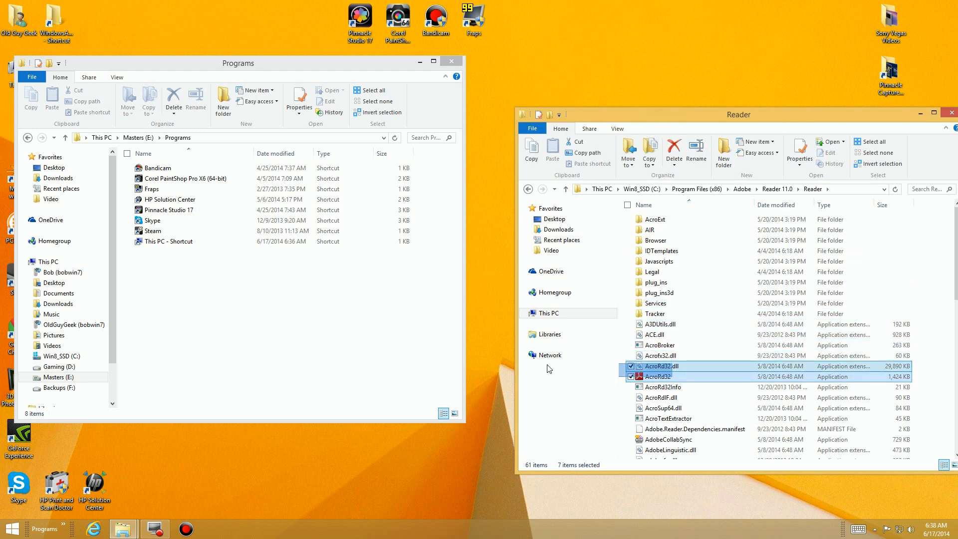
{"action": "left_click", "coordinate": [655, 375]}
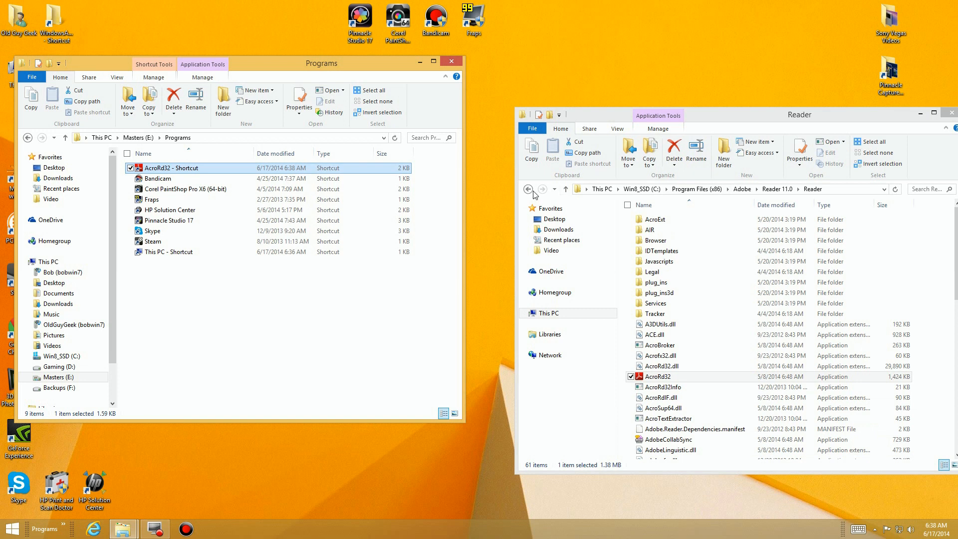
{"action": "left_click", "coordinate": [528, 188]}
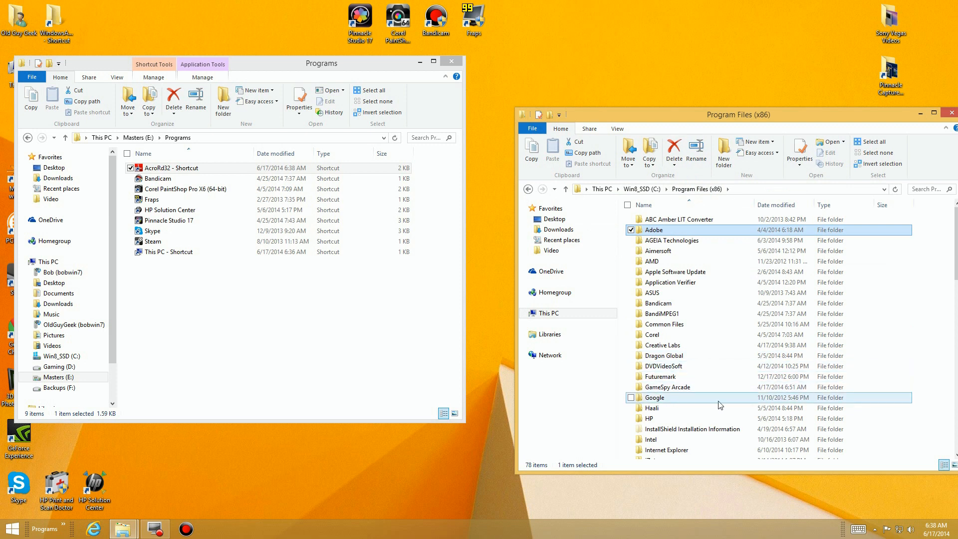
{"action": "mouse_move", "coordinate": [687, 444]}
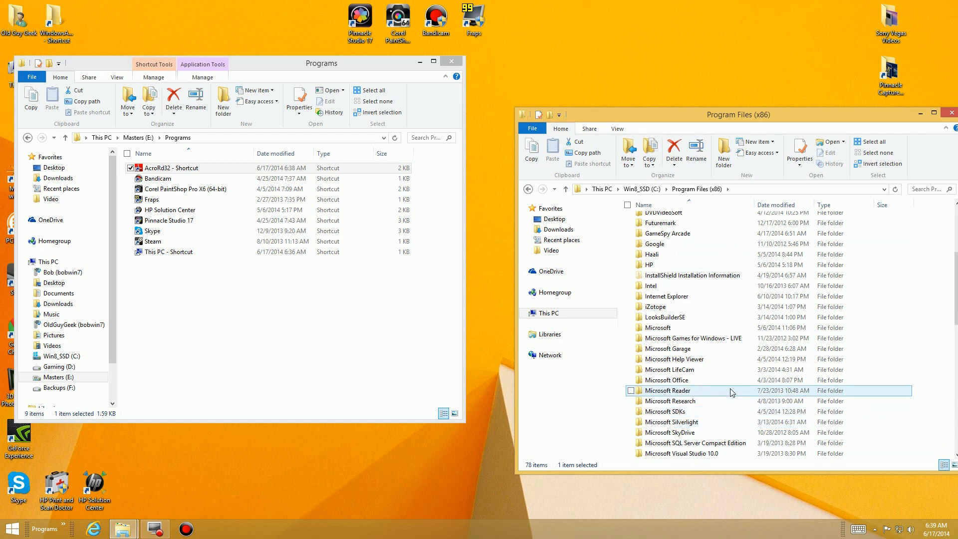
Add a firefox.exe shortcut to the Programs folder.
{"action": "left_click", "coordinate": [665, 411]}
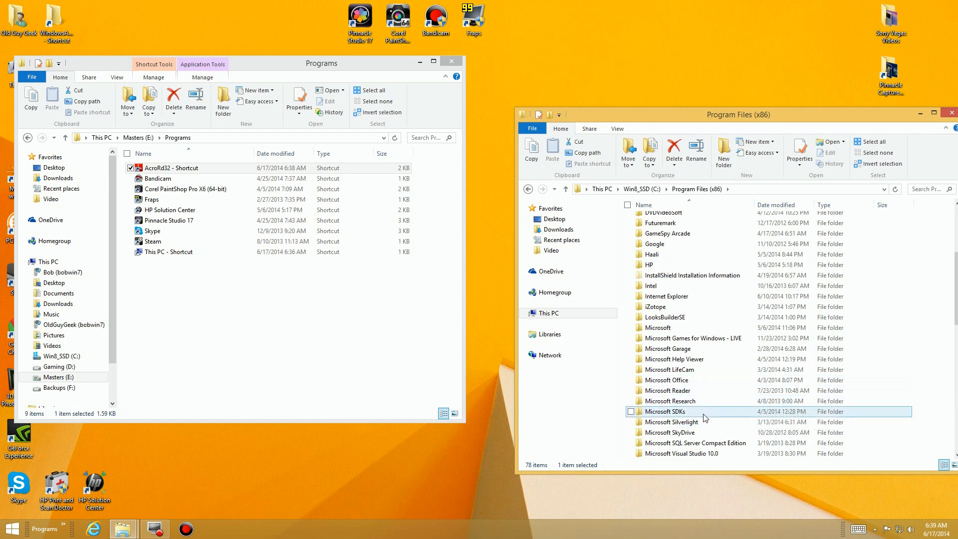
{"action": "scroll", "scroll_direction": "down", "scroll_amount": 3}
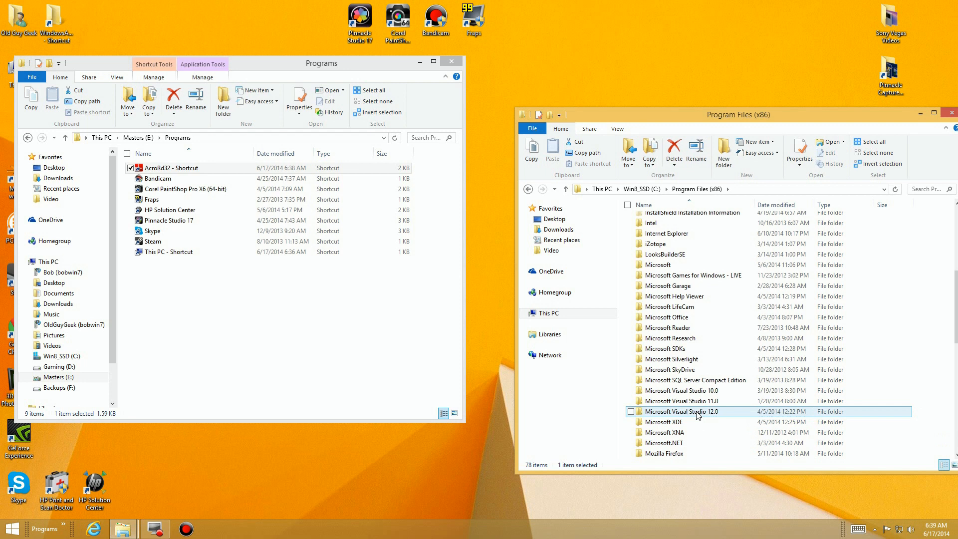
{"action": "scroll", "scroll_direction": "down", "scroll_amount": 3}
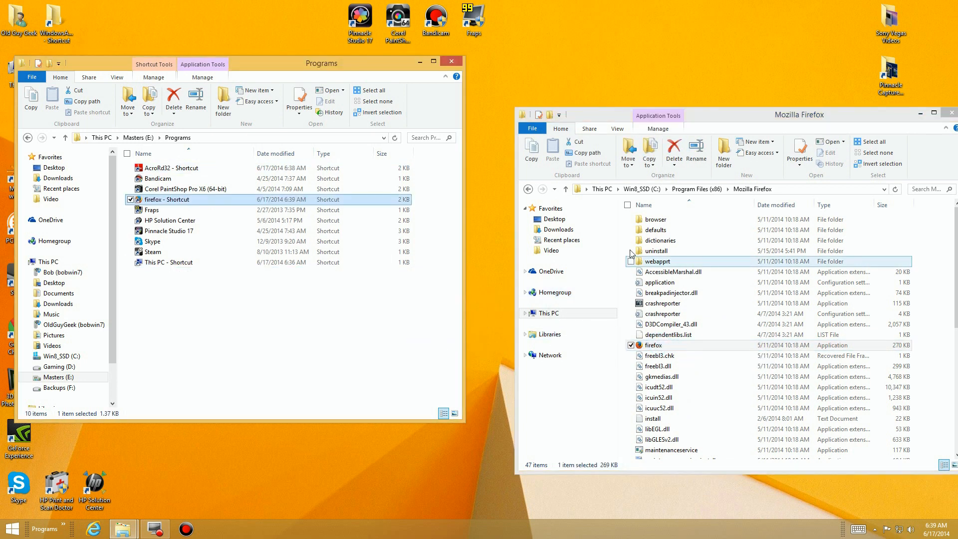
{"action": "left_click", "coordinate": [528, 189]}
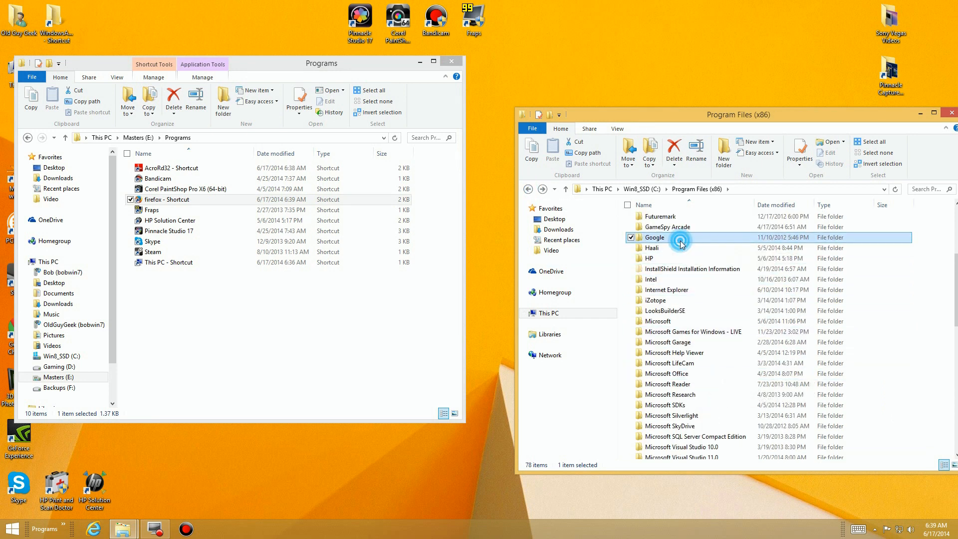
Add a chrome.exe shortcut from Google\Chrome\Application, close that window, and check the toolbar list.
{"action": "double_click", "coordinate": [654, 237]}
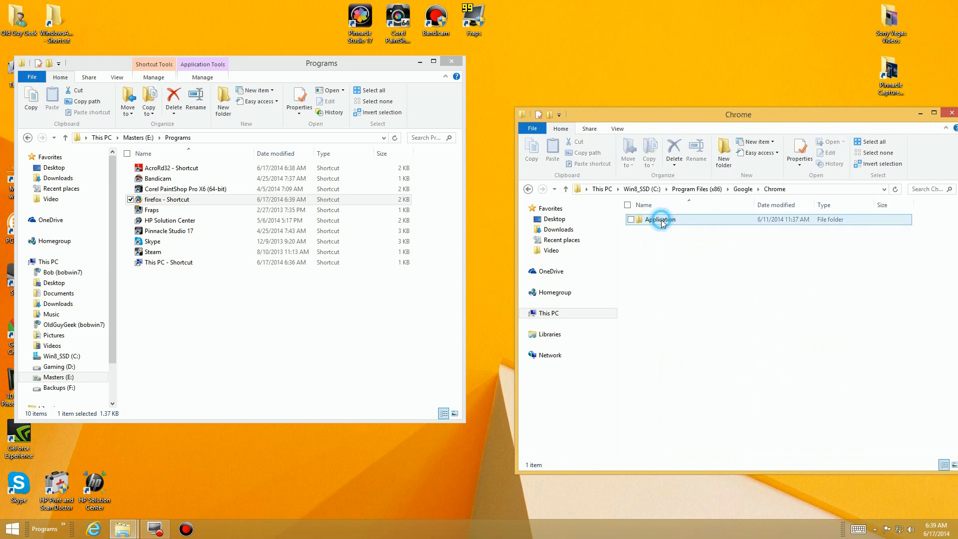
{"action": "double_click", "coordinate": [659, 219]}
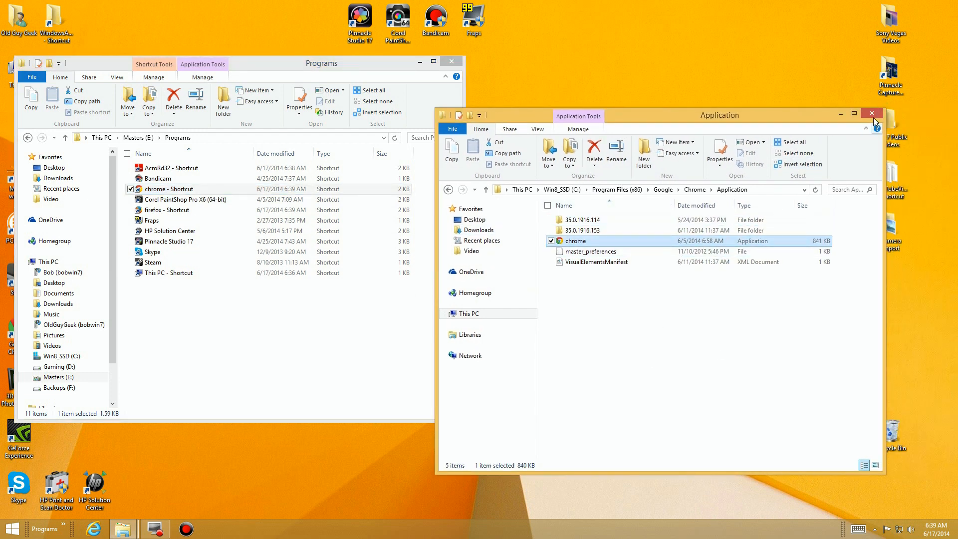
{"action": "left_click", "coordinate": [872, 113]}
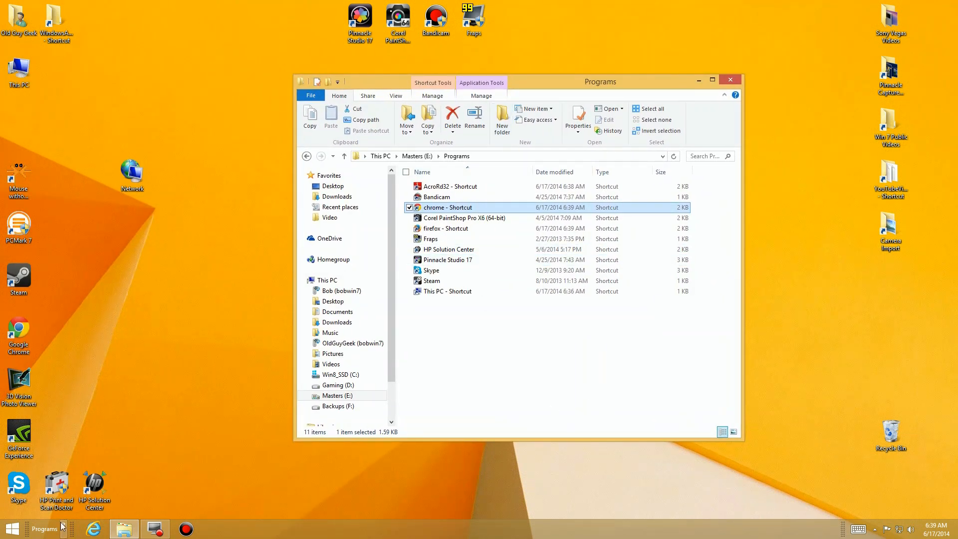
{"action": "right_click", "coordinate": [44, 528]}
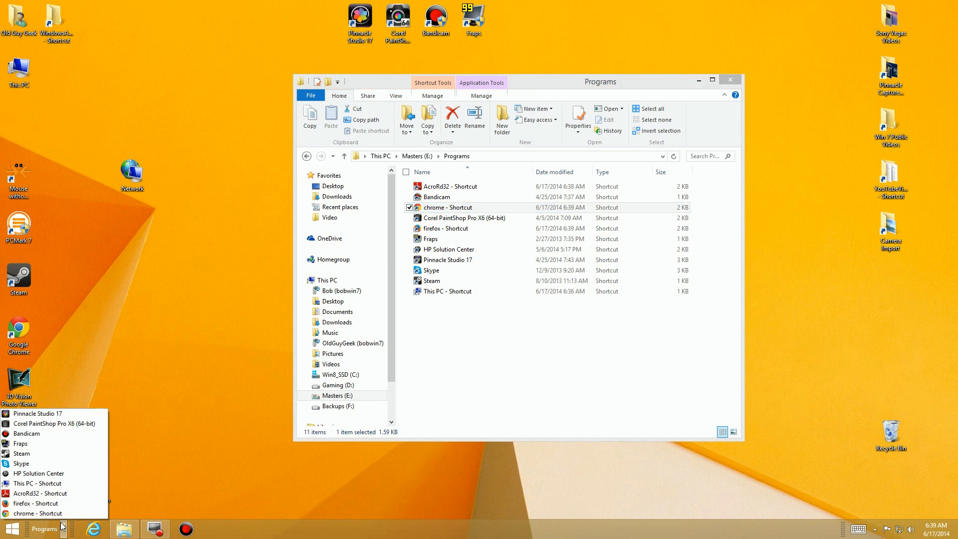
{"action": "mouse_move", "coordinate": [27, 433]}
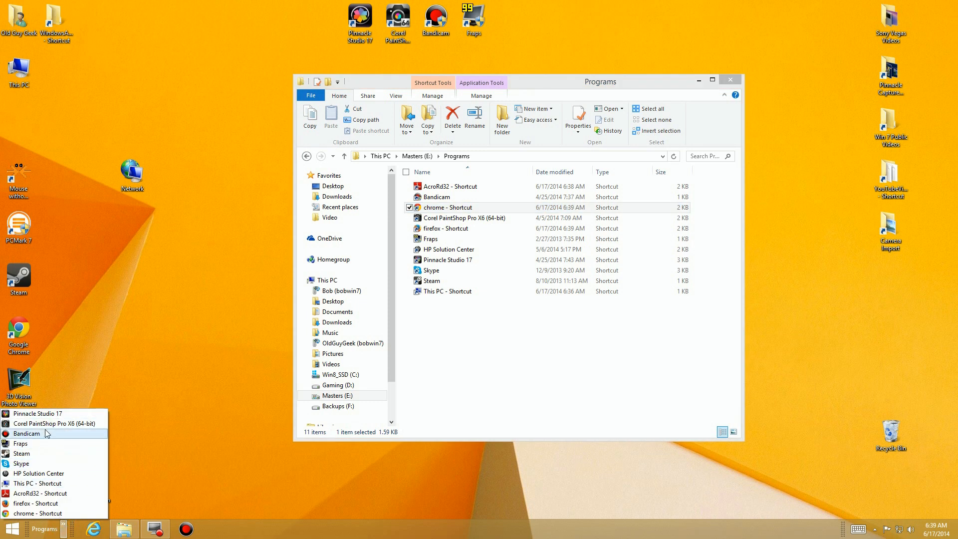
{"action": "left_click", "coordinate": [478, 336]}
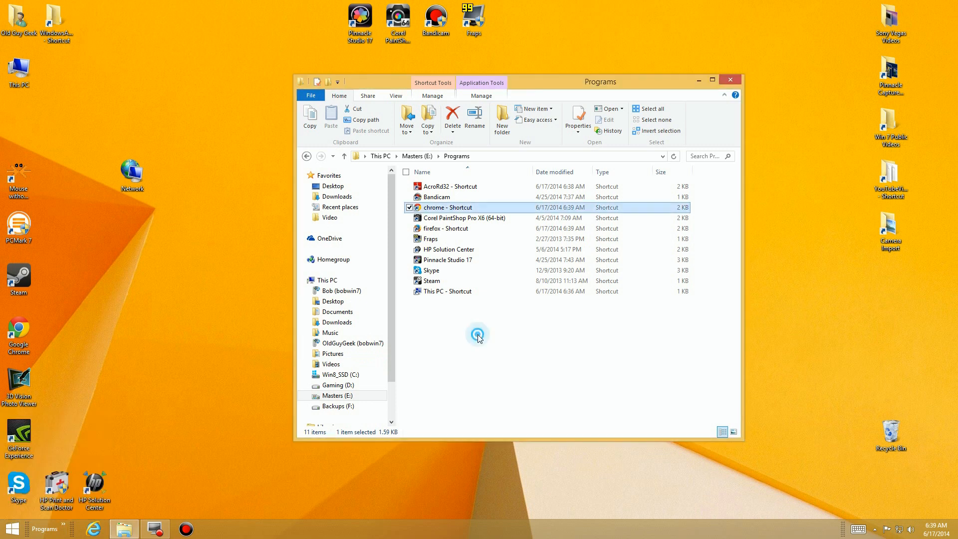
Rename the chrome and AcroRd32 shortcuts to 'Chrome' and 'Adobe Reader'.
{"action": "right_click", "coordinate": [446, 207]}
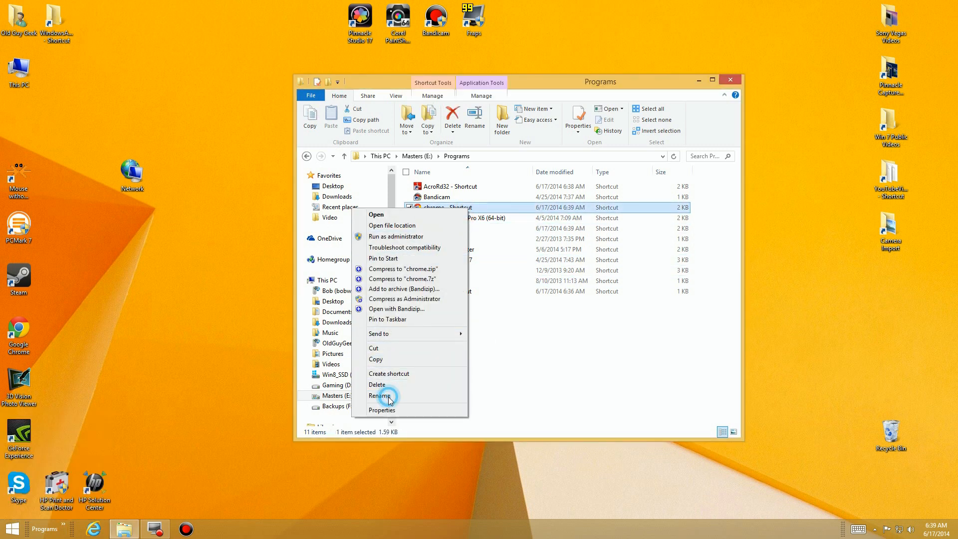
{"action": "left_click", "coordinate": [380, 396]}
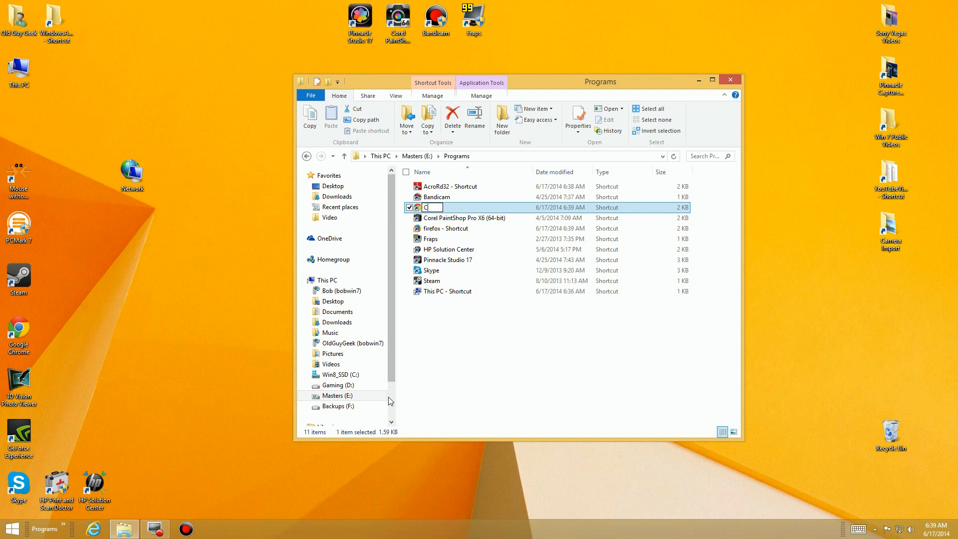
{"action": "type", "text": "hrome"}
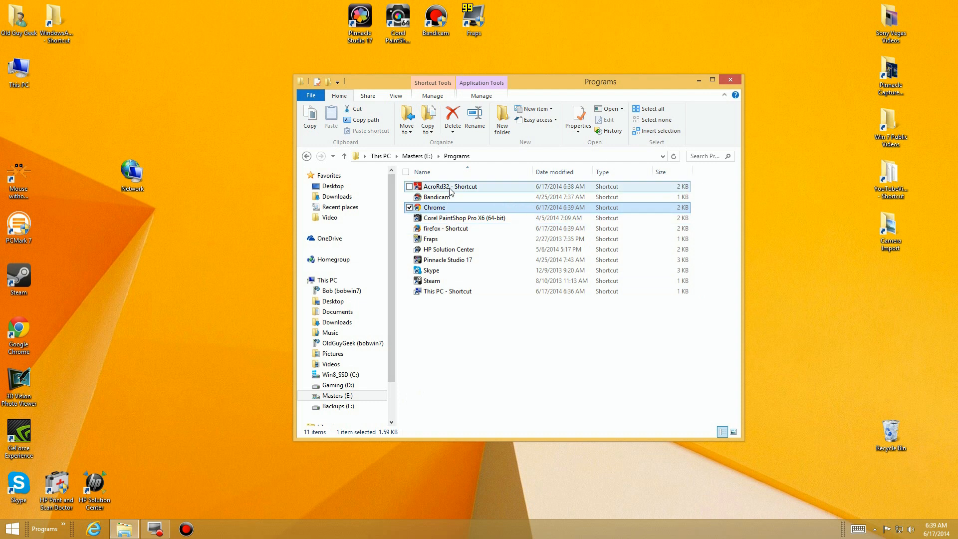
{"action": "right_click", "coordinate": [450, 186]}
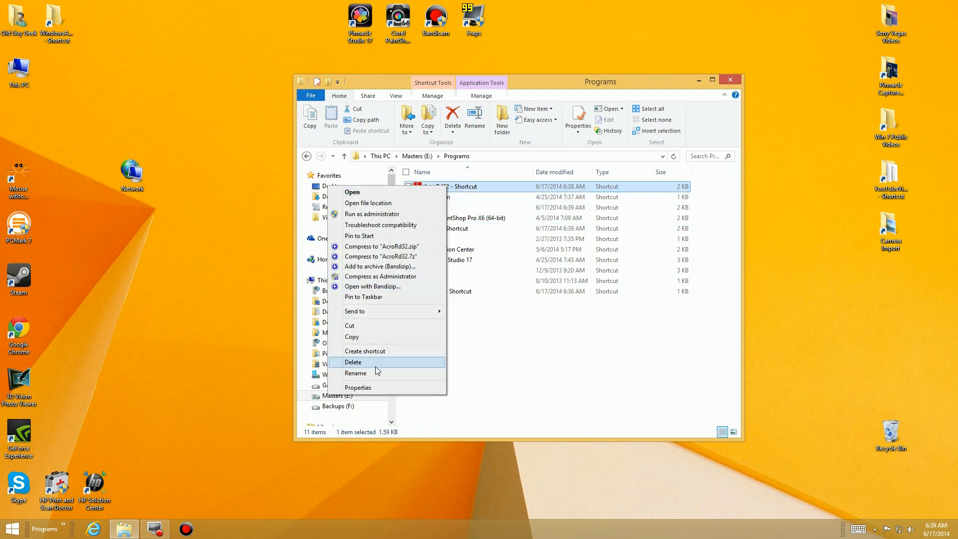
{"action": "left_click", "coordinate": [355, 373]}
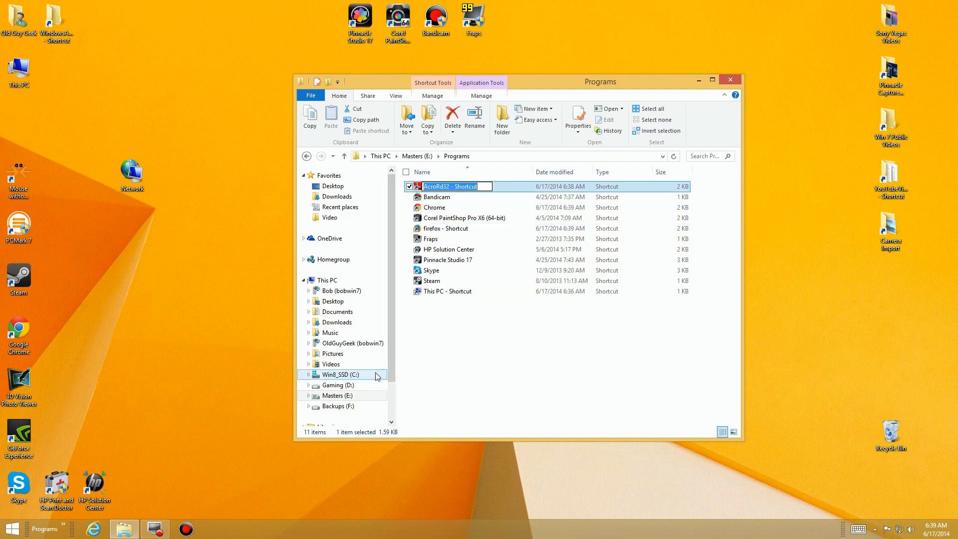
{"action": "type", "text": "Adobe Reader"}
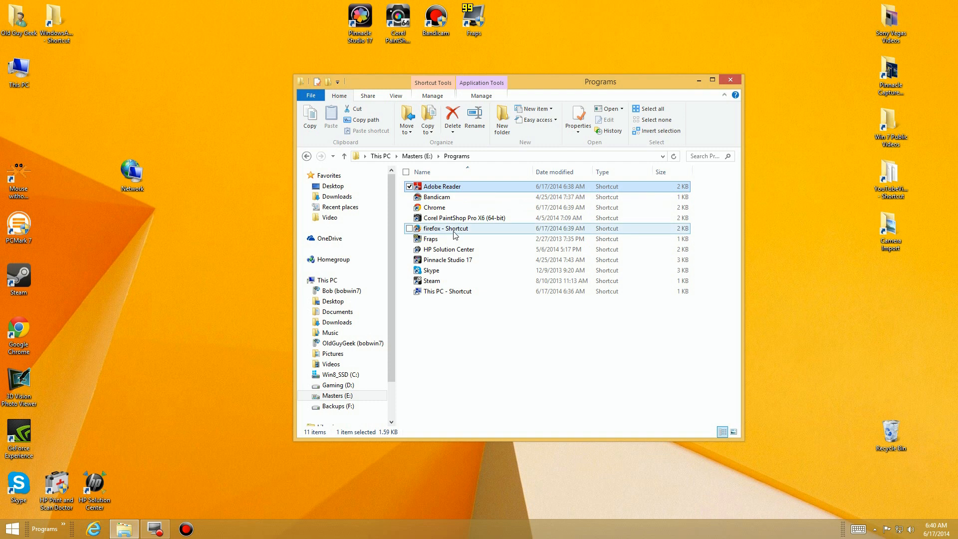
{"action": "mouse_move", "coordinate": [440, 218]}
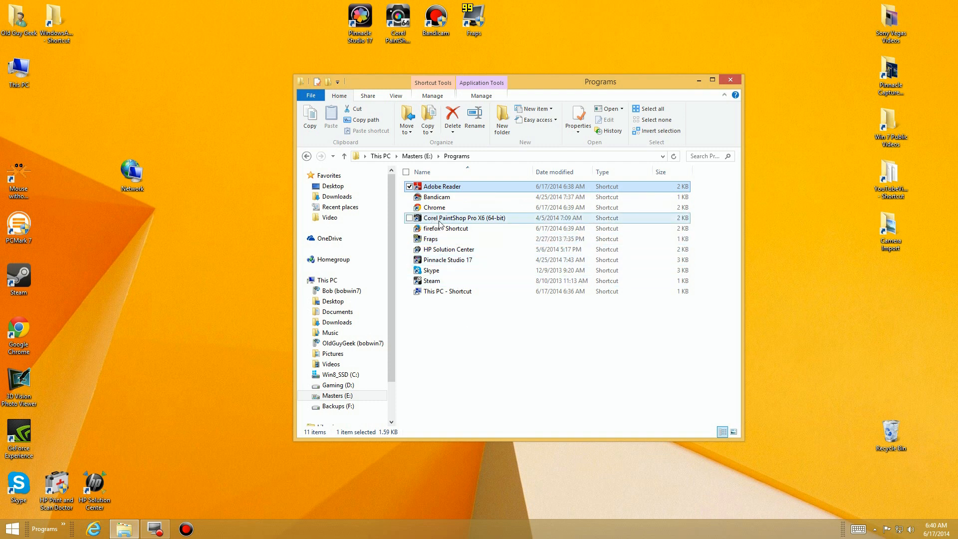
{"action": "mouse_move", "coordinate": [446, 220]}
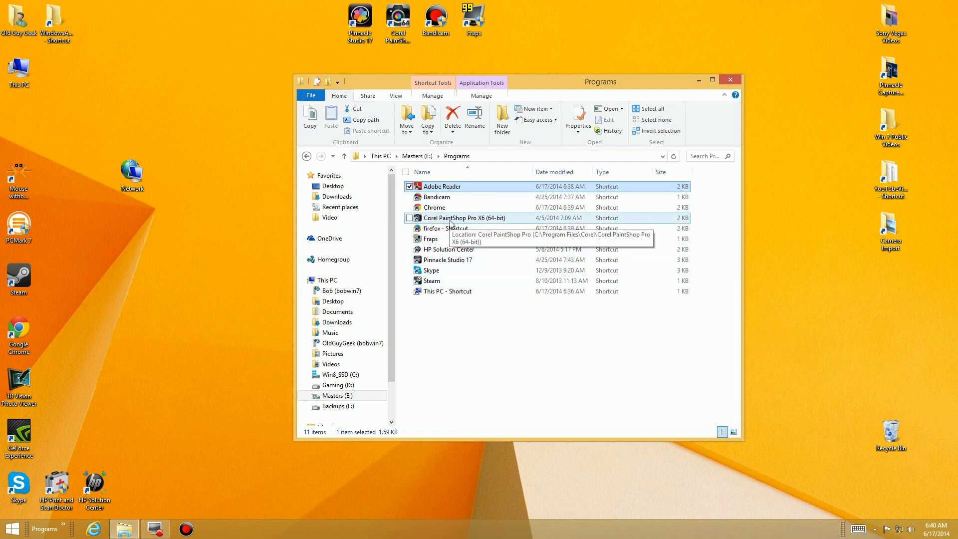
Trim the Corel shortcut to 'PaintShop Pro' and rename firefox to 'Firefox'.
{"action": "right_click", "coordinate": [465, 218]}
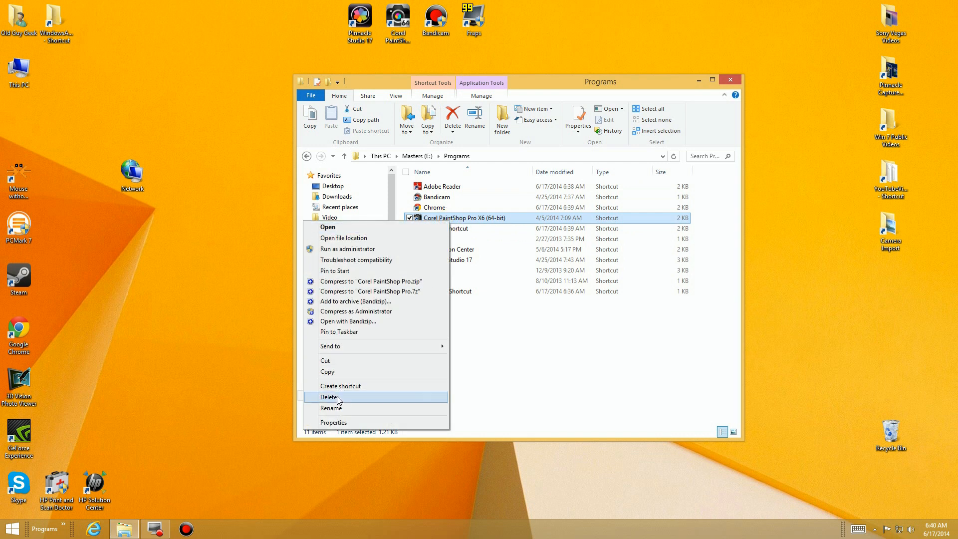
{"action": "left_click", "coordinate": [330, 407]}
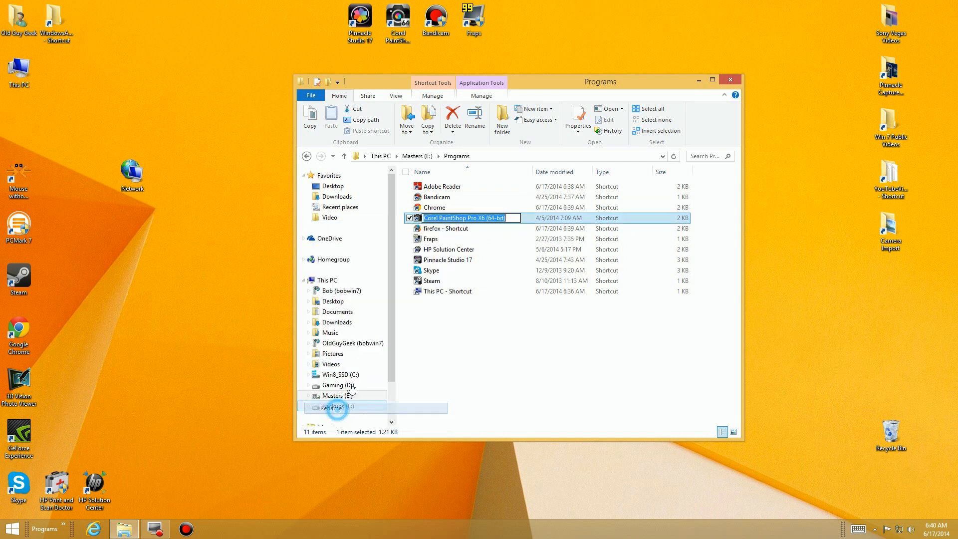
{"action": "left_click", "coordinate": [336, 406]}
{"action": "type", "text": "PaintShop Pro"}
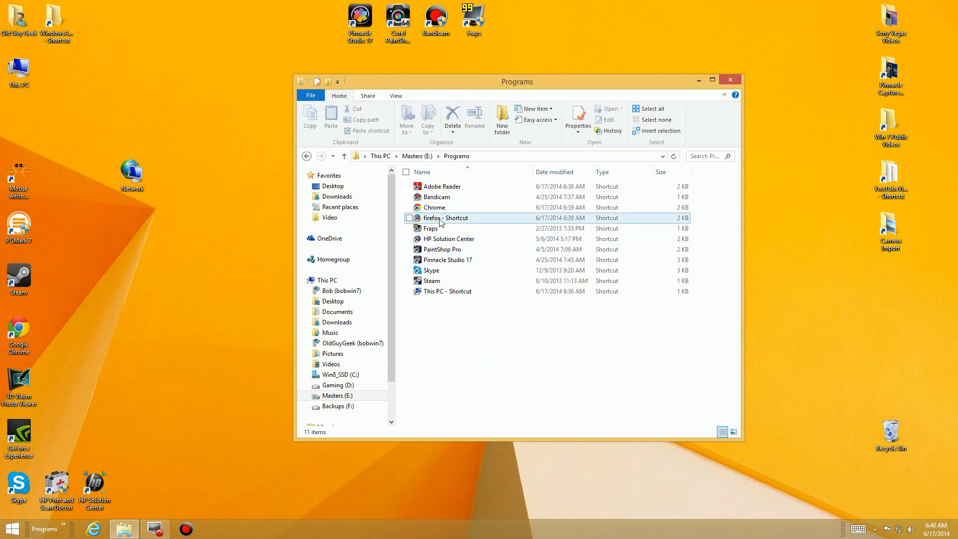
{"action": "left_click", "coordinate": [447, 218]}
{"action": "type", "text": "F"}
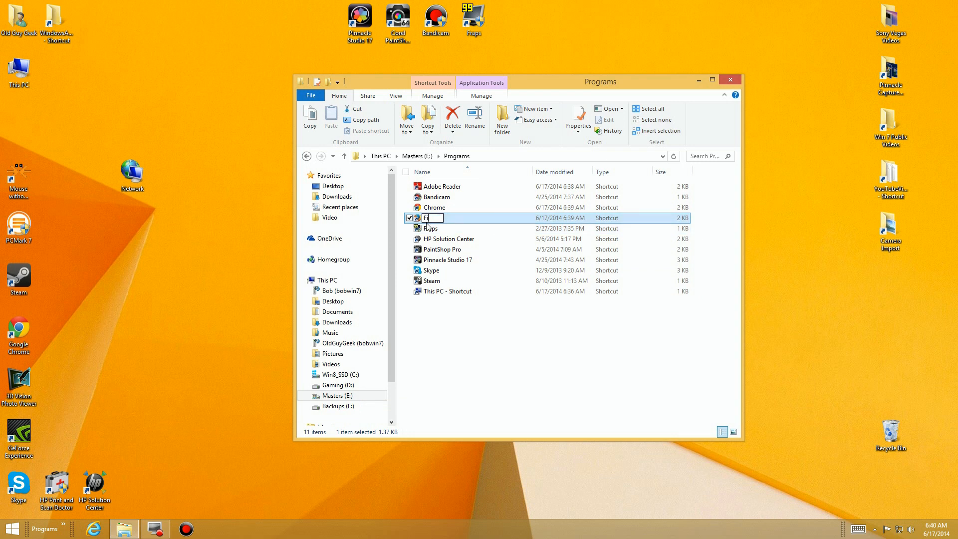
{"action": "type", "text": "irefox"}
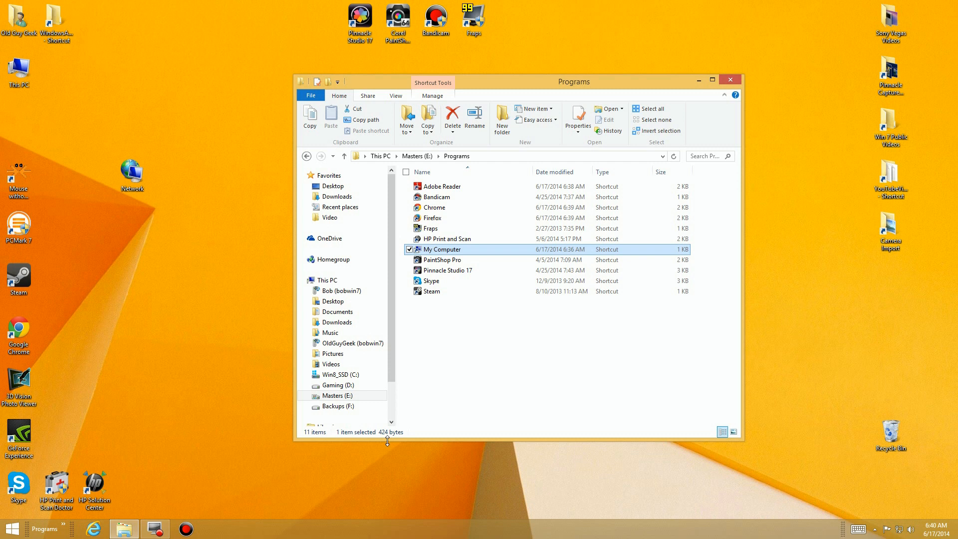
{"action": "mouse_move", "coordinate": [453, 313]}
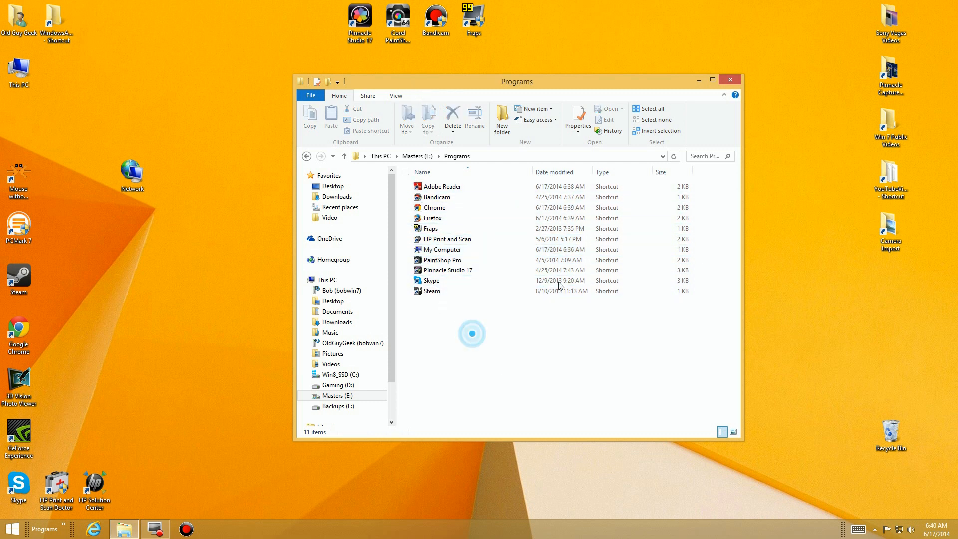
Close the Programs folder and reorder the toolbar menu, putting HP Print and Scan above Steam.
{"action": "left_click", "coordinate": [699, 79]}
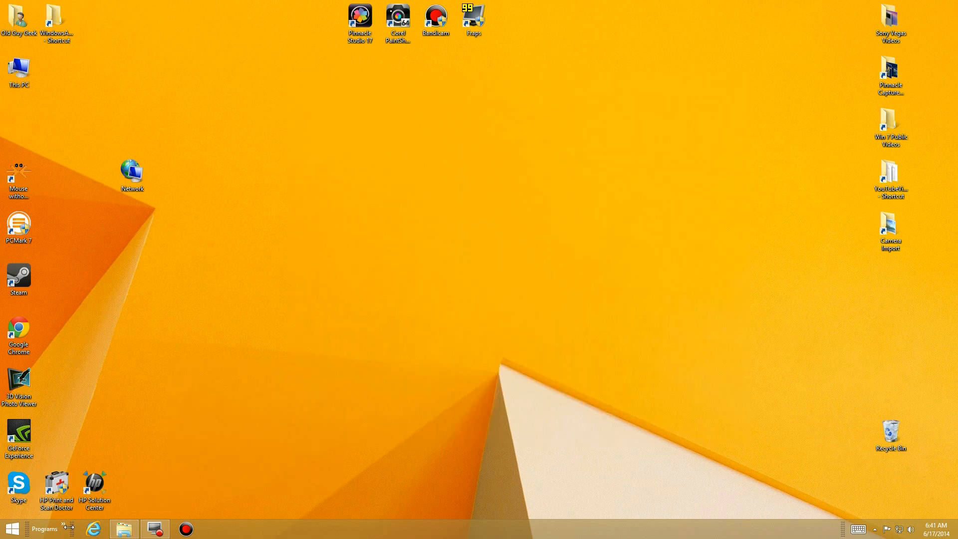
{"action": "left_click", "coordinate": [44, 529]}
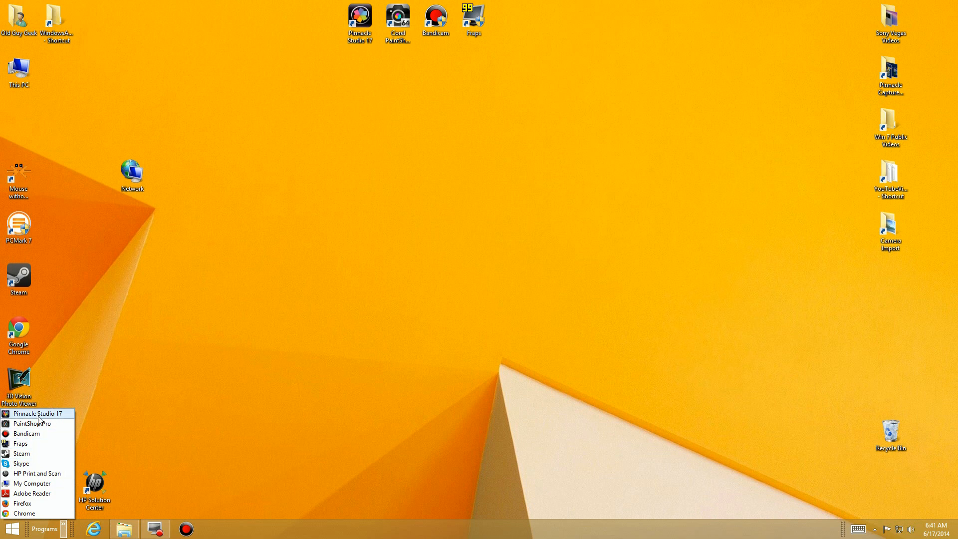
{"action": "mouse_move", "coordinate": [39, 454]}
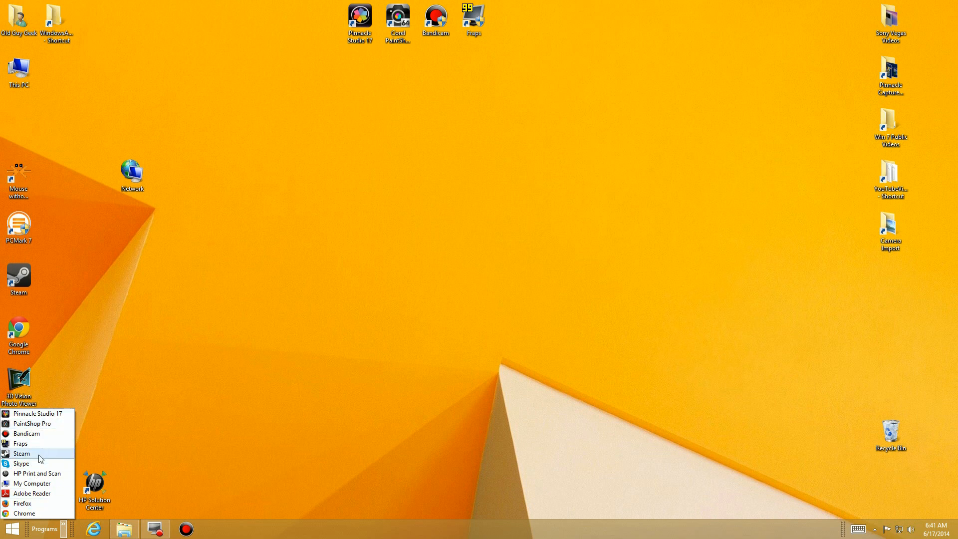
{"action": "mouse_move", "coordinate": [37, 474]}
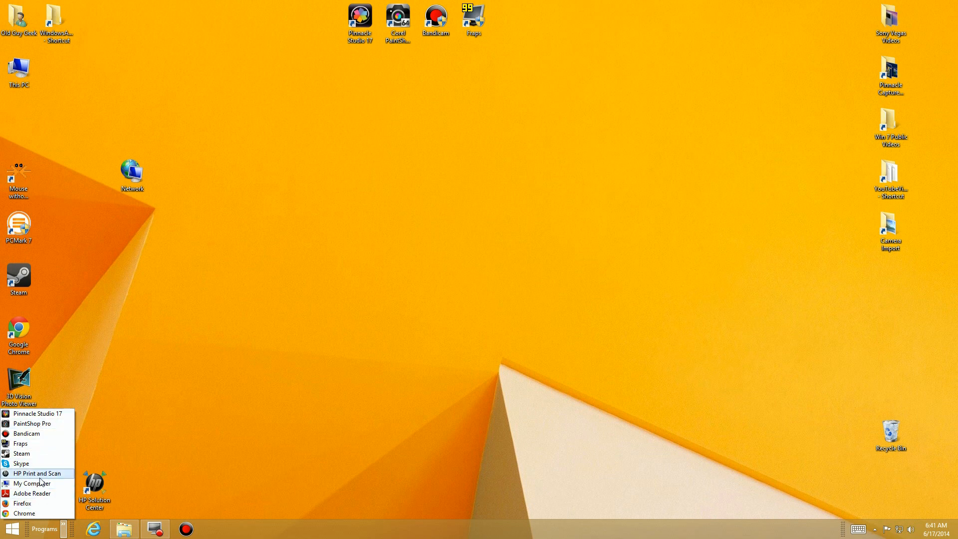
{"action": "mouse_move", "coordinate": [37, 503]}
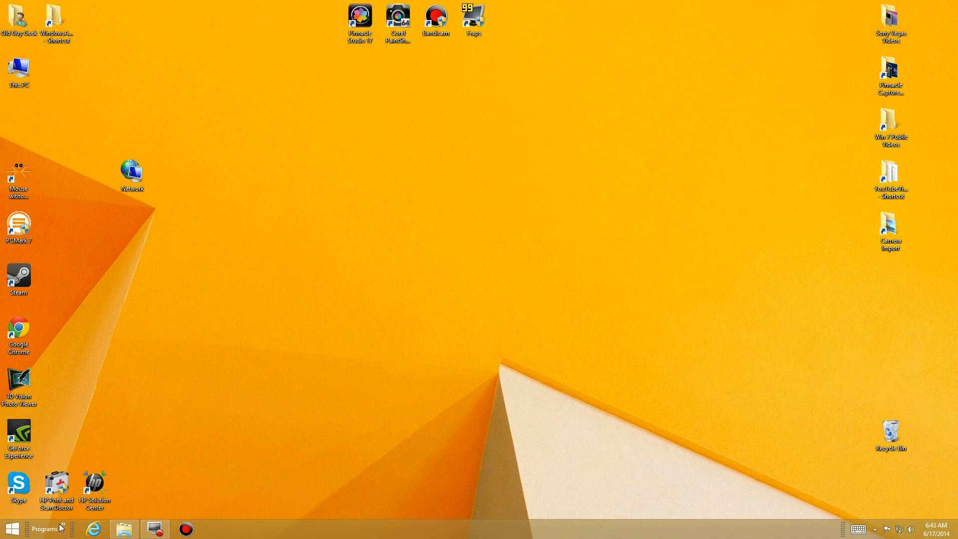
{"action": "left_click", "coordinate": [44, 528]}
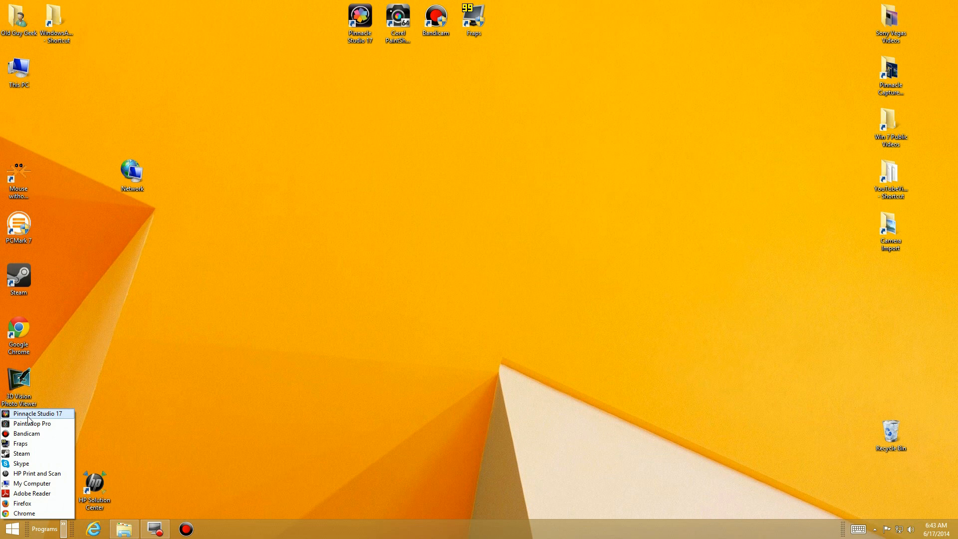
{"action": "mouse_move", "coordinate": [21, 443]}
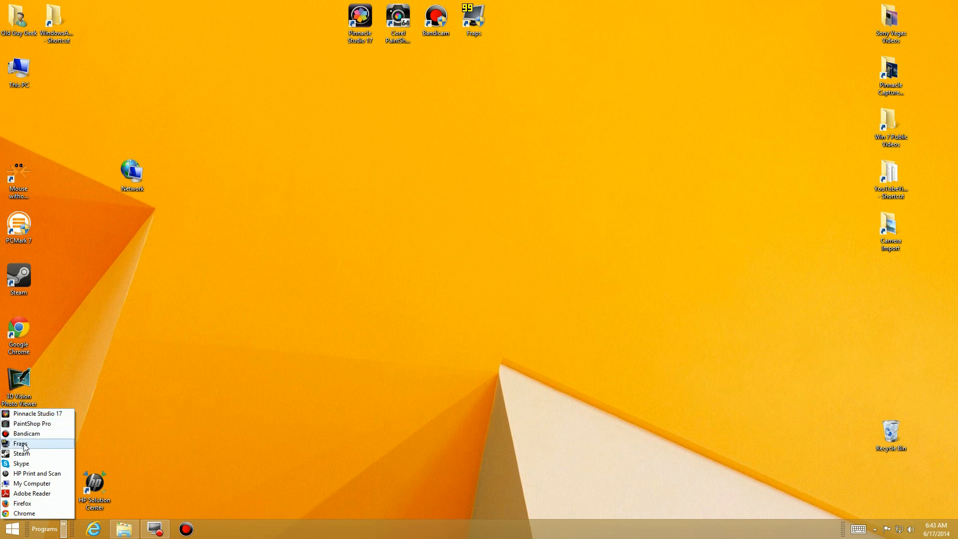
{"action": "mouse_move", "coordinate": [36, 473]}
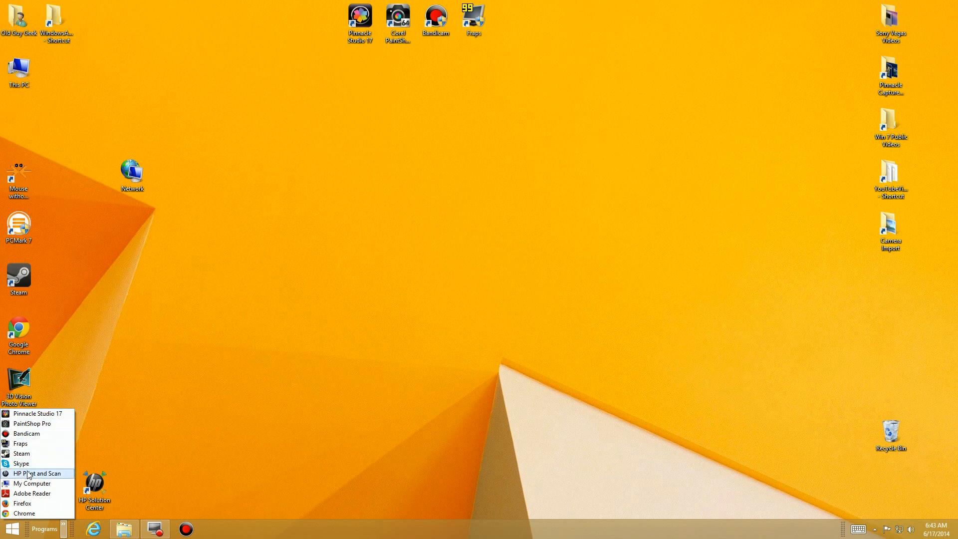
{"action": "mouse_move", "coordinate": [32, 483]}
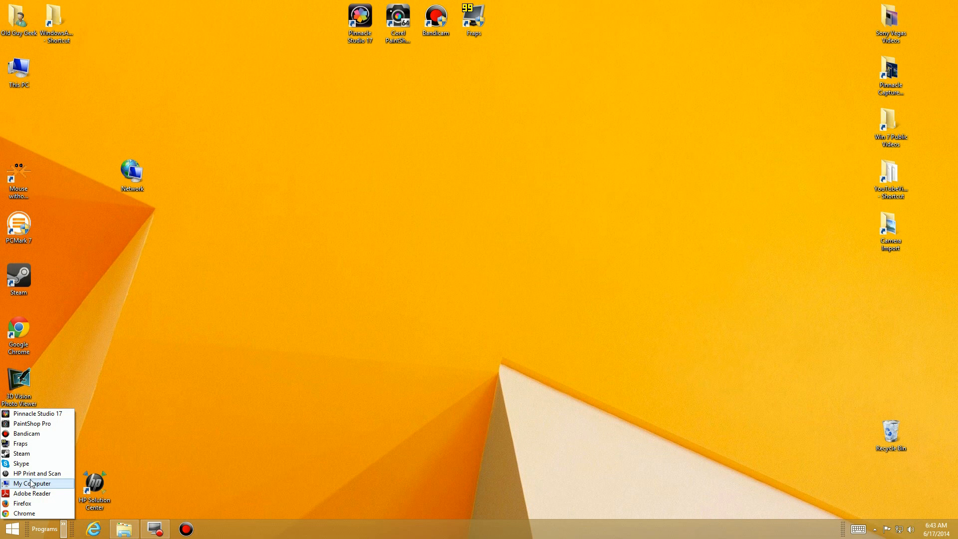
{"action": "mouse_move", "coordinate": [37, 473]}
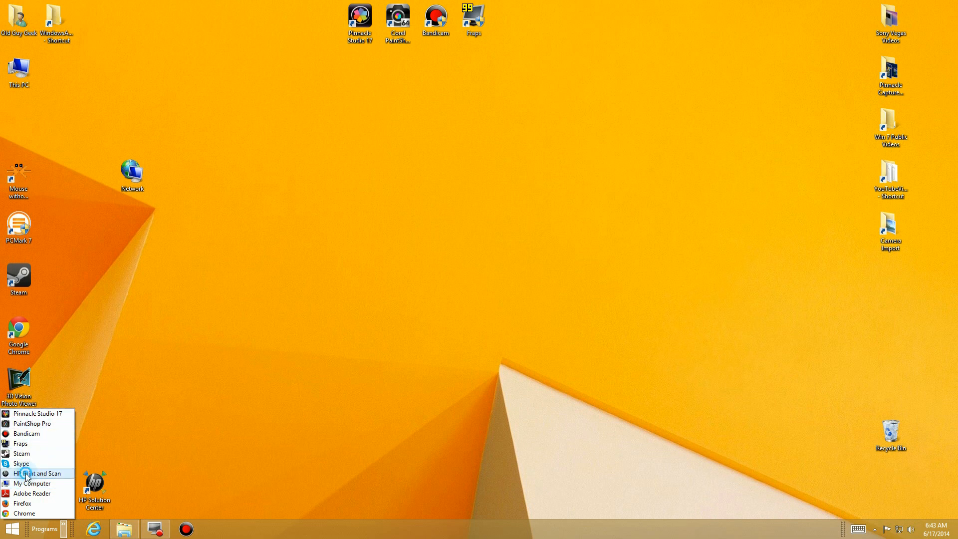
{"action": "mouse_move", "coordinate": [20, 444]}
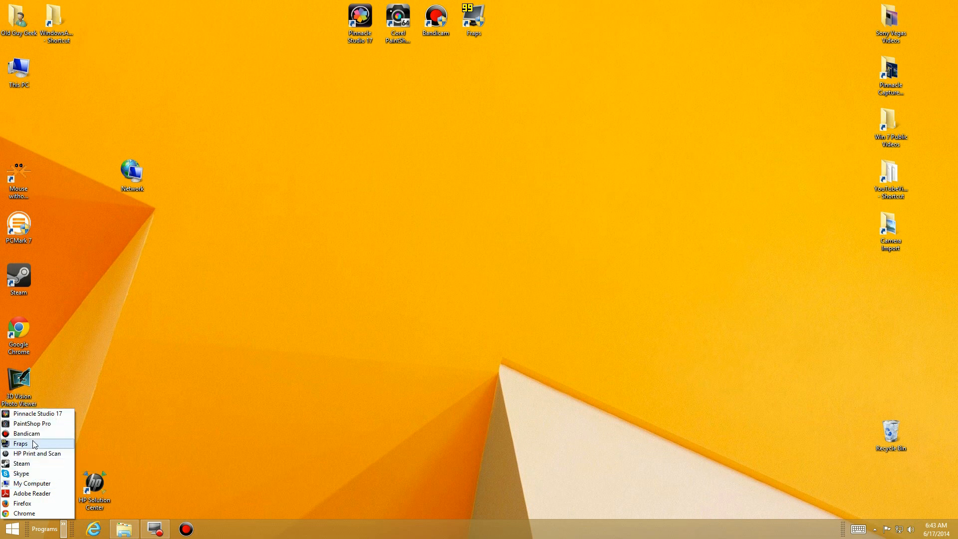
{"action": "mouse_move", "coordinate": [198, 426]}
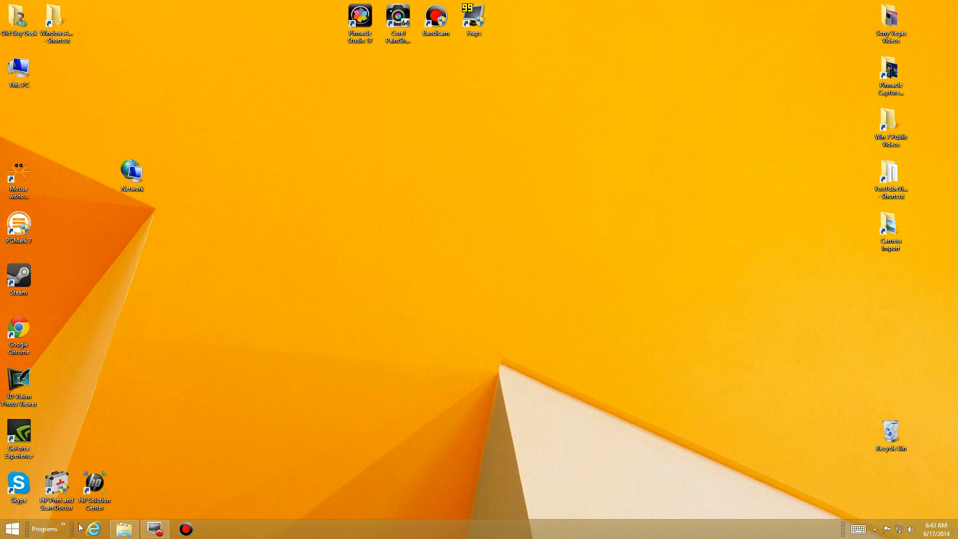
Reorder the Programs list: My Computer, Pinnacle Studio 17, Fraps, Adobe Reader, Firefox first.
{"action": "left_click", "coordinate": [42, 528]}
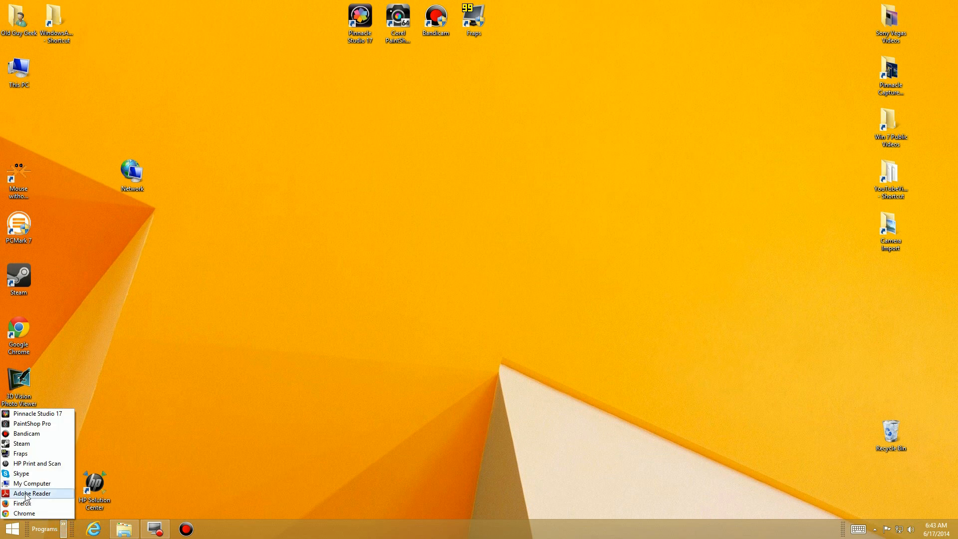
{"action": "mouse_move", "coordinate": [32, 433]}
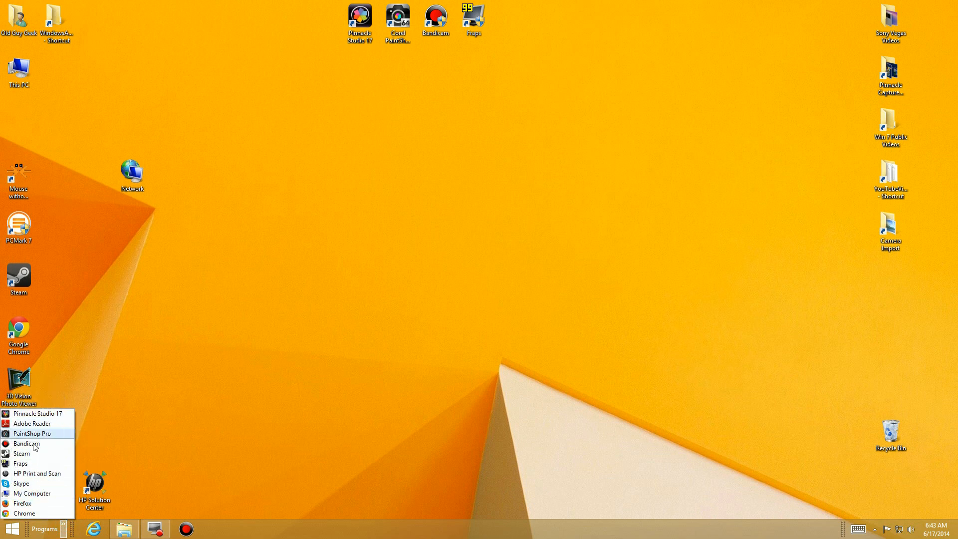
{"action": "mouse_move", "coordinate": [28, 433]}
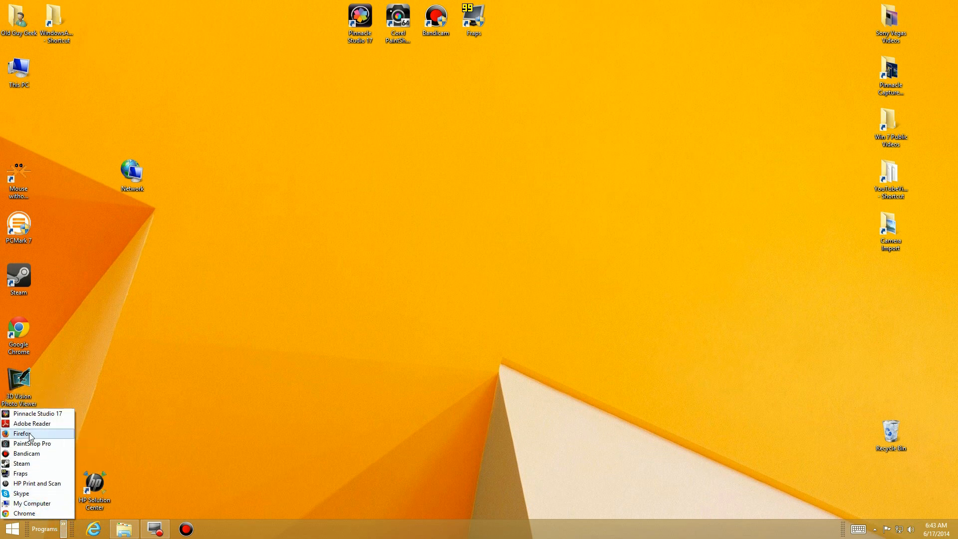
{"action": "mouse_move", "coordinate": [37, 414]}
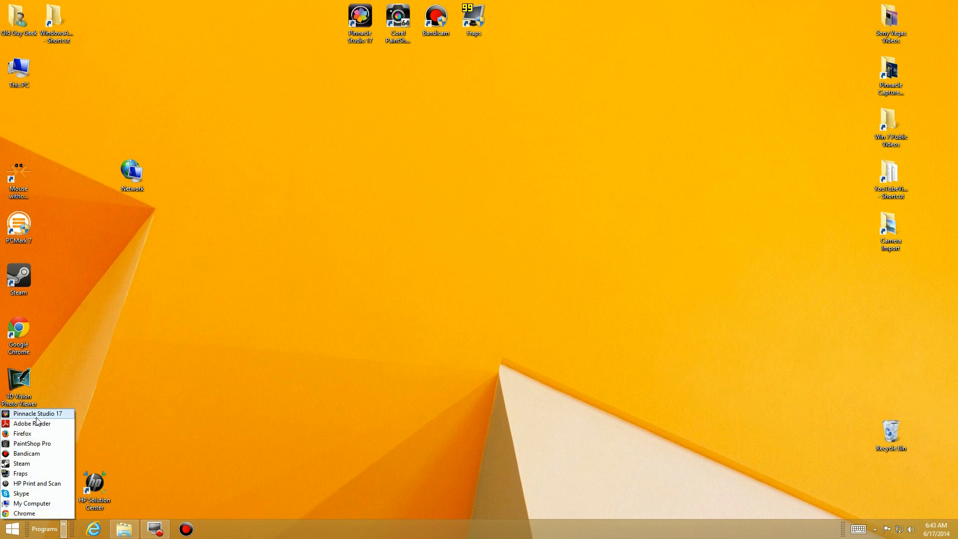
{"action": "mouse_move", "coordinate": [32, 503]}
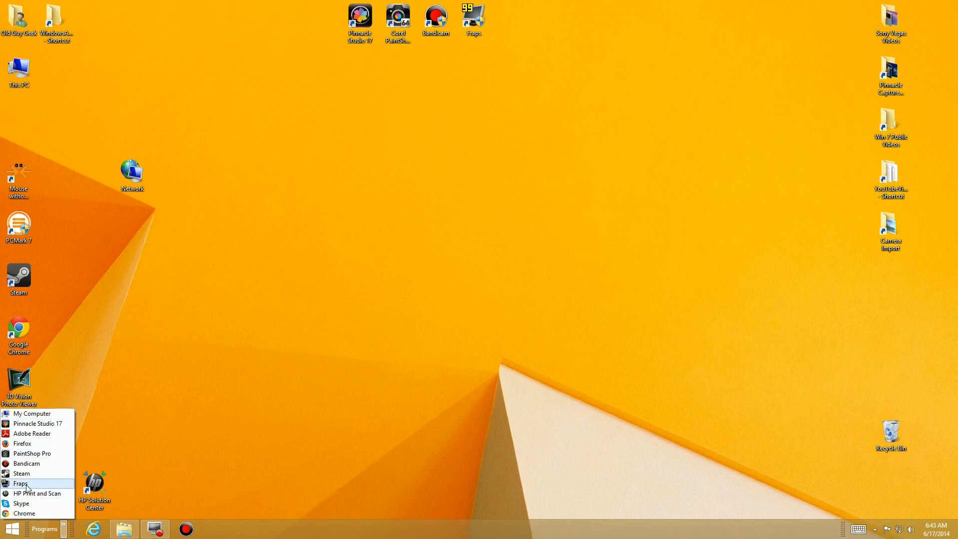
{"action": "mouse_move", "coordinate": [22, 453]}
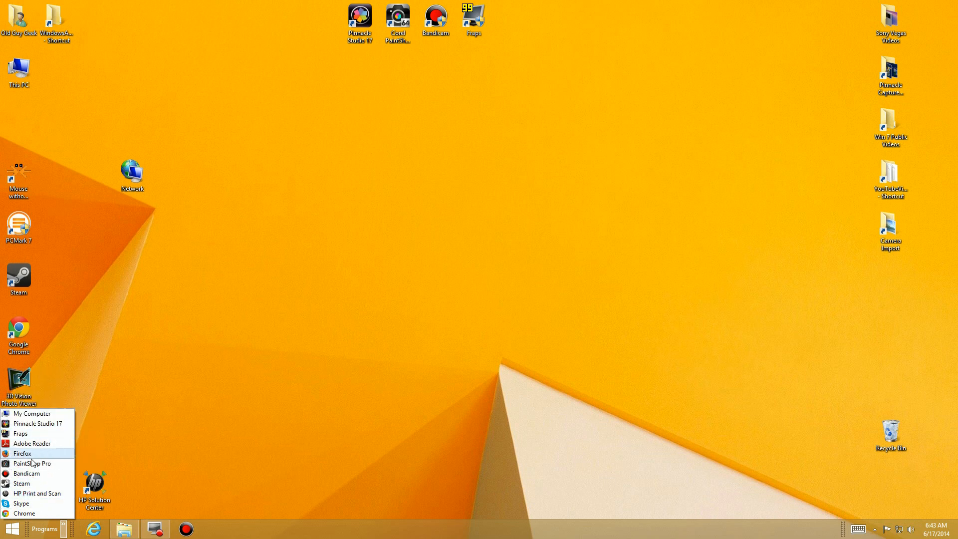
{"action": "mouse_move", "coordinate": [37, 493]}
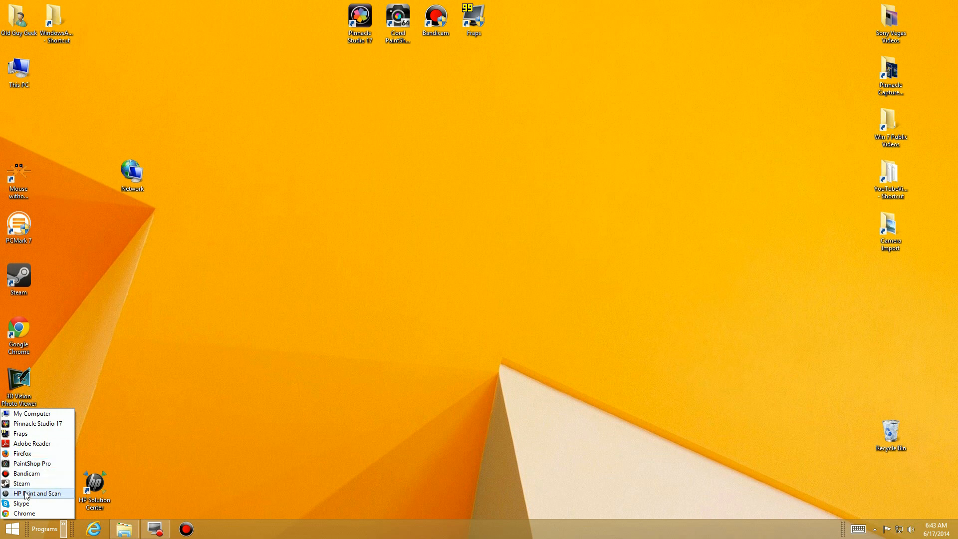
{"action": "mouse_move", "coordinate": [25, 513]}
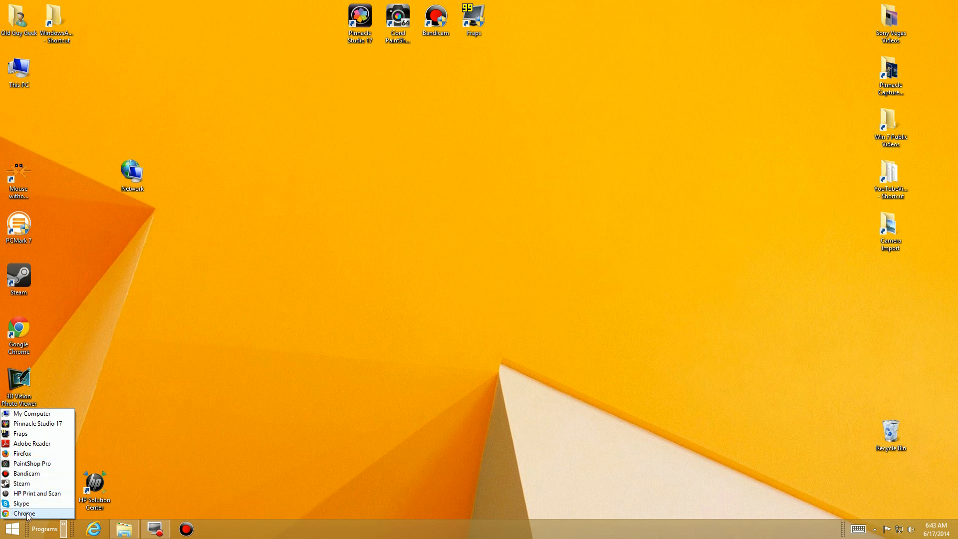
{"action": "mouse_move", "coordinate": [126, 421]}
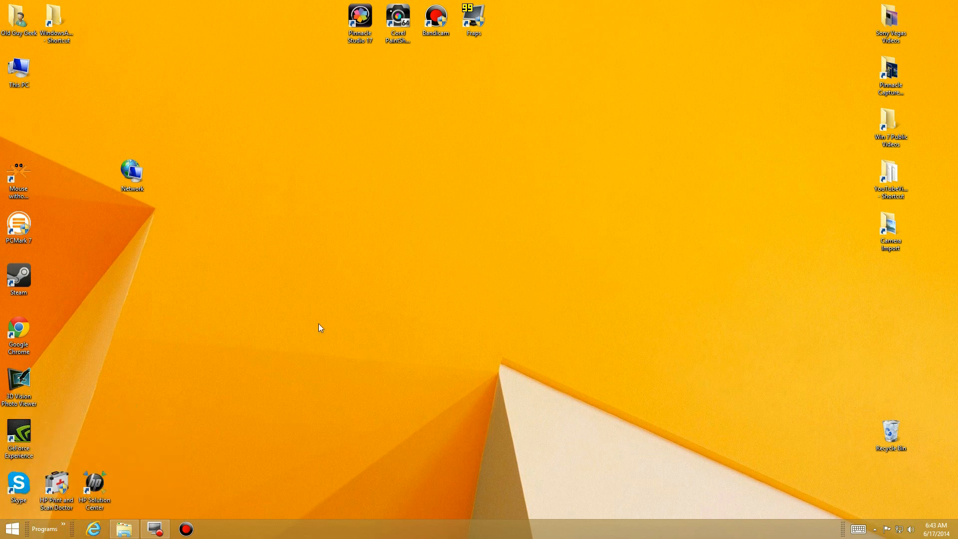
{"action": "left_click", "coordinate": [44, 528]}
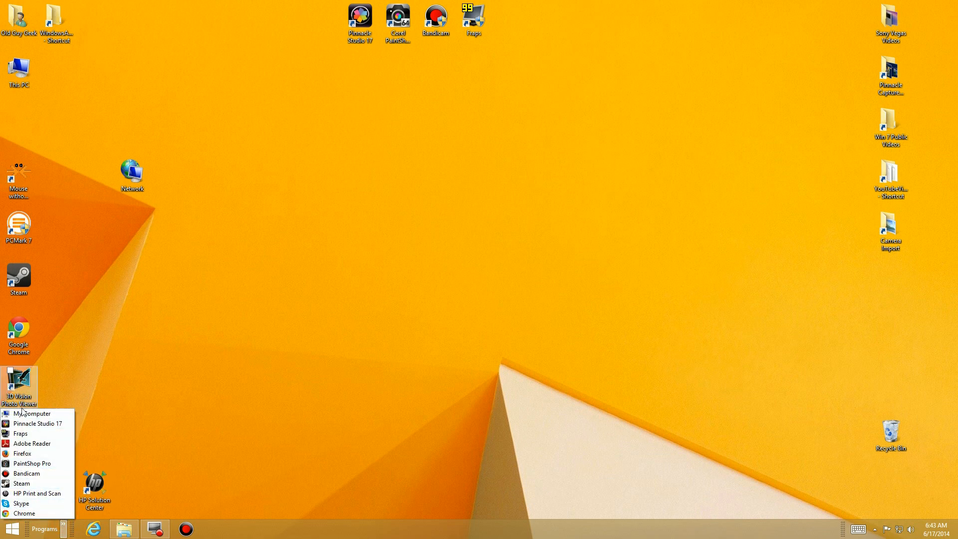
{"action": "mouse_move", "coordinate": [24, 514]}
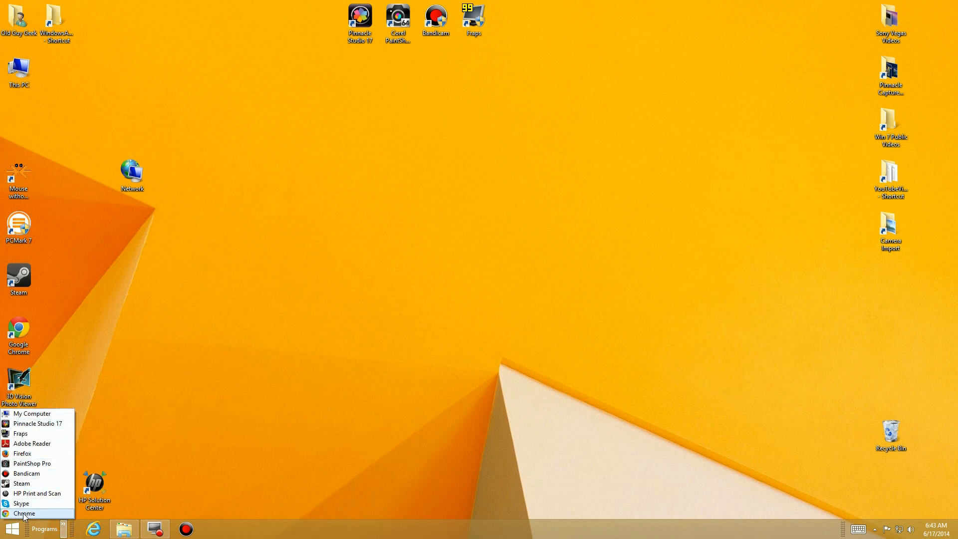
Drag Internet Explorer's Money link into the Programs folder and rename it MSN Money.
{"action": "left_click", "coordinate": [43, 528]}
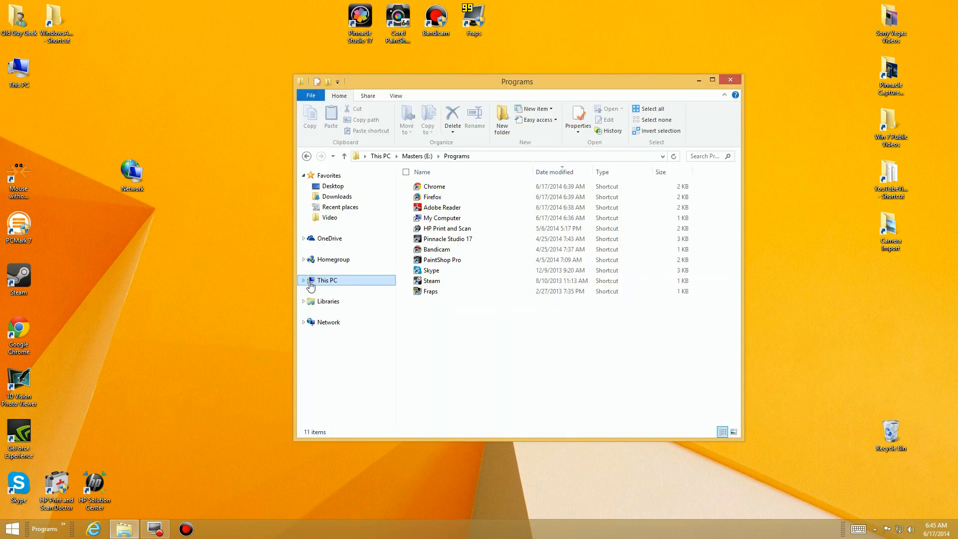
{"action": "mouse_move", "coordinate": [206, 356]}
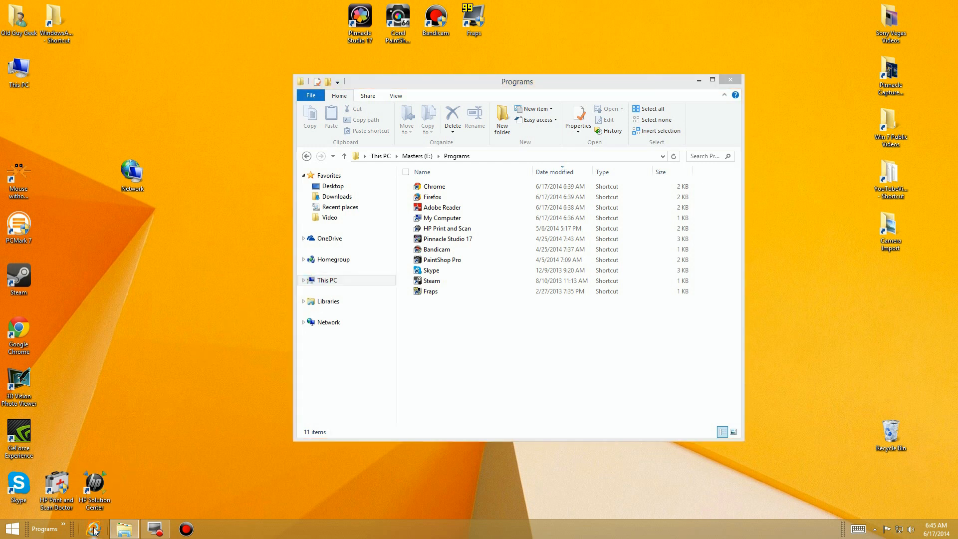
{"action": "right_click", "coordinate": [93, 528]}
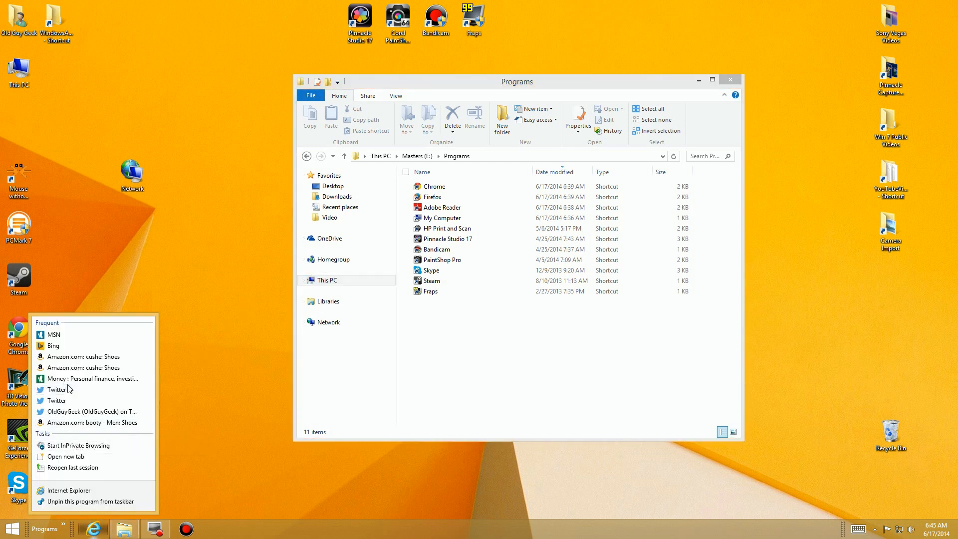
{"action": "mouse_move", "coordinate": [58, 379]}
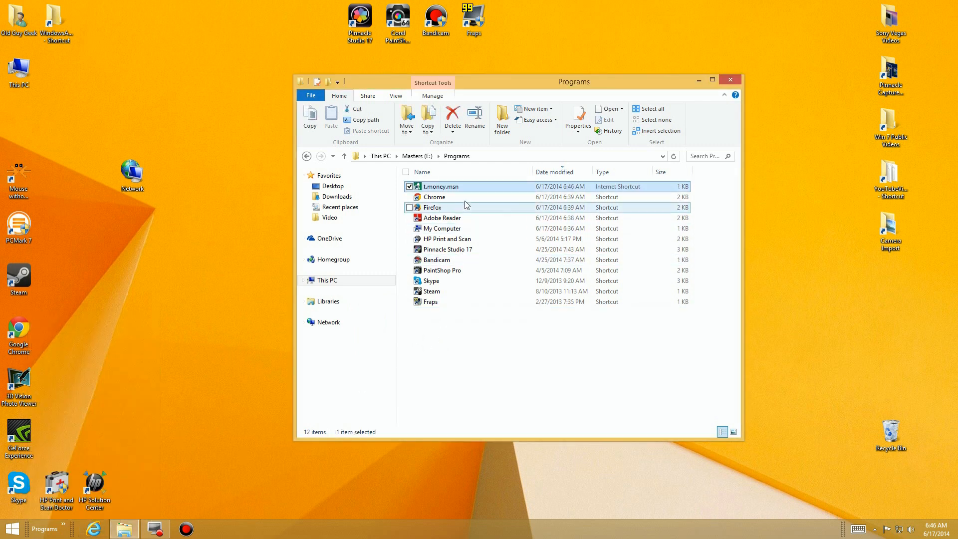
{"action": "right_click", "coordinate": [440, 186]}
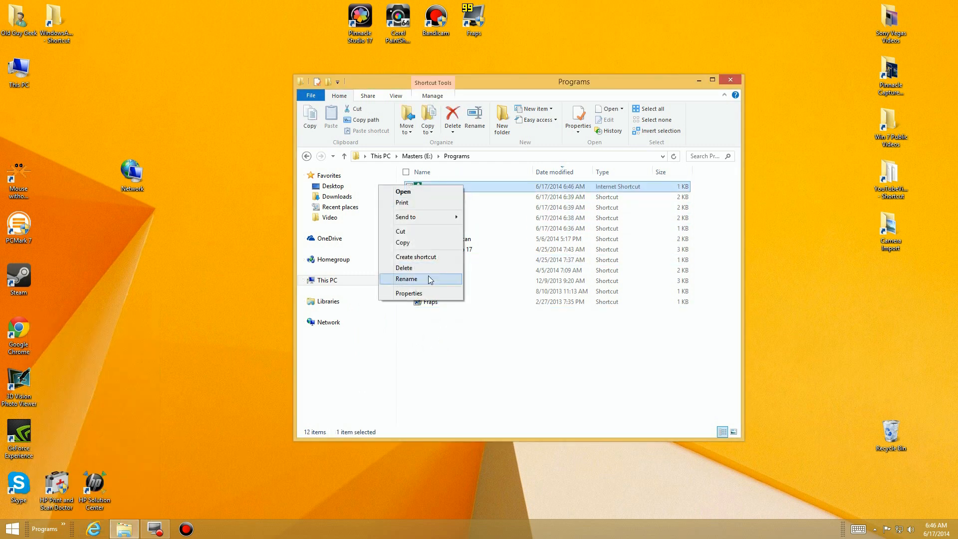
{"action": "left_click", "coordinate": [407, 279]}
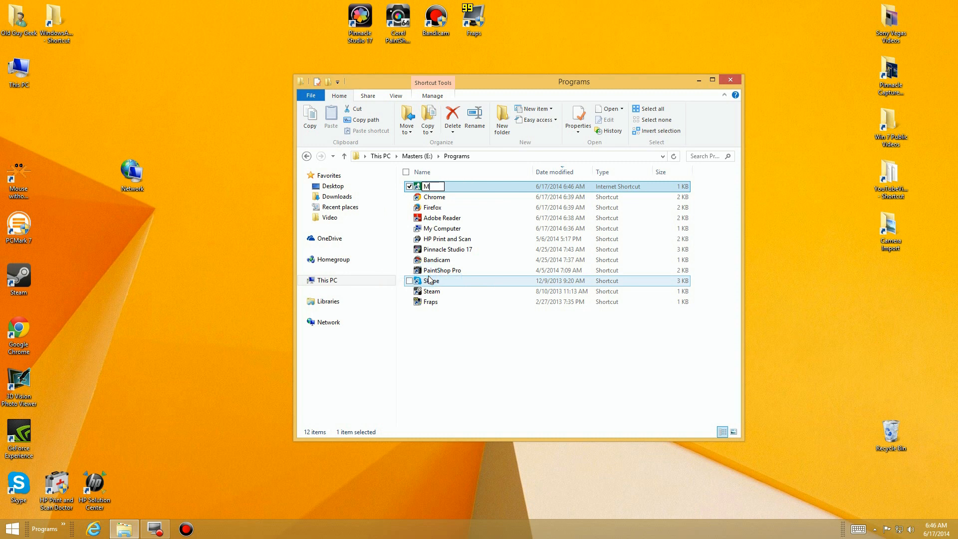
{"action": "type", "text": "SN Mone"}
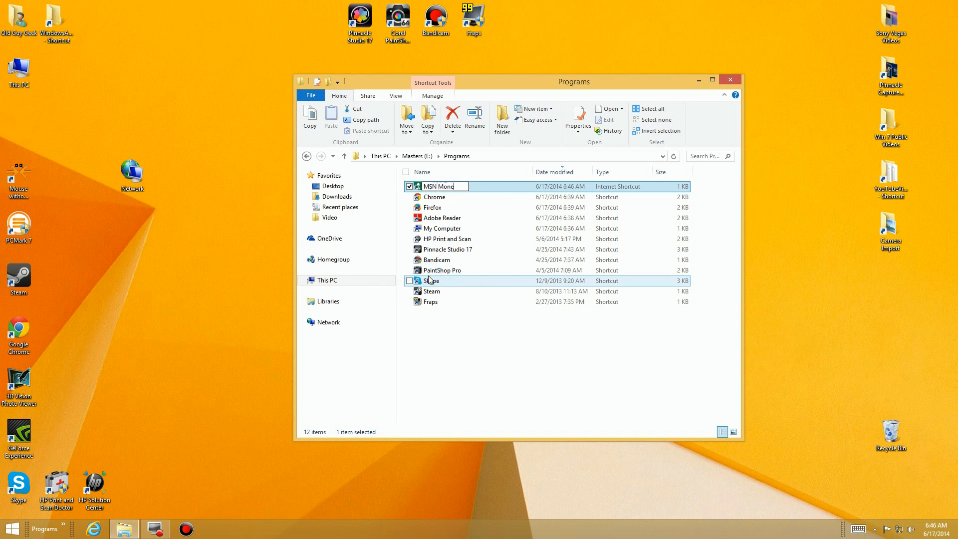
{"action": "key", "text": "Return"}
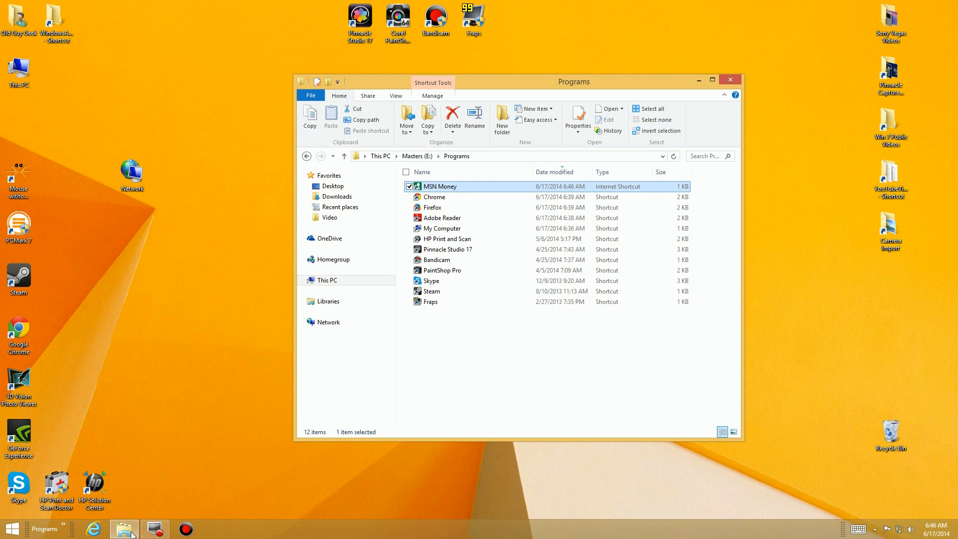
Drag the Bing link from Internet Explorer's frequent sites into the Programs folder and begin renaming it.
{"action": "right_click", "coordinate": [92, 528]}
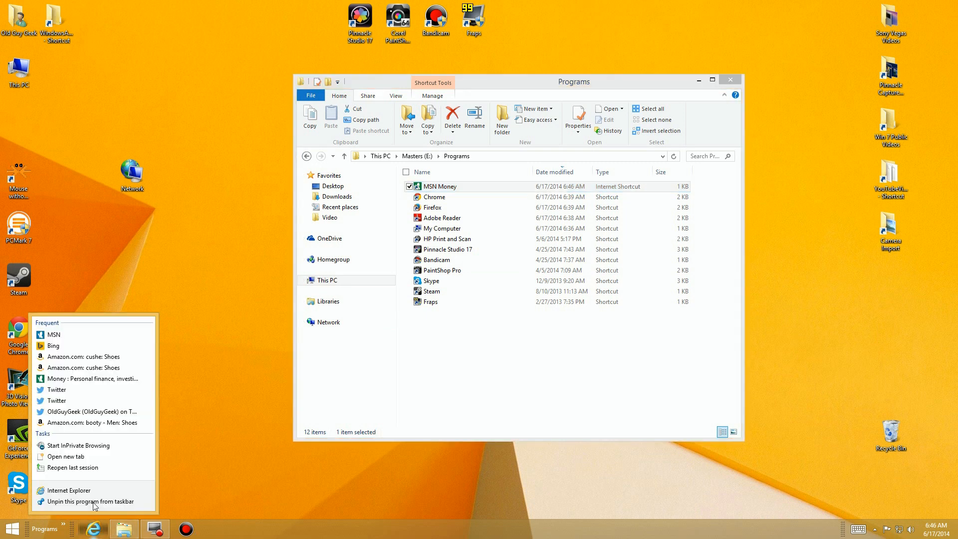
{"action": "mouse_move", "coordinate": [66, 349]}
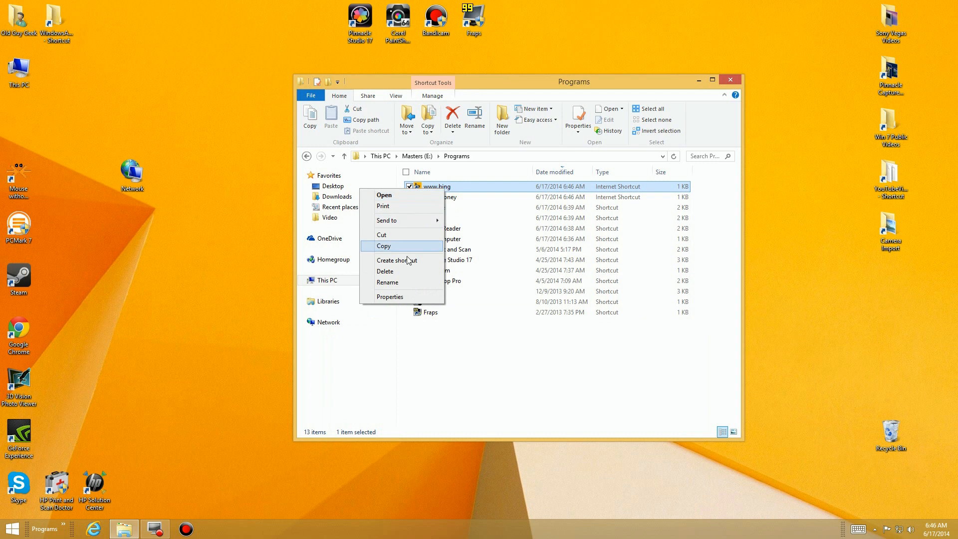
{"action": "left_click", "coordinate": [387, 281]}
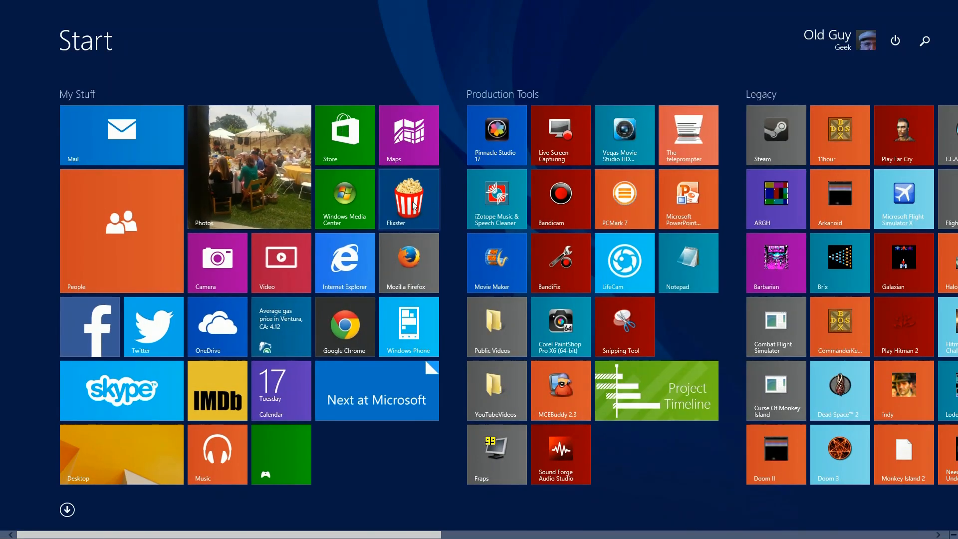
Name the web shortcut Bing and close the Flixster jump list without unpinning it.
{"action": "right_click", "coordinate": [408, 199]}
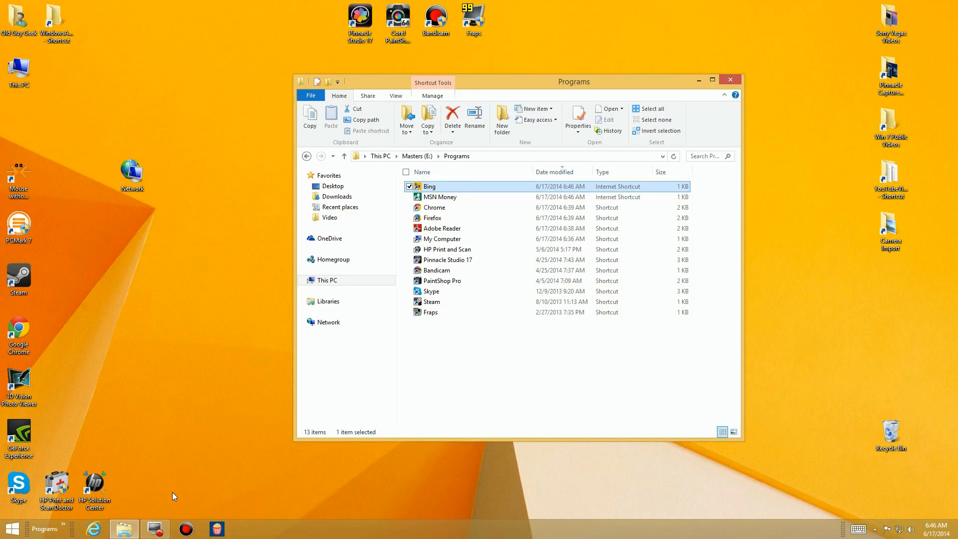
{"action": "right_click", "coordinate": [216, 528]}
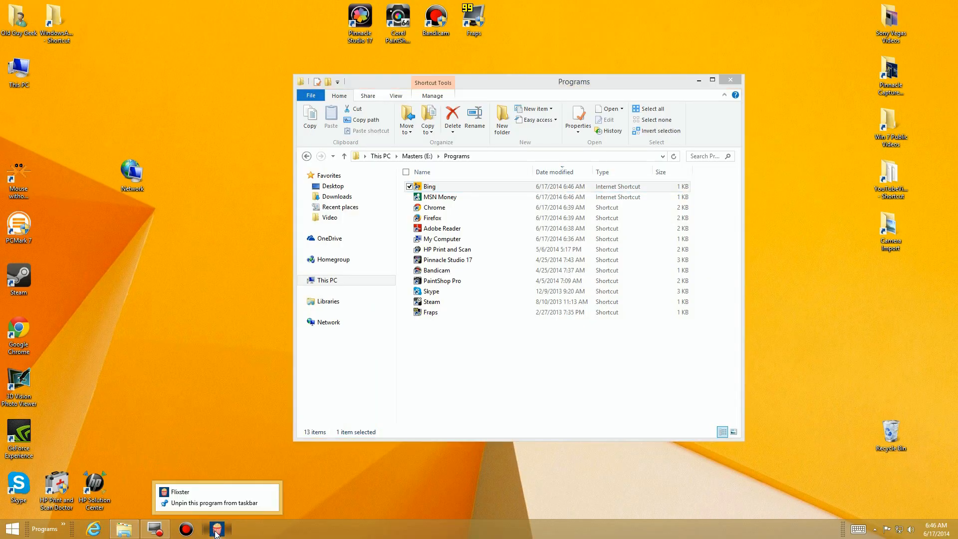
{"action": "mouse_move", "coordinate": [212, 528]}
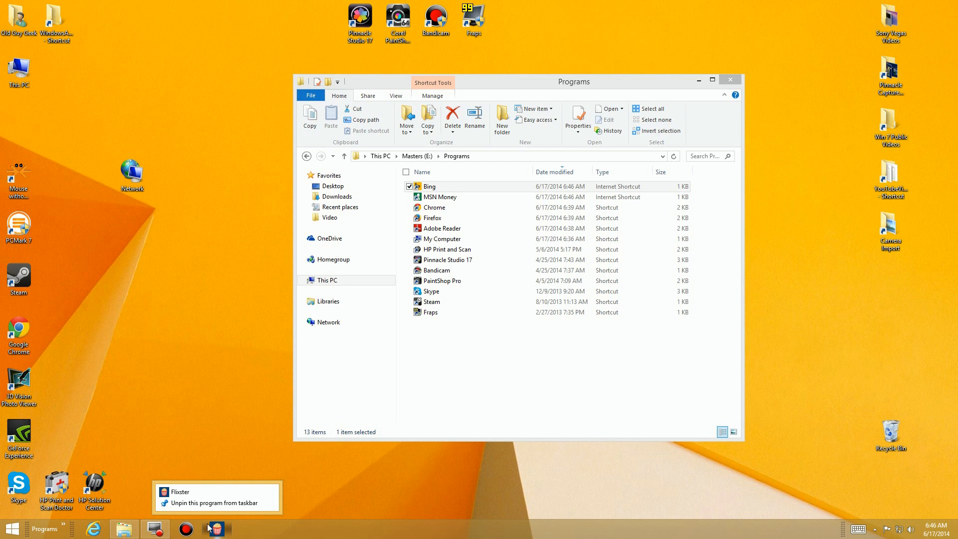
{"action": "left_click", "coordinate": [436, 371]}
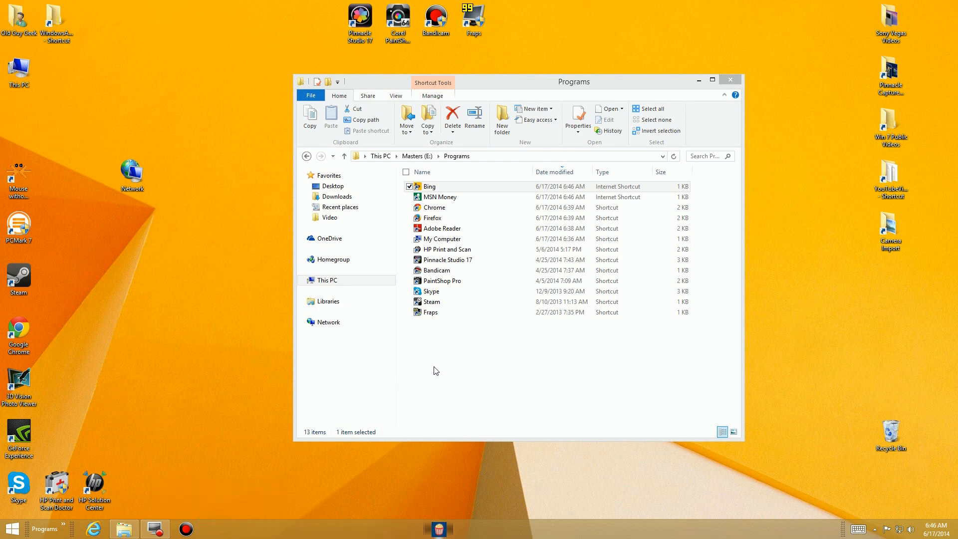
{"action": "mouse_move", "coordinate": [193, 477]}
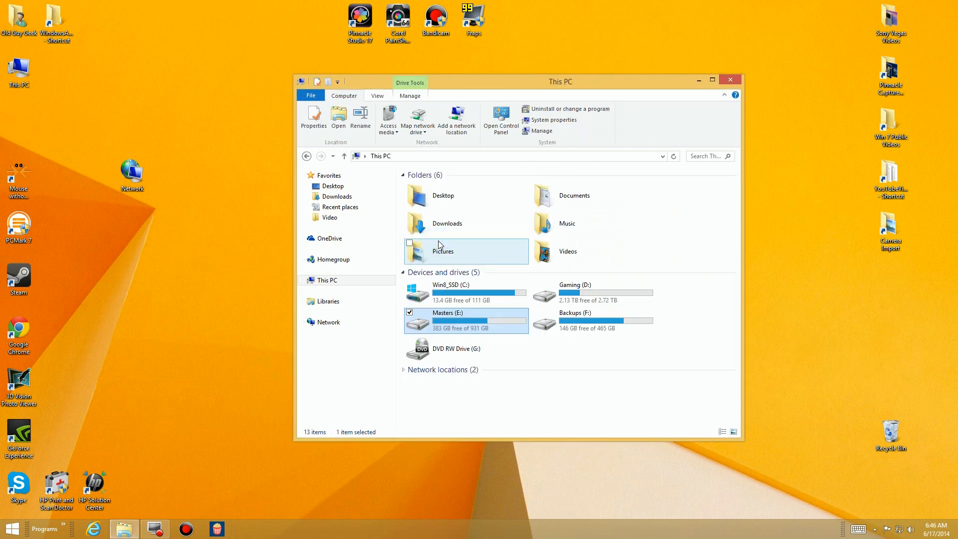
Browse Win8_SSD (C:) to Program Files, try WindowsApps, and dismiss the access-denied message.
{"action": "double_click", "coordinate": [446, 292]}
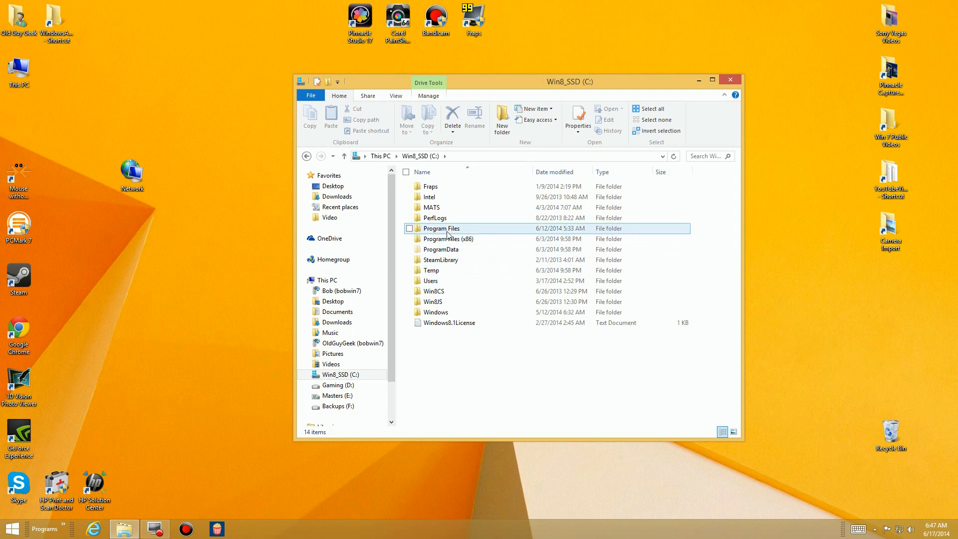
{"action": "double_click", "coordinate": [440, 228]}
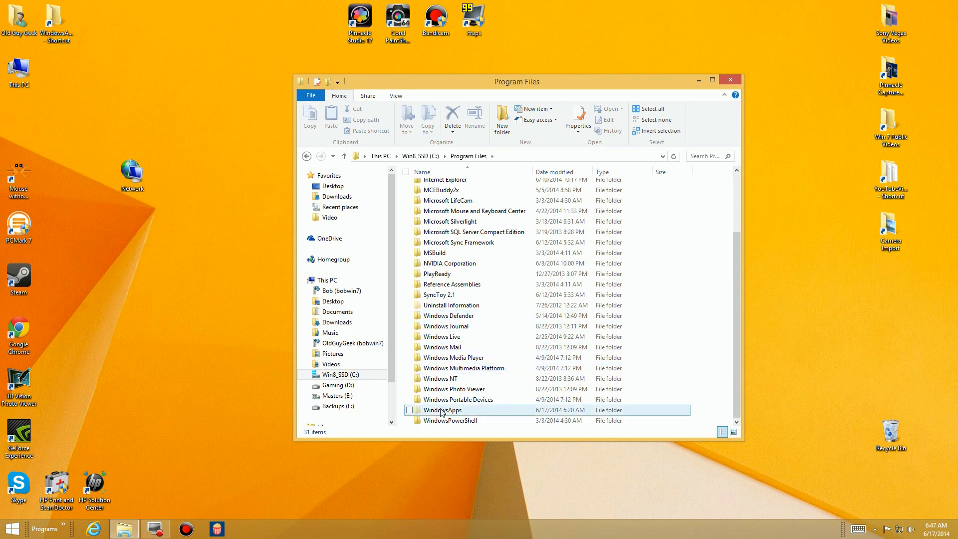
{"action": "double_click", "coordinate": [441, 410]}
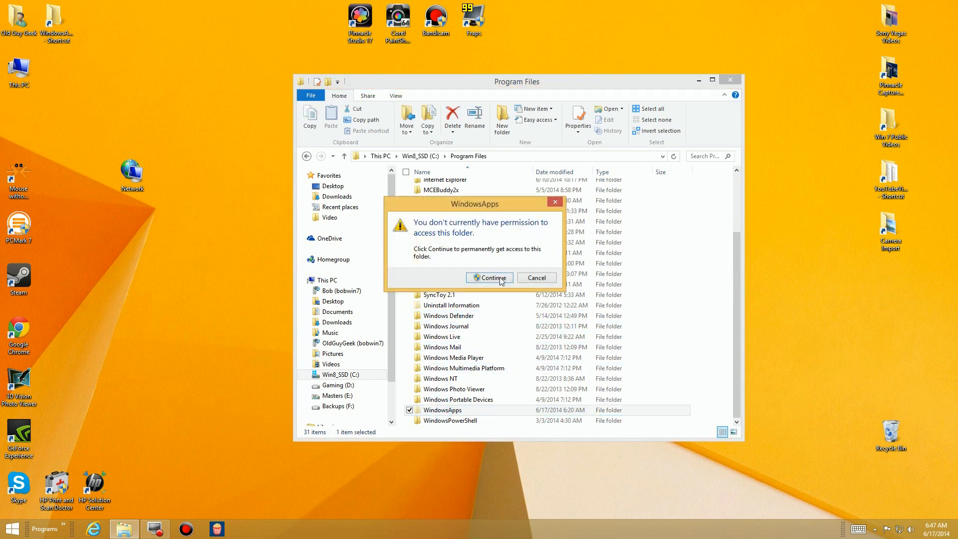
{"action": "left_click", "coordinate": [492, 277]}
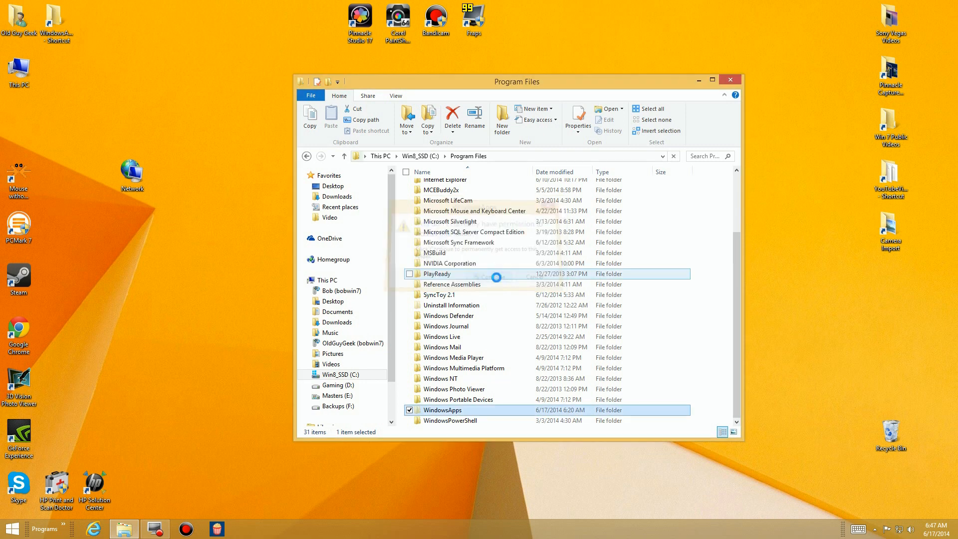
{"action": "double_click", "coordinate": [444, 410]}
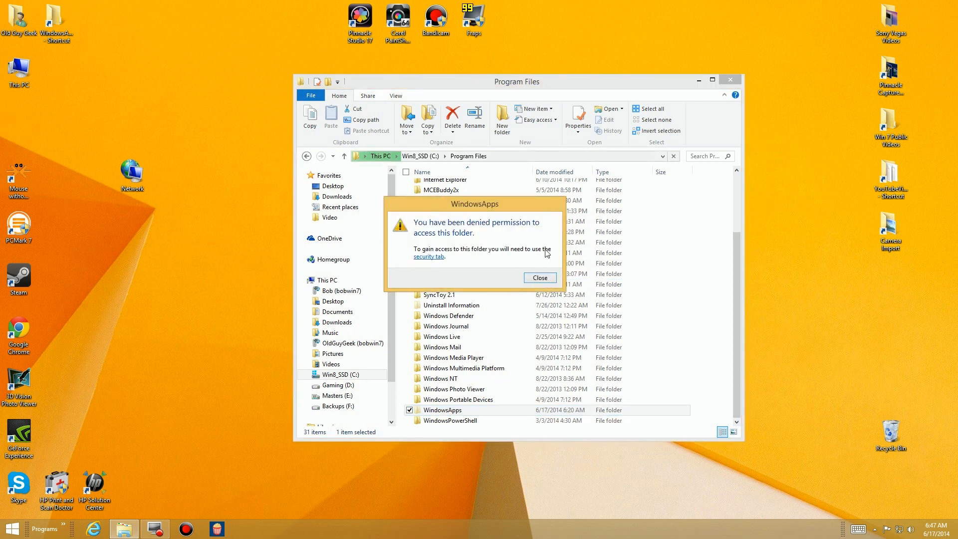
{"action": "left_click", "coordinate": [430, 256]}
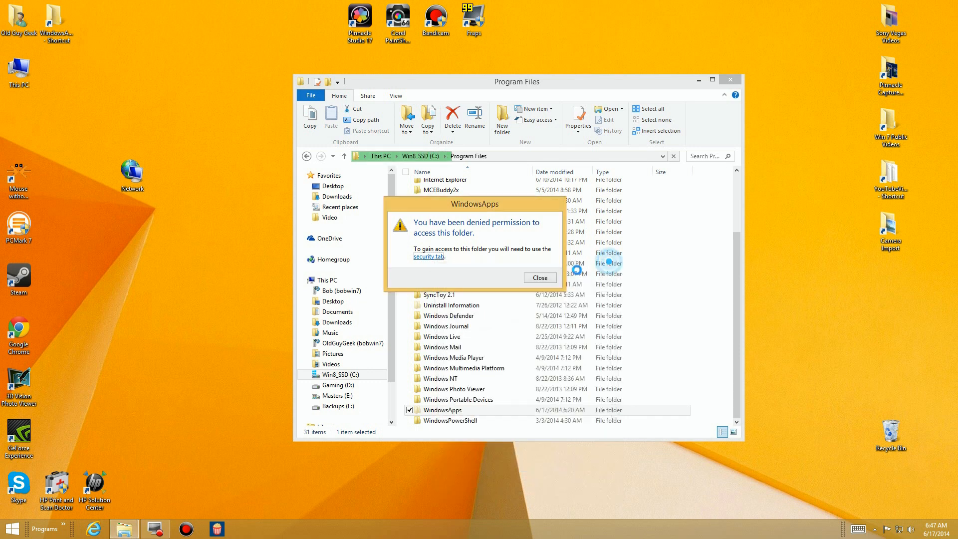
{"action": "left_click", "coordinate": [539, 277]}
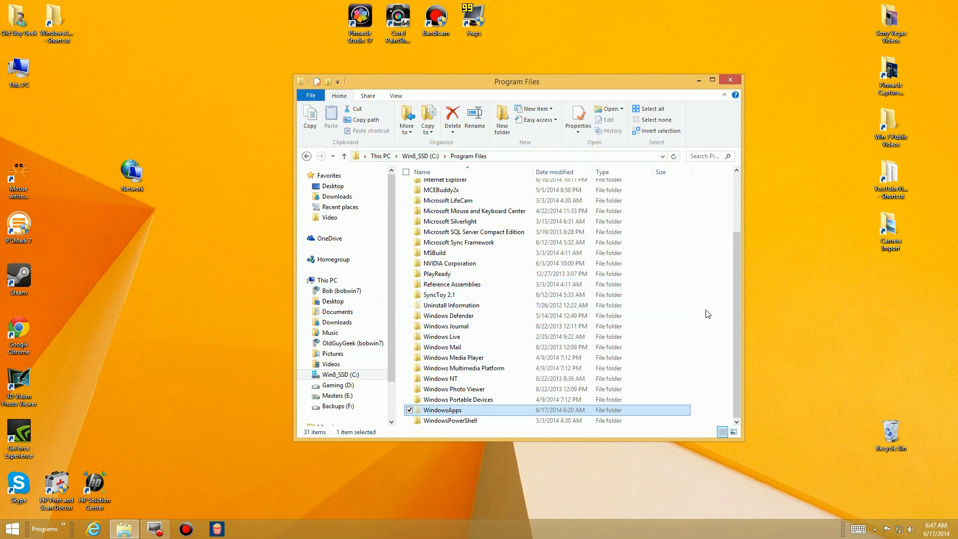
{"action": "mouse_move", "coordinate": [704, 324]}
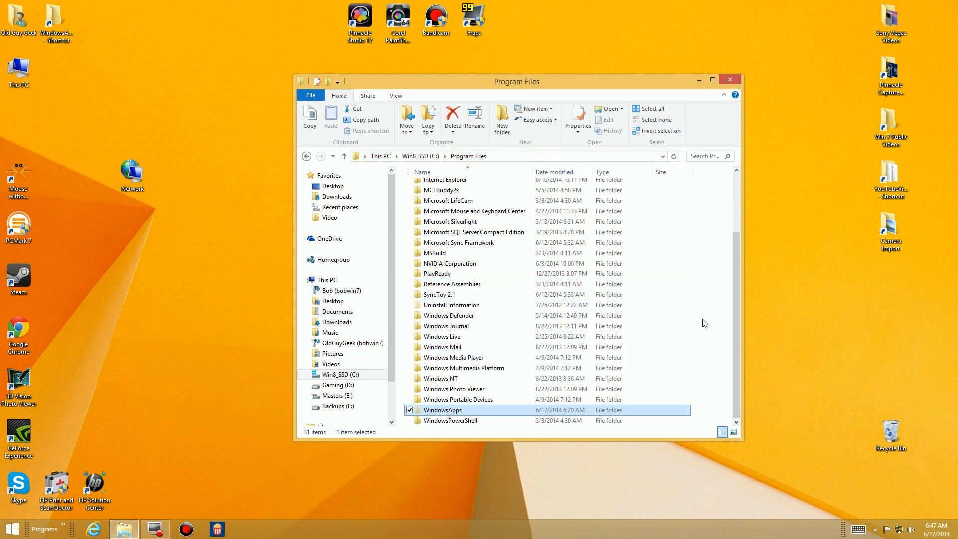
{"action": "mouse_move", "coordinate": [693, 310]}
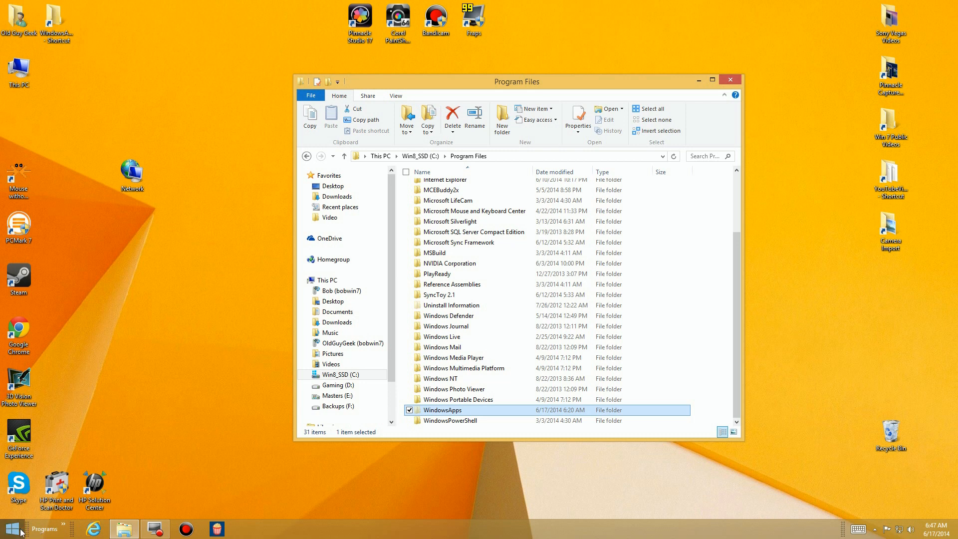
Expand the Programs toolbar chevron to show all fourteen shortcuts, ending with MSN Money, Bing, Defender.
{"action": "left_click", "coordinate": [44, 528]}
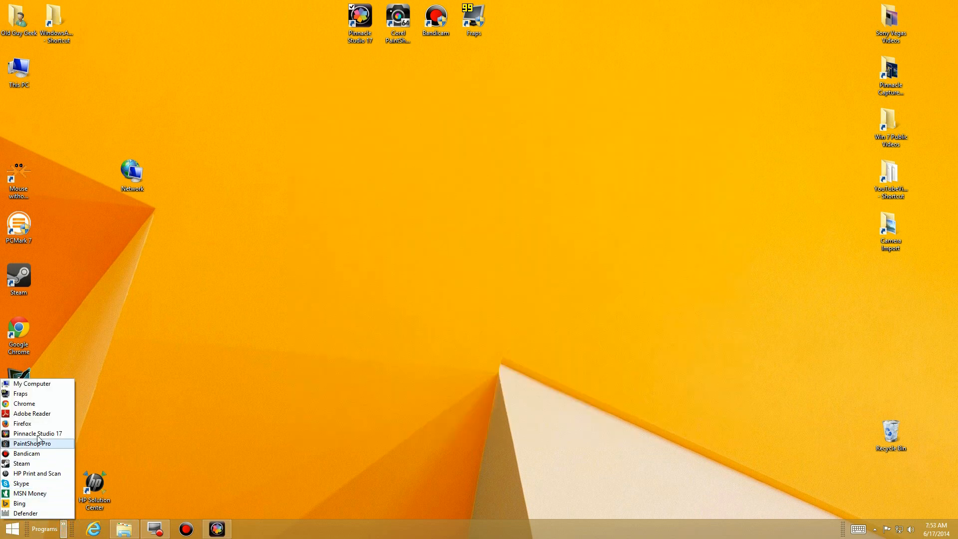
{"action": "mouse_move", "coordinate": [36, 463]}
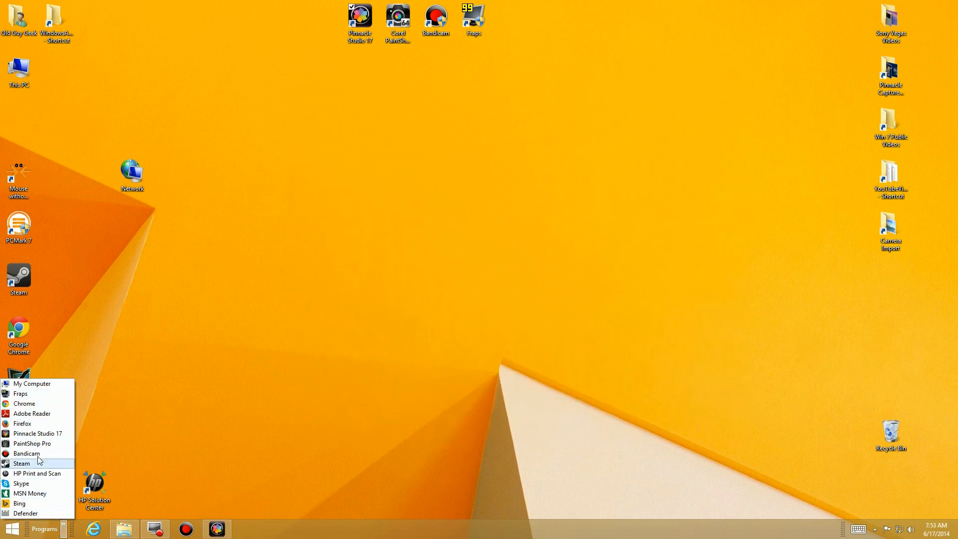
{"action": "mouse_move", "coordinate": [25, 403]}
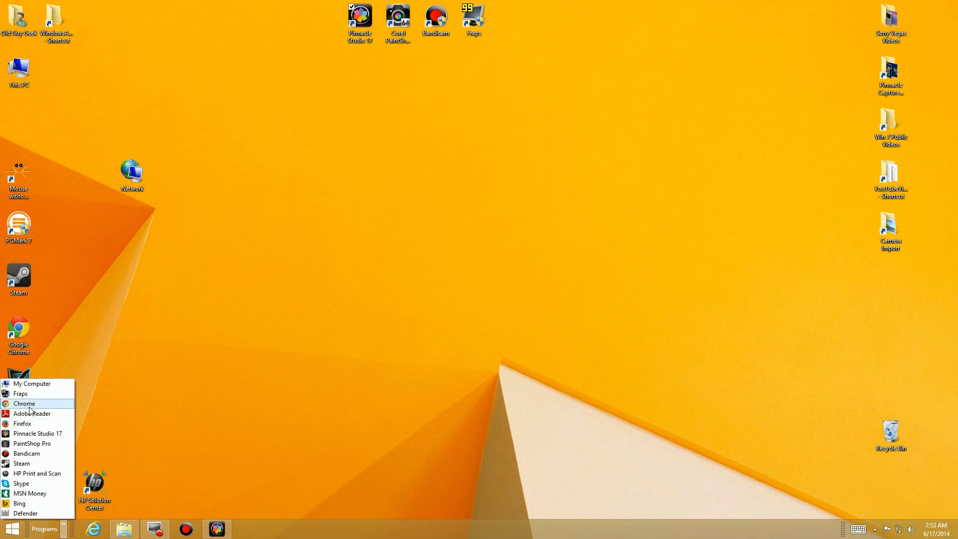
{"action": "mouse_move", "coordinate": [38, 433]}
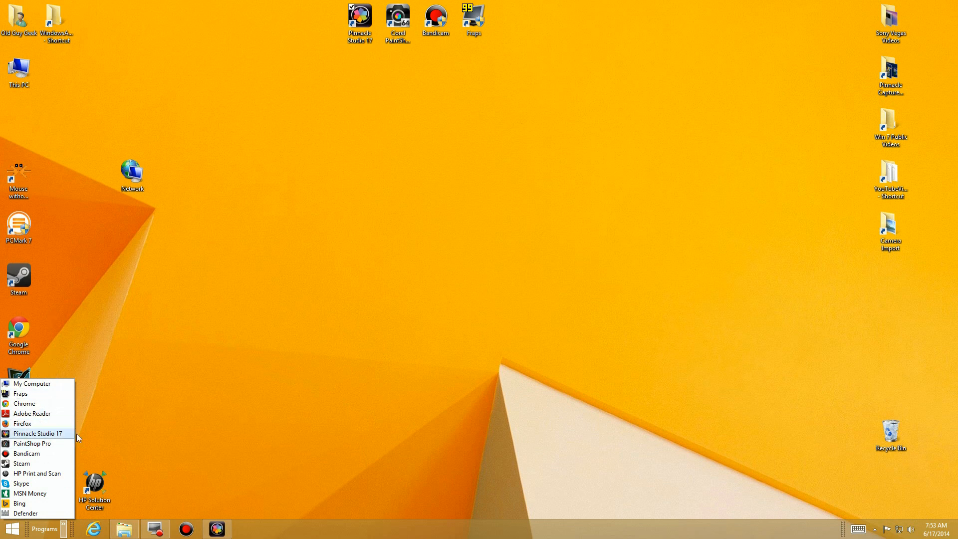
{"action": "mouse_move", "coordinate": [37, 424]}
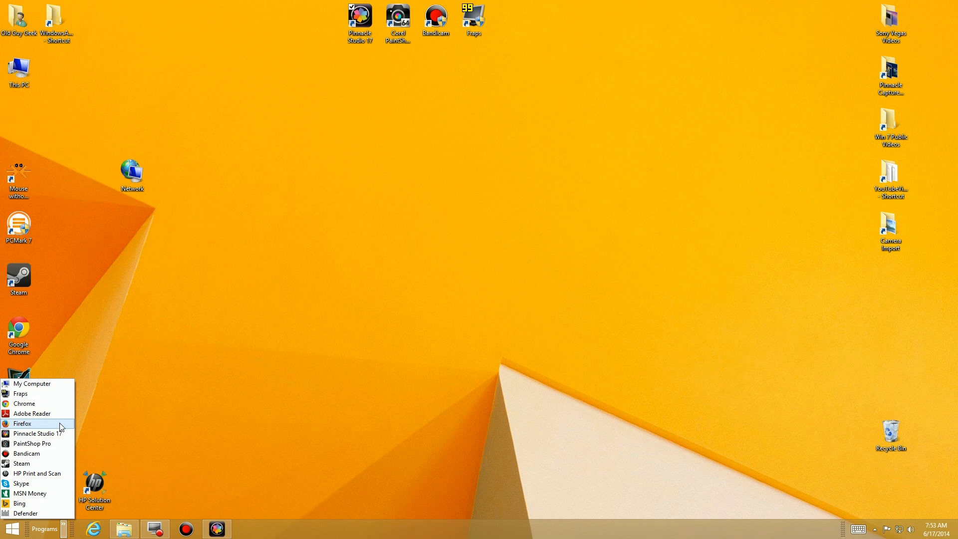
{"action": "mouse_move", "coordinate": [35, 430]}
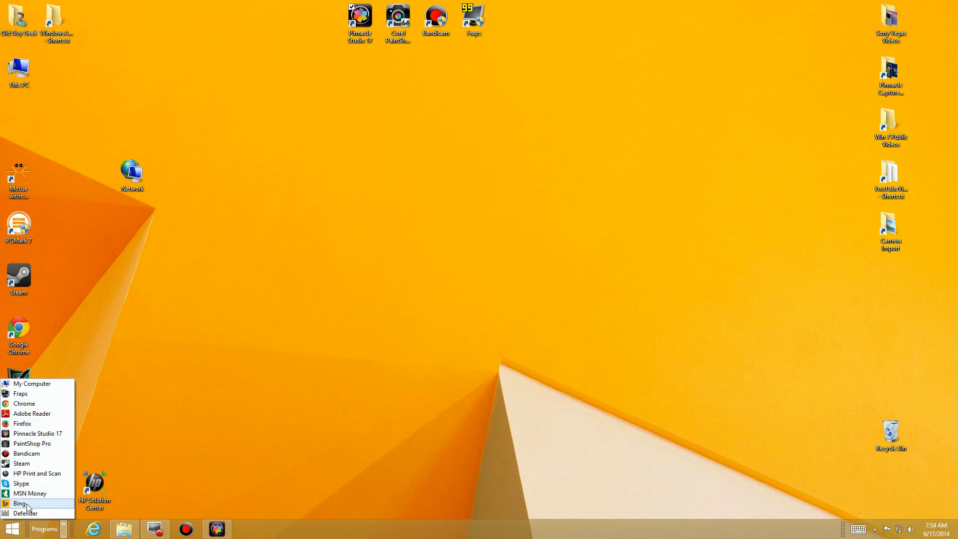
{"action": "mouse_move", "coordinate": [38, 434]}
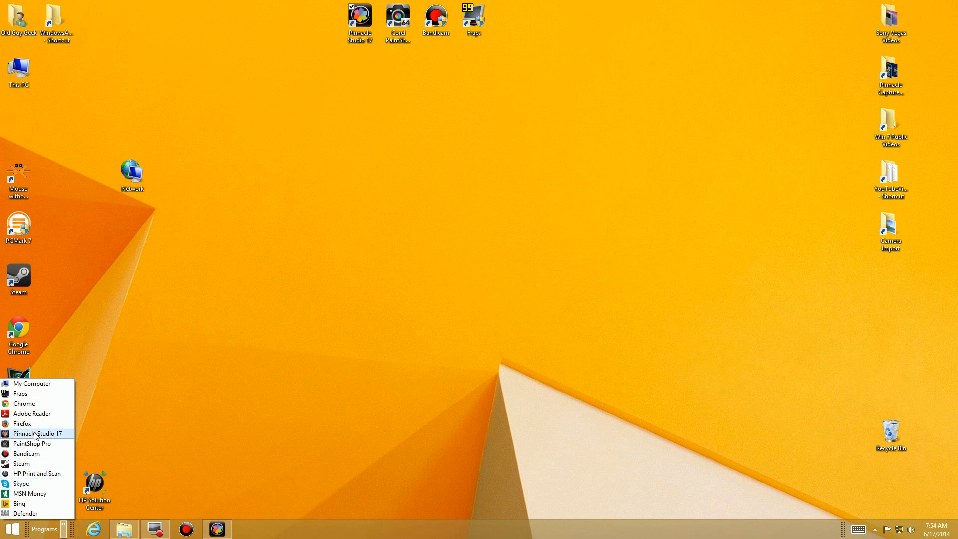
{"action": "mouse_move", "coordinate": [38, 422]}
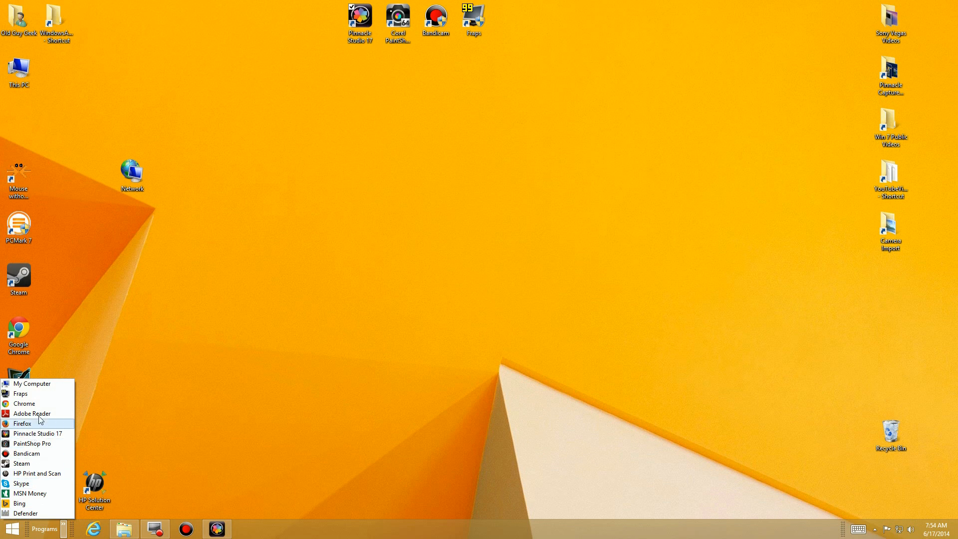
{"action": "mouse_move", "coordinate": [38, 433]}
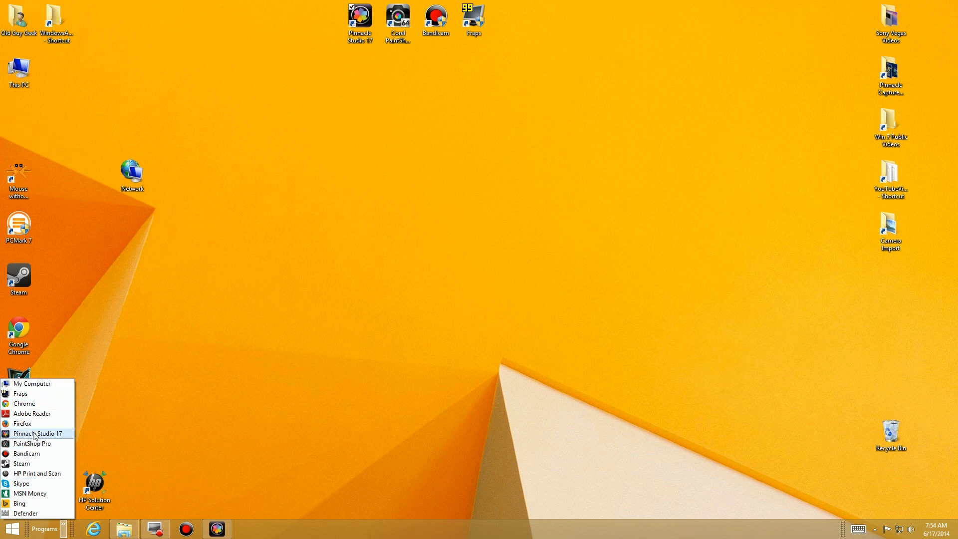
{"action": "mouse_move", "coordinate": [34, 435]}
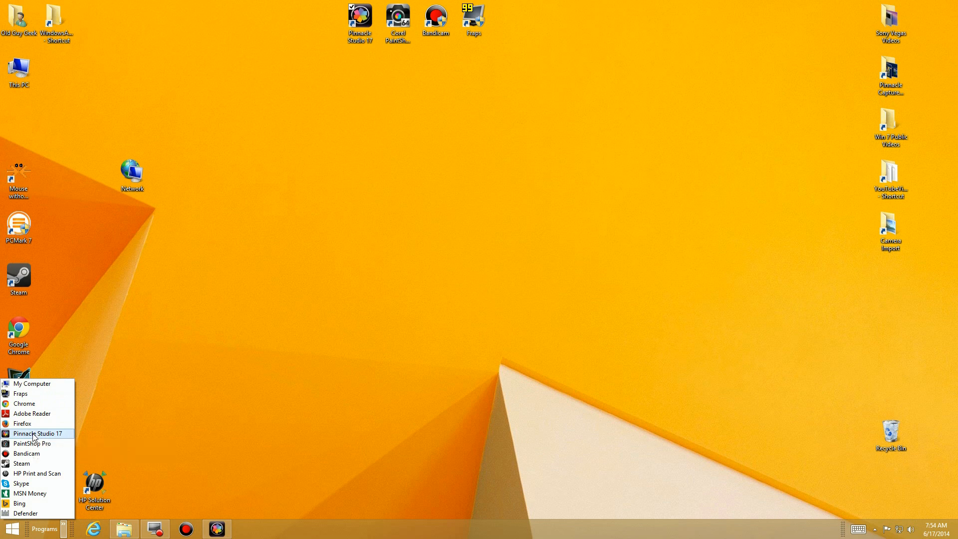
{"action": "mouse_move", "coordinate": [38, 433]}
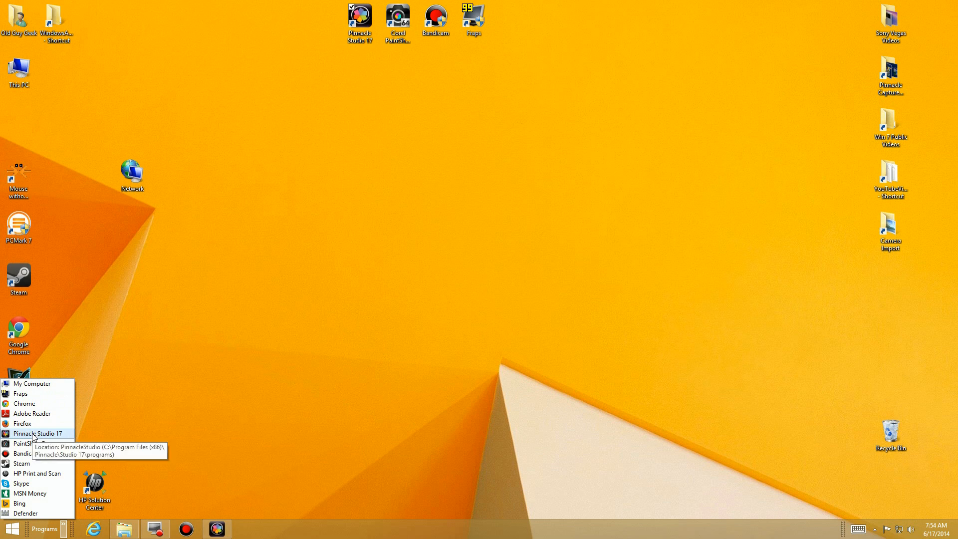
{"action": "mouse_move", "coordinate": [30, 493]}
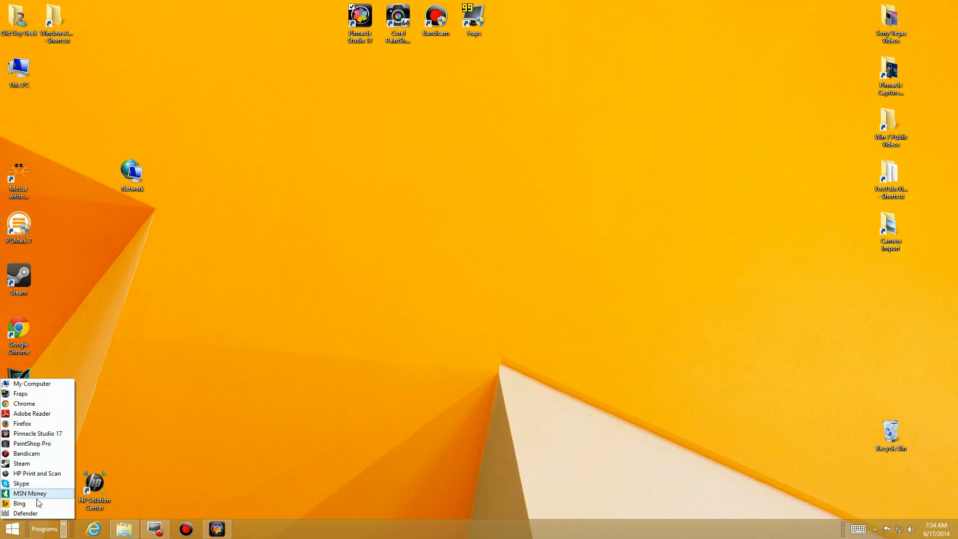
{"action": "mouse_move", "coordinate": [26, 514]}
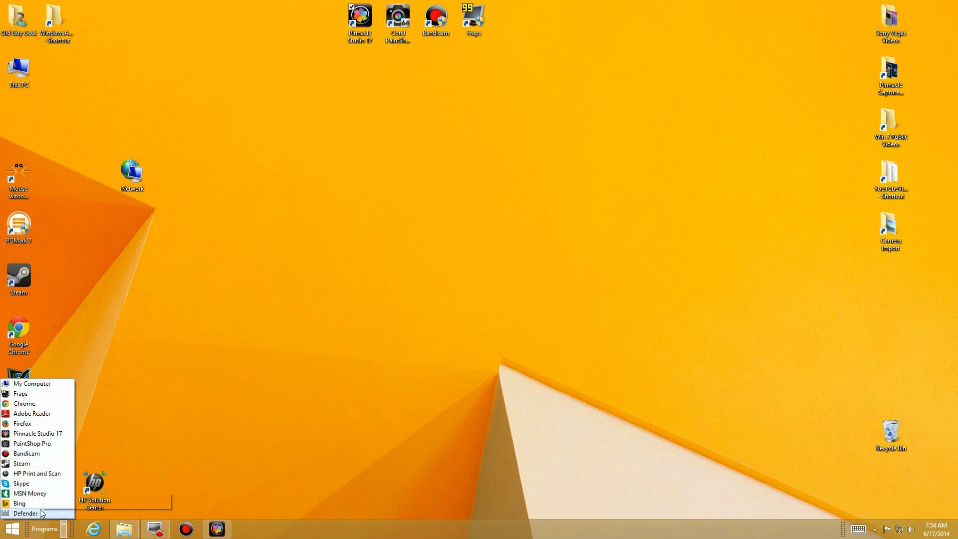
{"action": "mouse_move", "coordinate": [118, 529]}
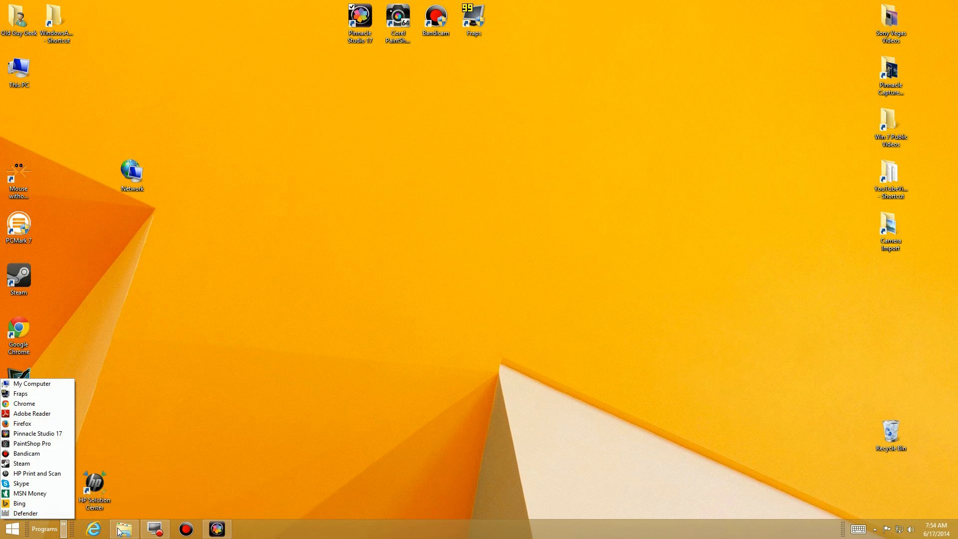